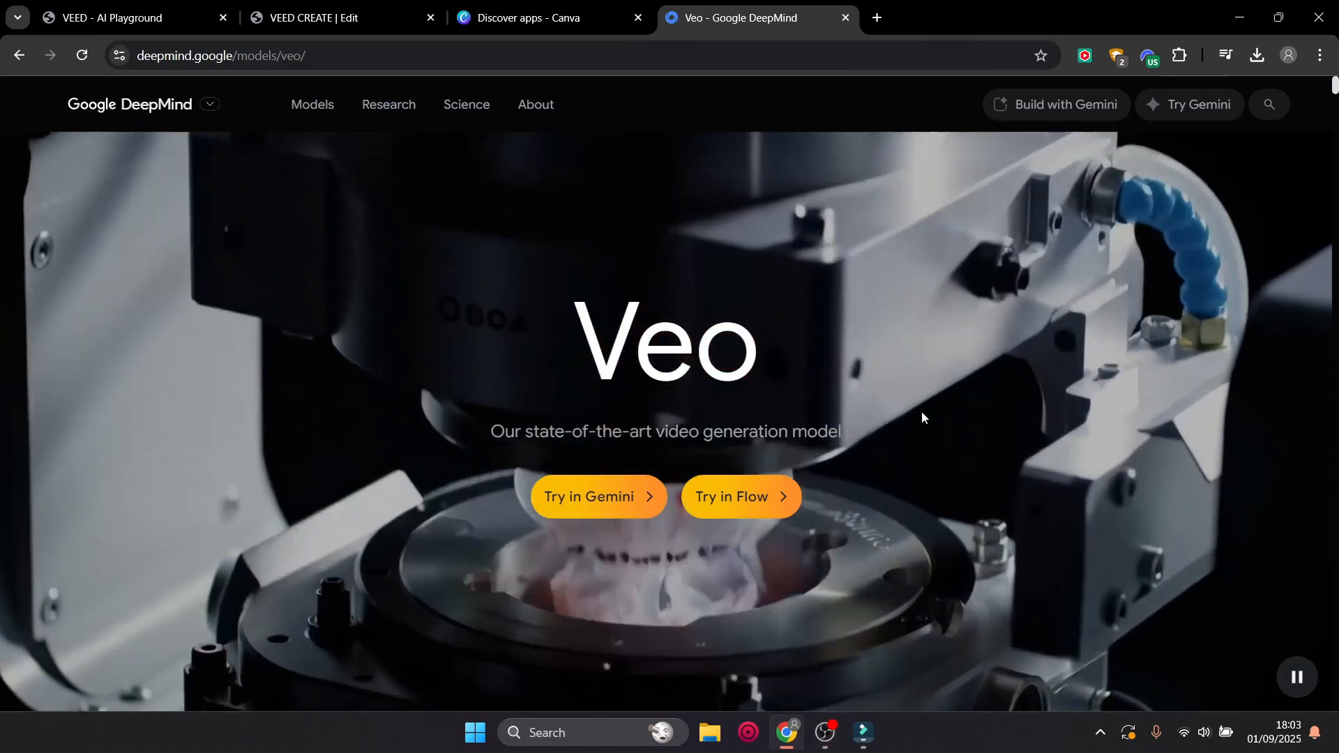
Scroll through VEED's AI Playground landing page
{"action": "scroll", "scroll_direction": "down", "scroll_amount": 3}
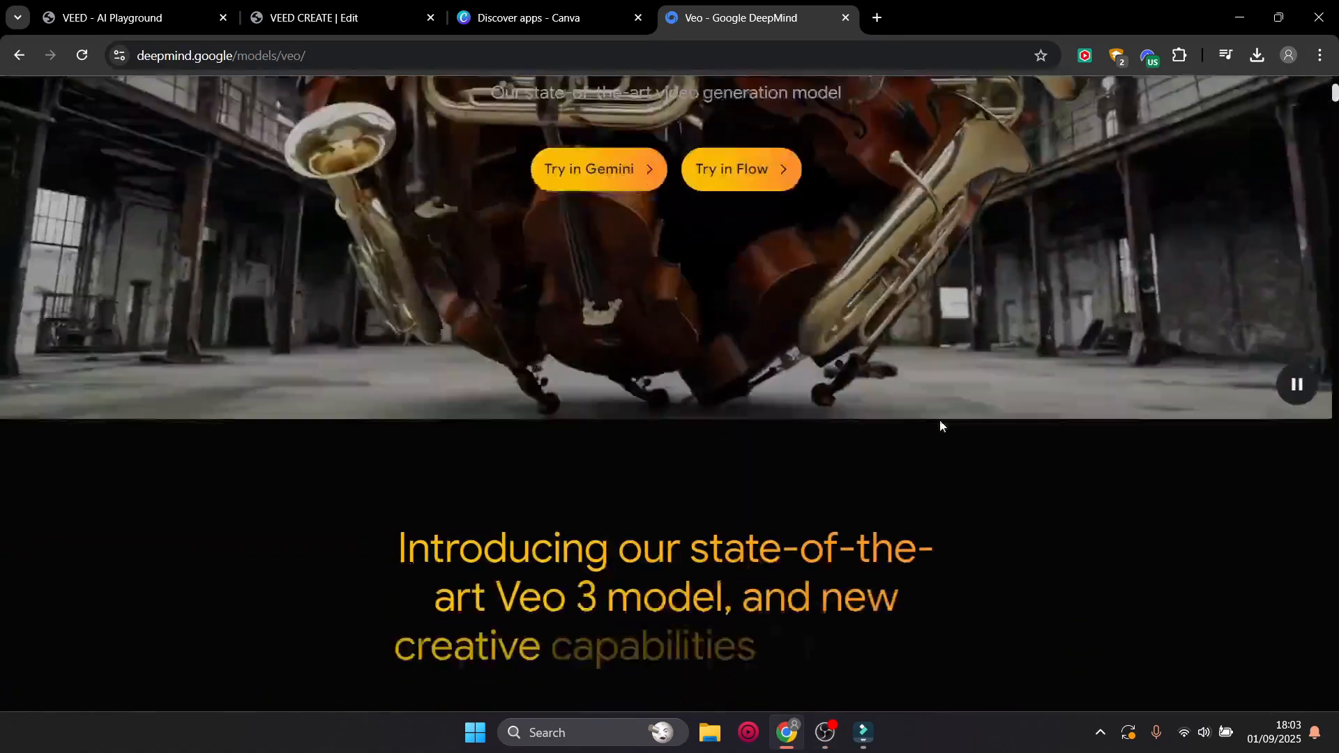
{"action": "scroll", "scroll_direction": "down", "scroll_amount": 3}
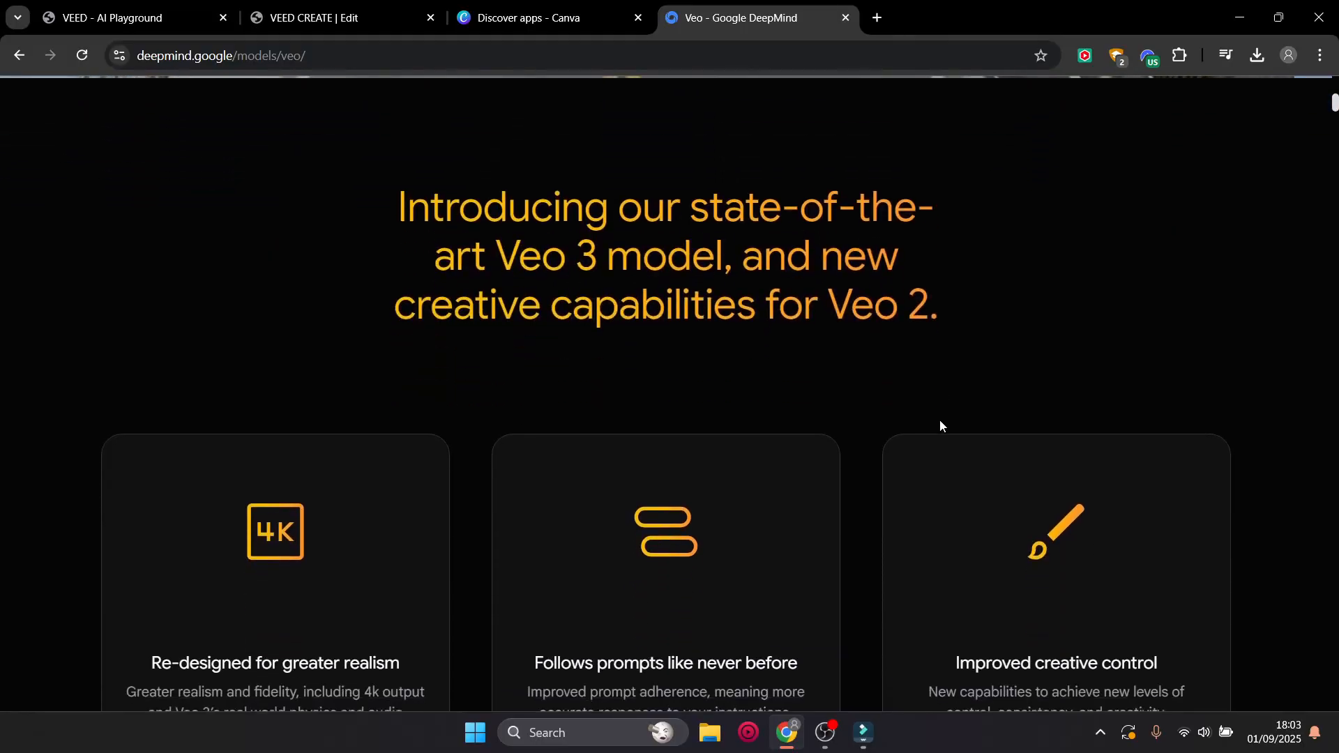
{"action": "scroll", "scroll_direction": "down", "scroll_amount": 3}
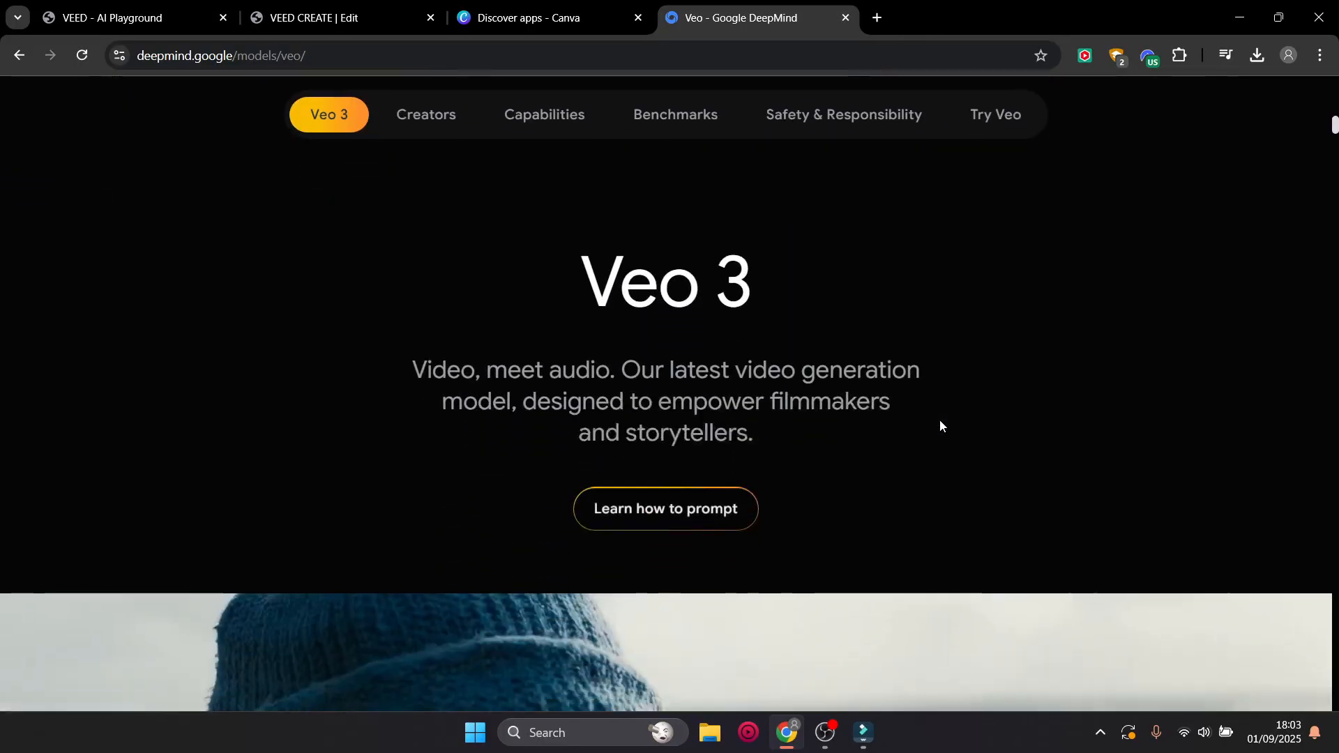
{"action": "scroll", "scroll_direction": "down", "scroll_amount": 3}
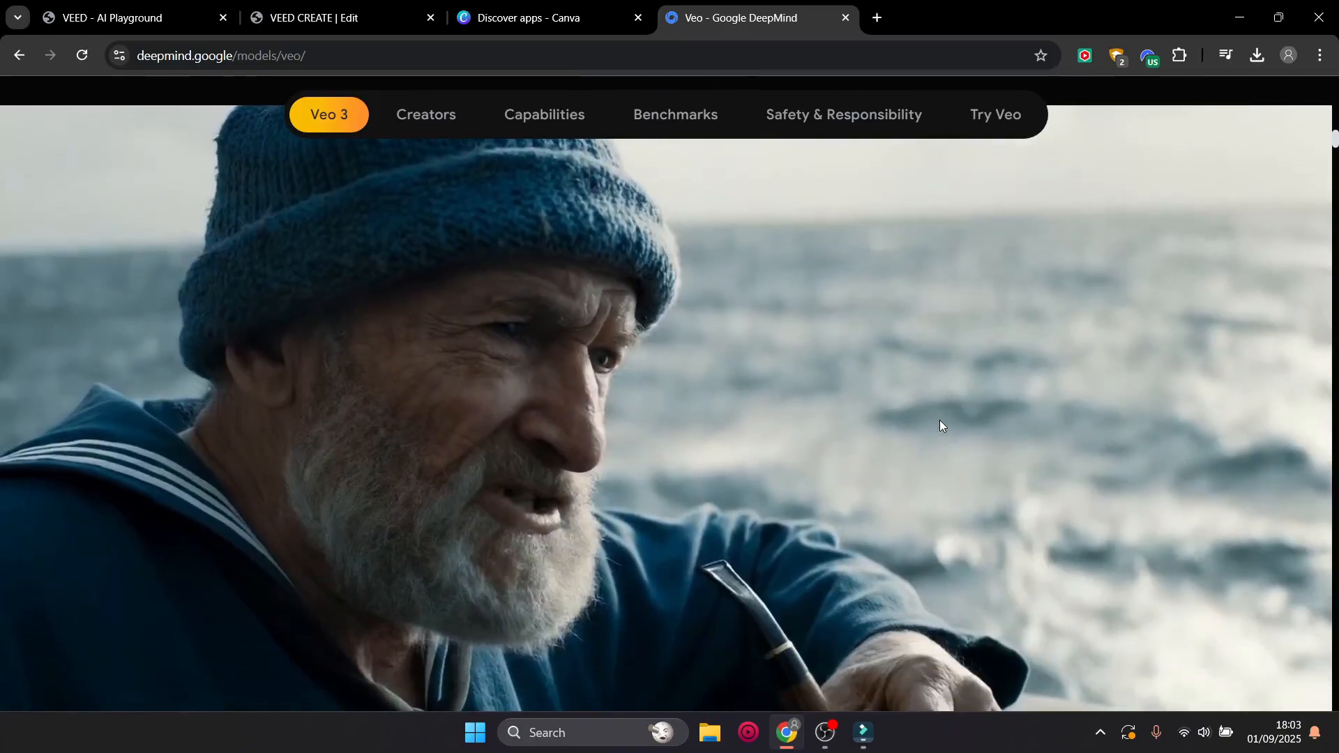
{"action": "scroll", "scroll_direction": "down", "scroll_amount": 3}
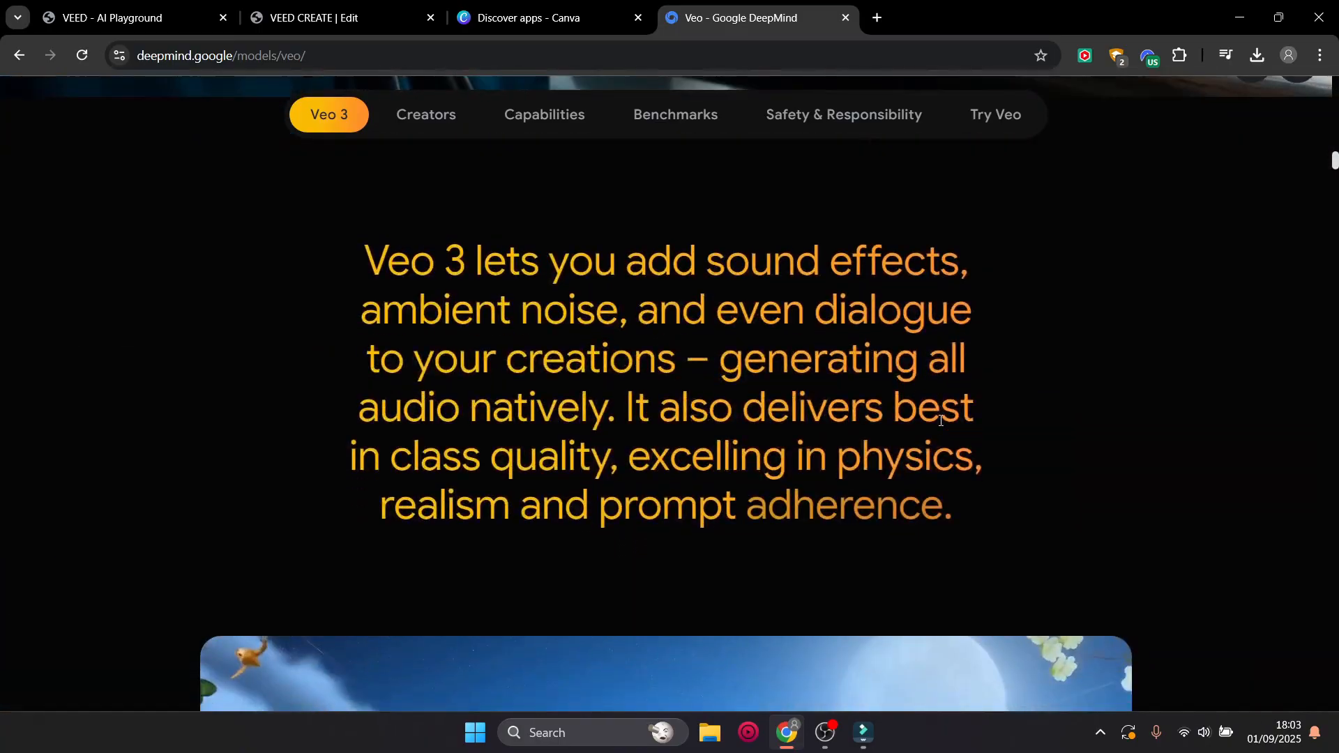
{"action": "scroll", "scroll_direction": "down", "scroll_amount": 3}
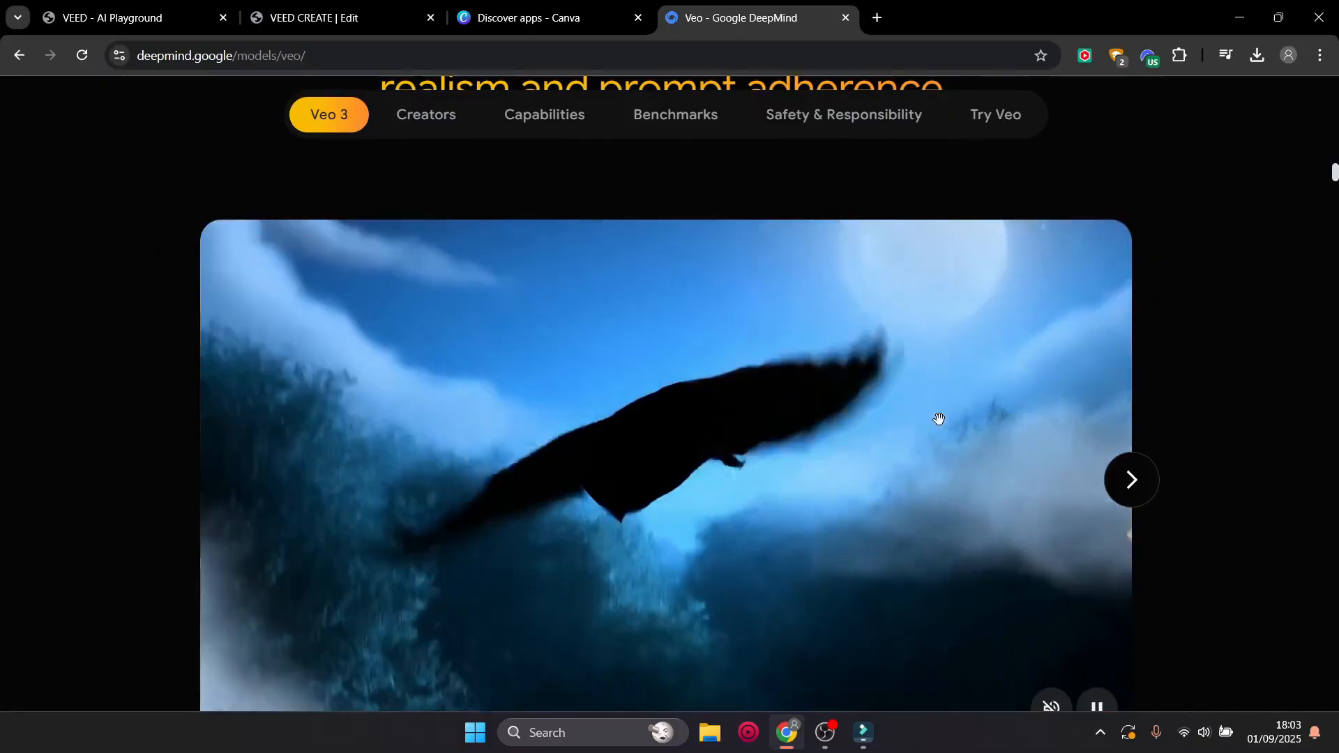
{"action": "scroll", "scroll_direction": "down", "scroll_amount": 3}
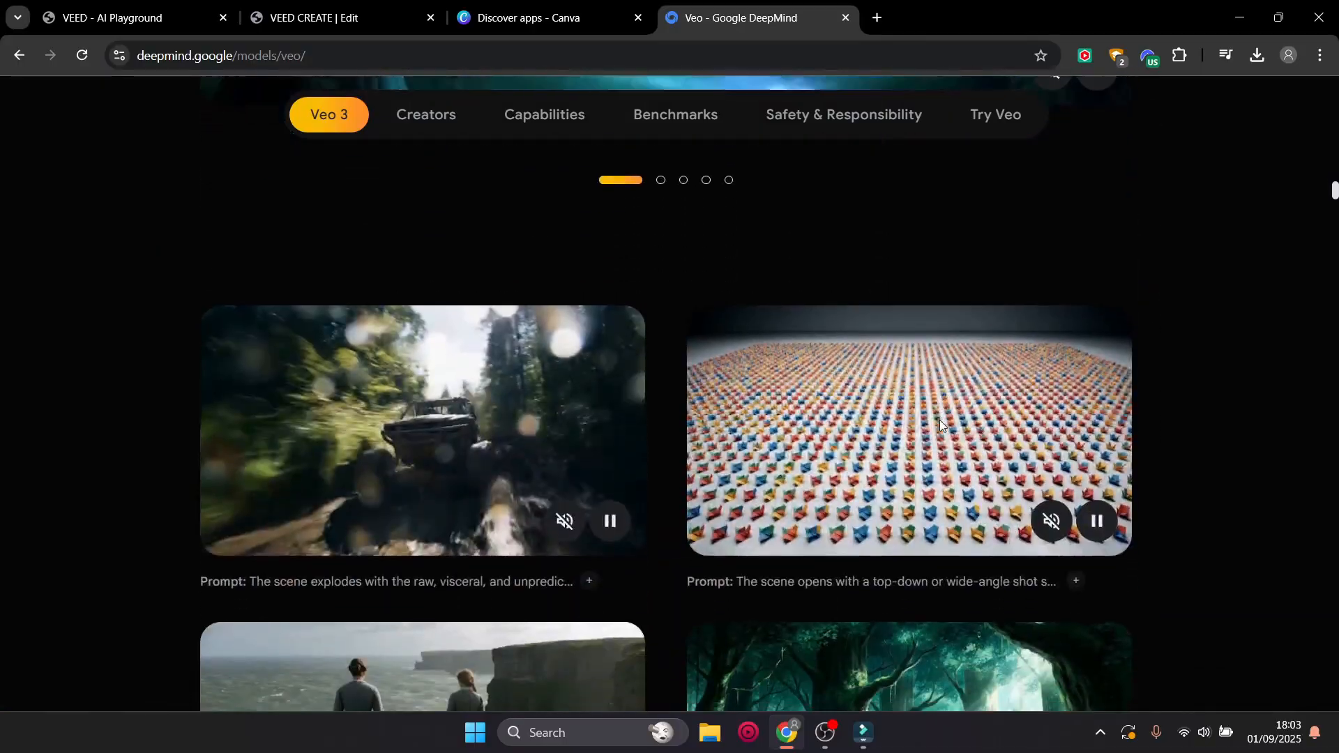
{"action": "scroll", "scroll_direction": "down", "scroll_amount": 3}
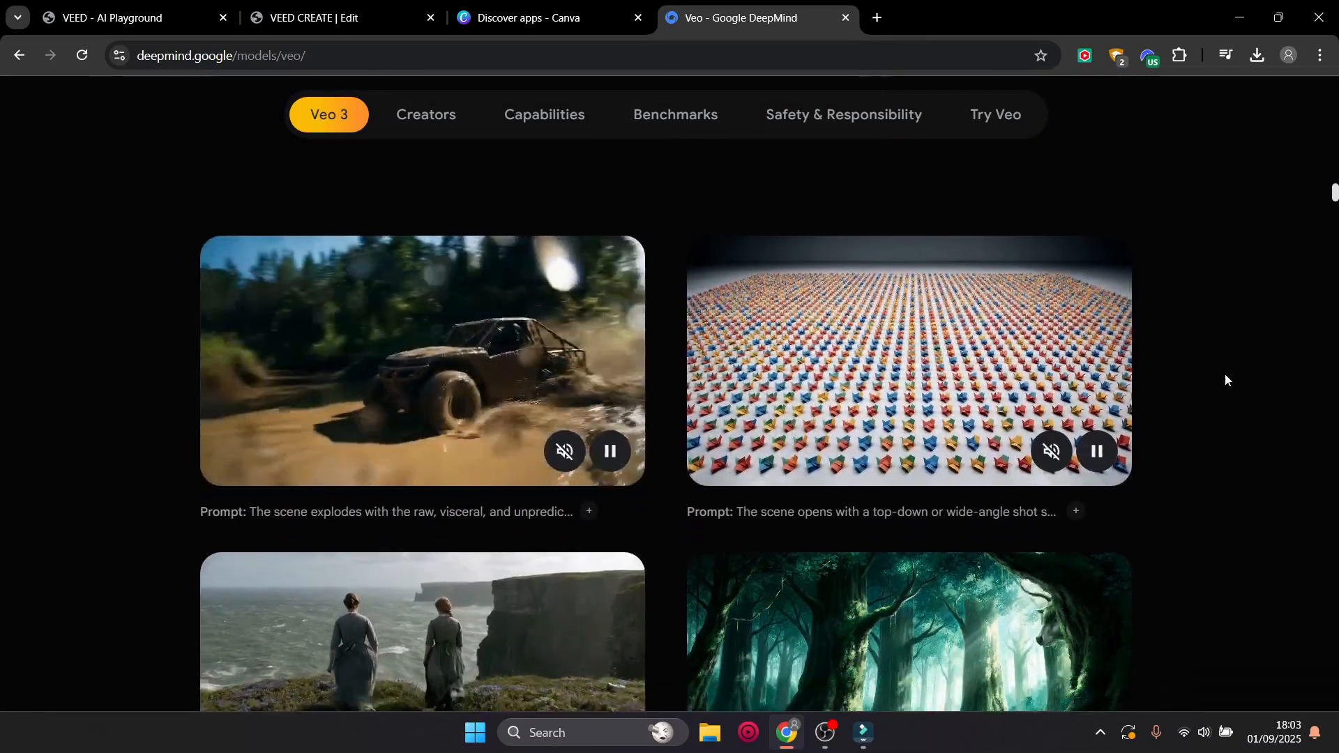
{"action": "scroll", "scroll_direction": "down", "scroll_amount": 3}
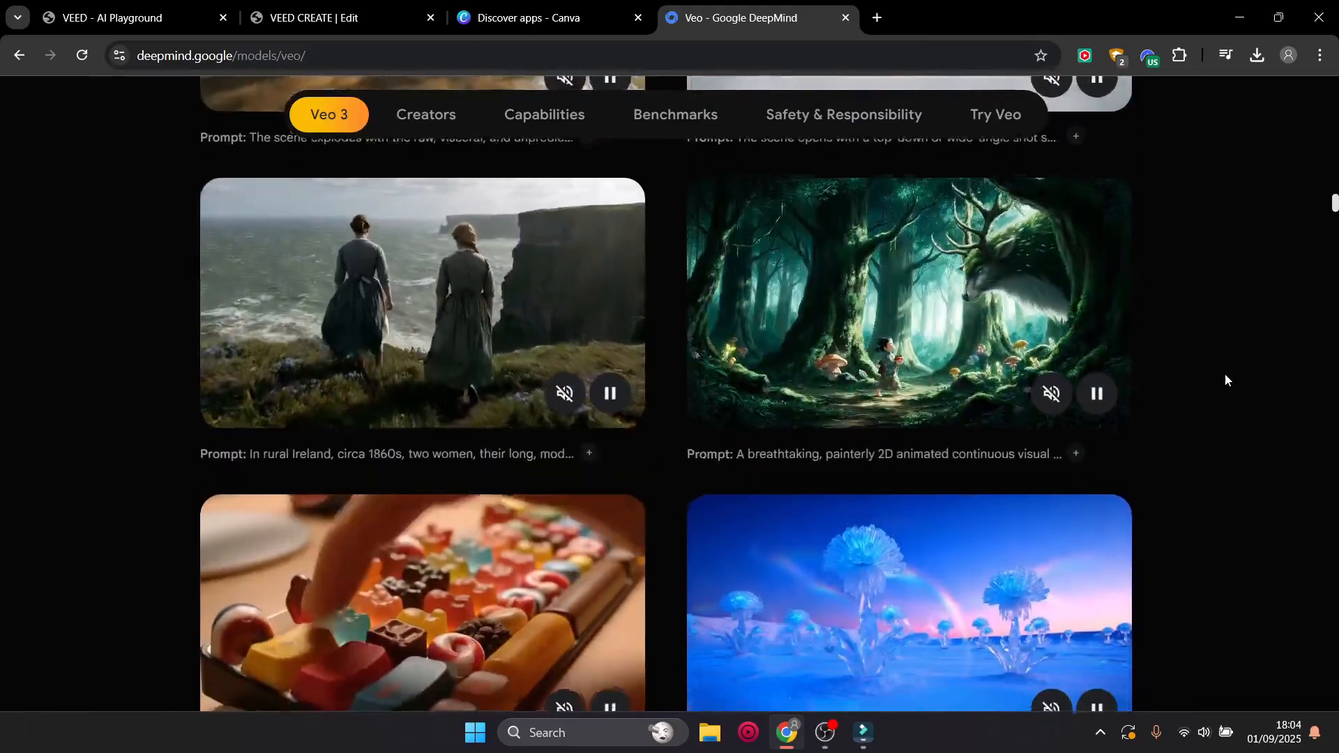
{"action": "scroll", "scroll_direction": "down", "scroll_amount": 3}
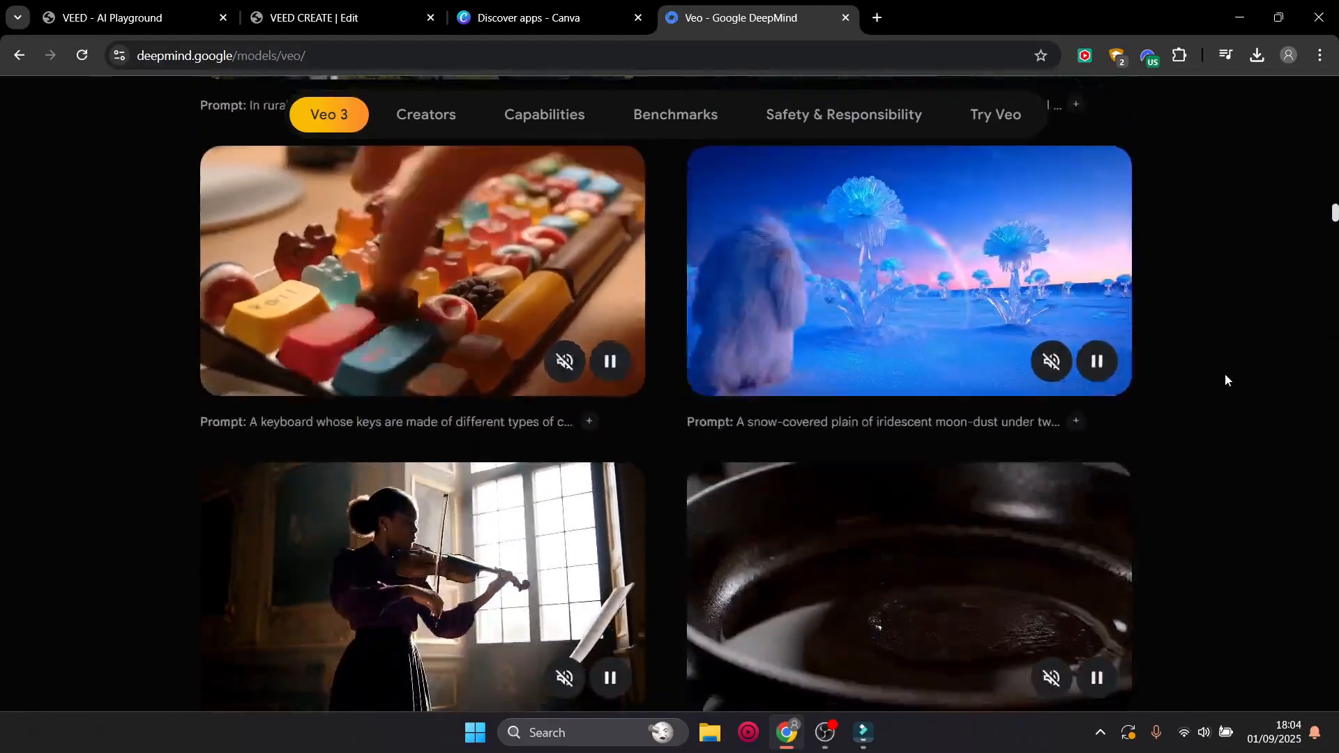
{"action": "scroll", "scroll_direction": "down", "scroll_amount": 3}
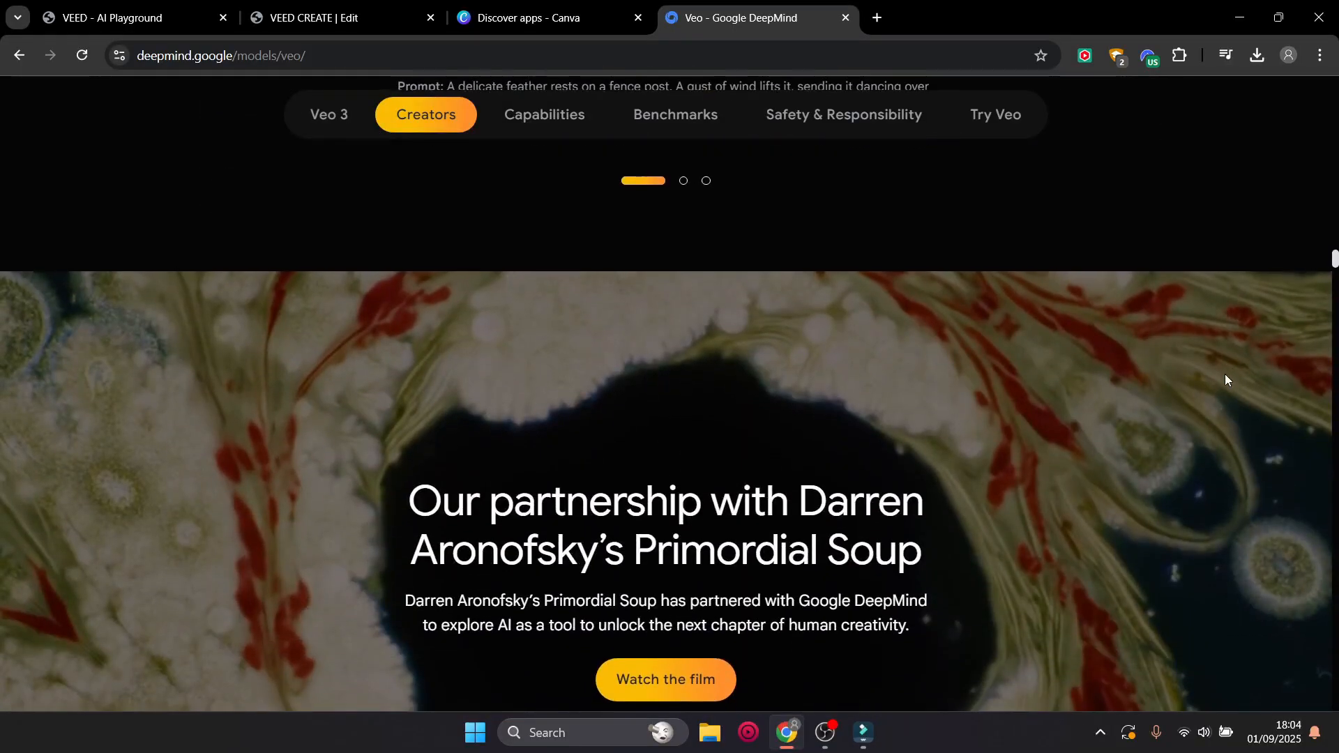
{"action": "scroll", "scroll_direction": "down", "scroll_amount": 3}
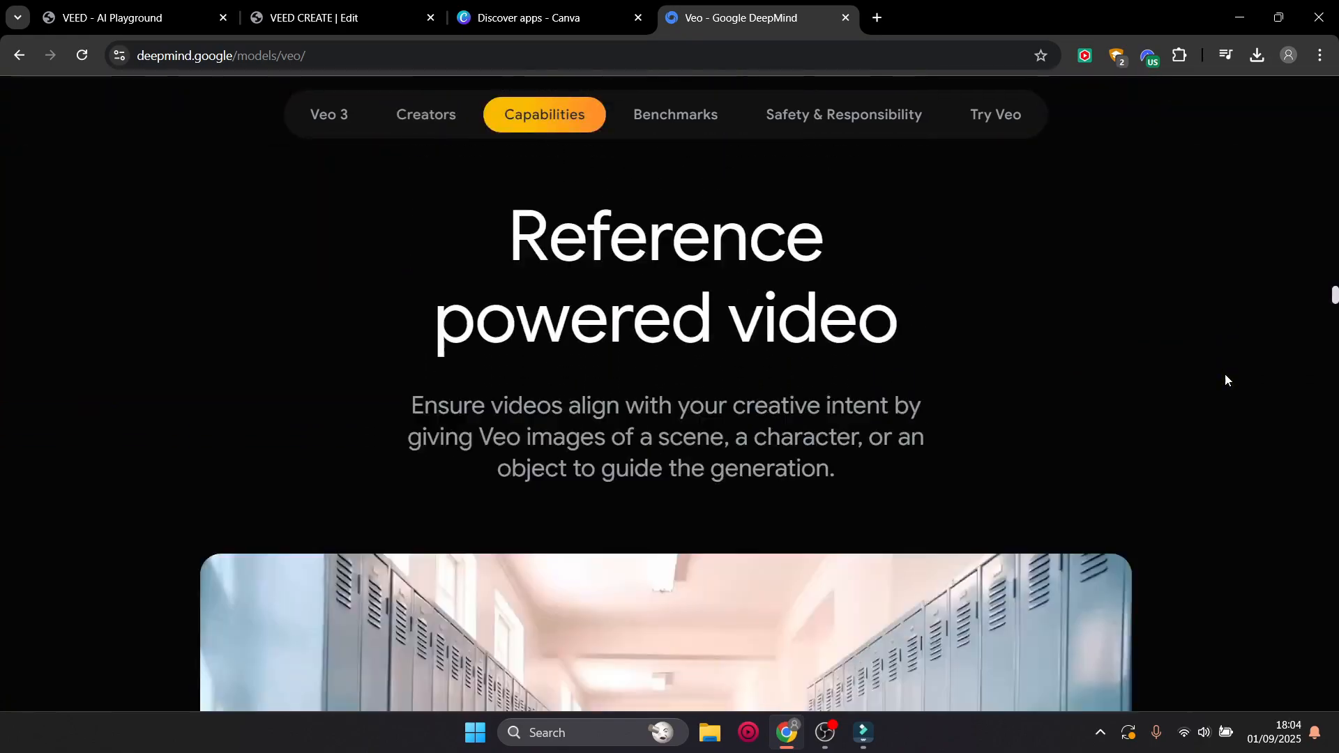
{"action": "scroll", "scroll_direction": "down", "scroll_amount": 3}
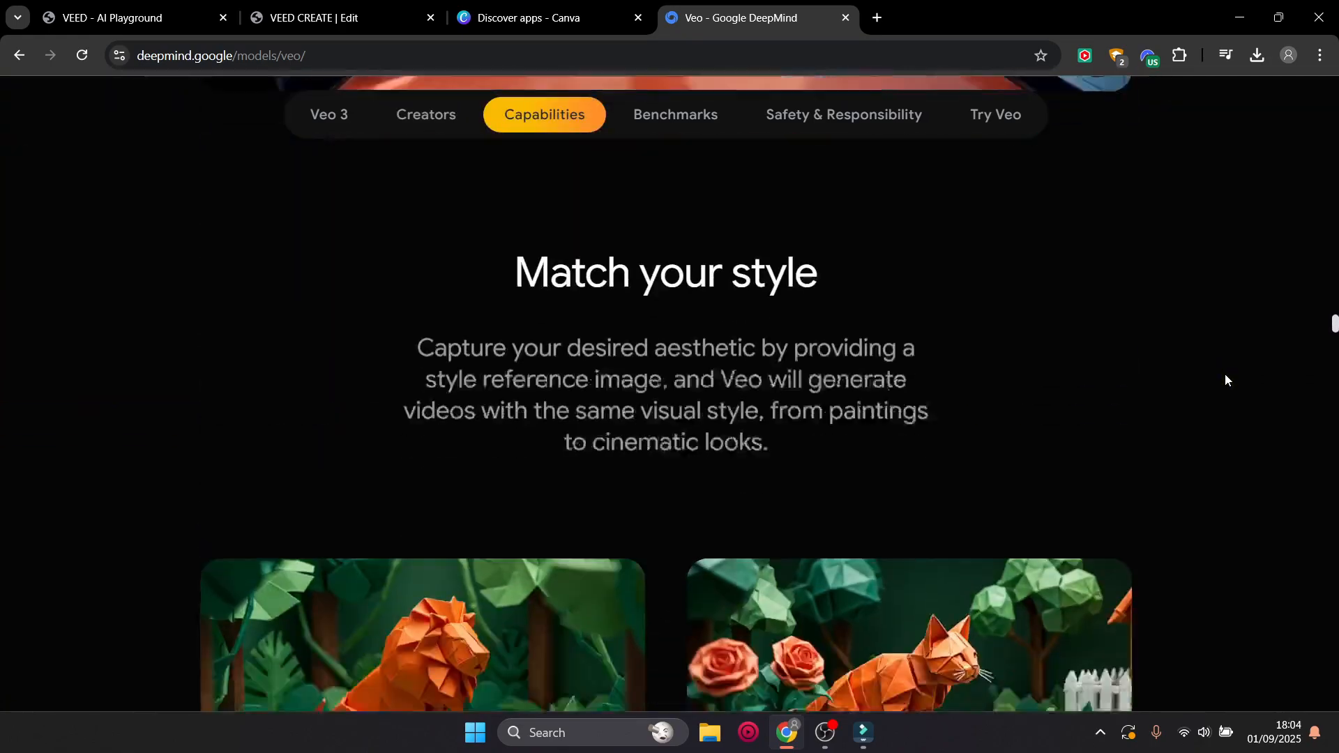
{"action": "scroll", "scroll_direction": "down", "scroll_amount": 3}
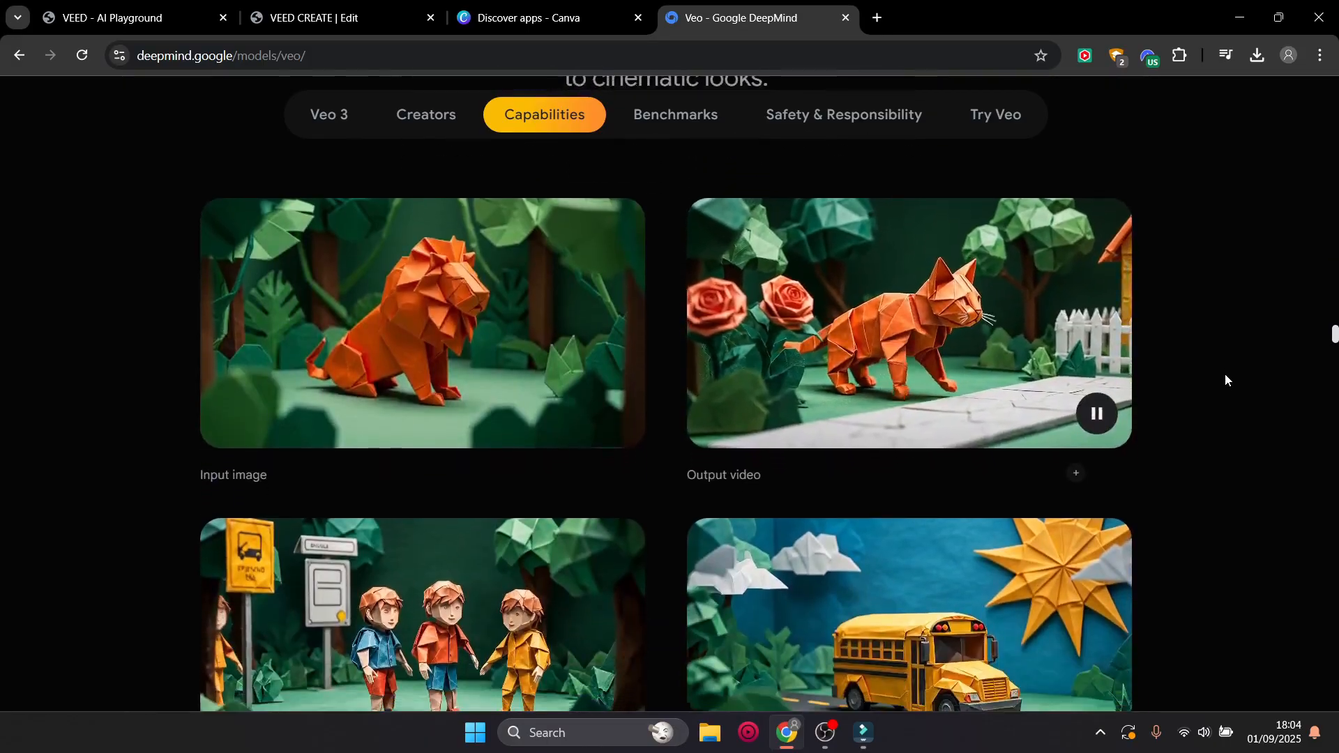
{"action": "scroll", "scroll_direction": "down", "scroll_amount": 3}
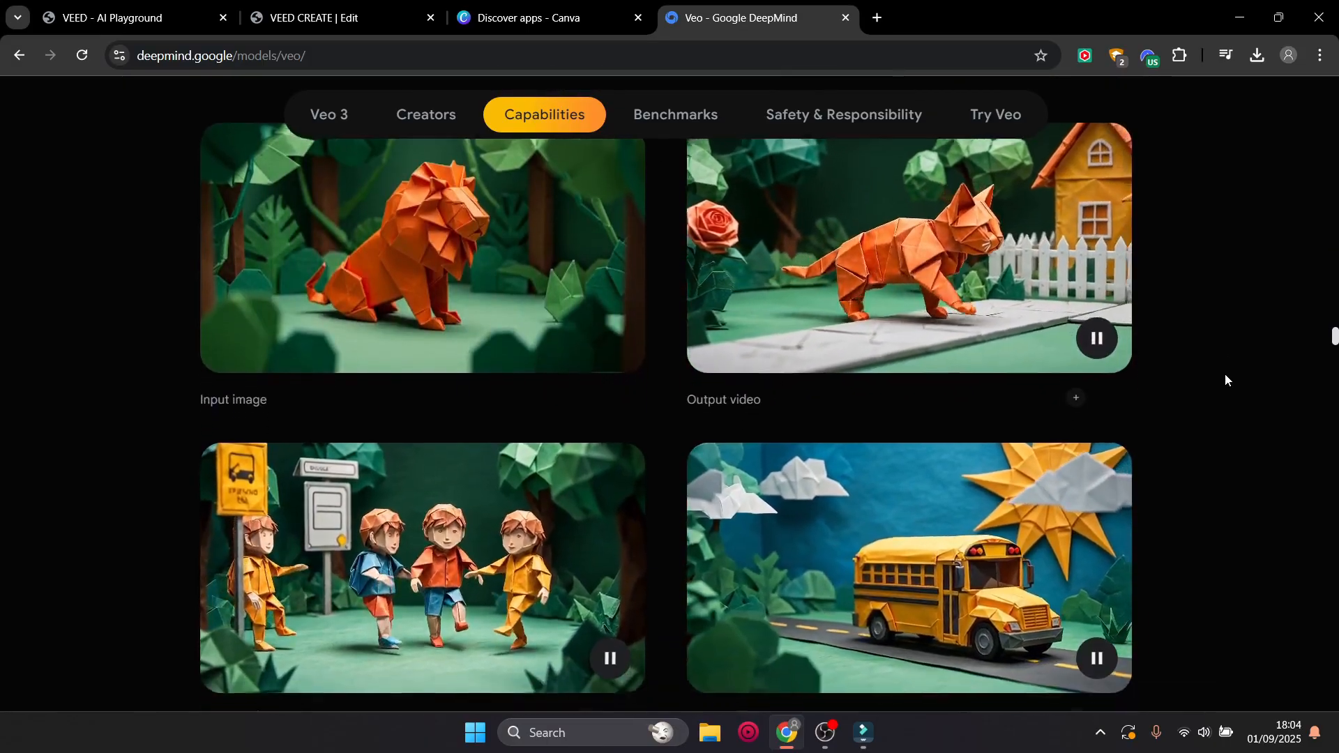
{"action": "scroll", "scroll_direction": "down", "scroll_amount": 3}
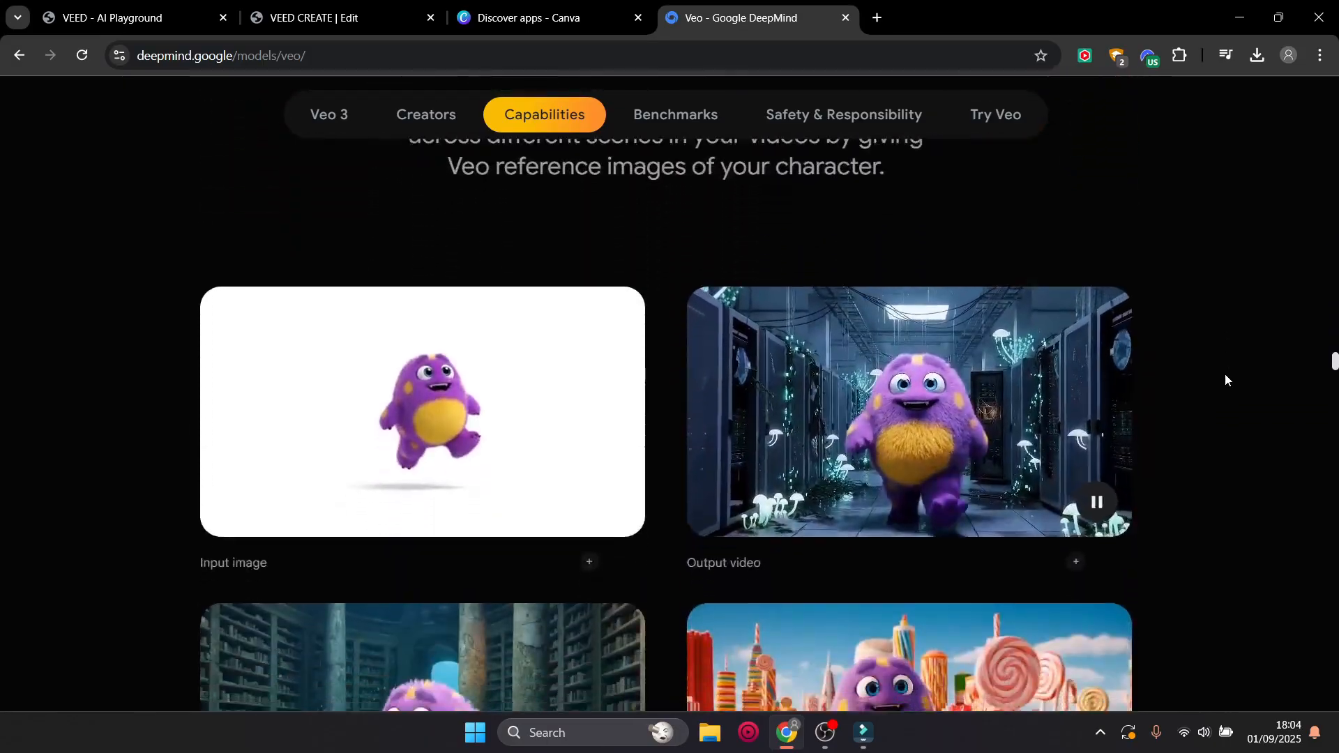
{"action": "scroll", "scroll_direction": "down", "scroll_amount": 3}
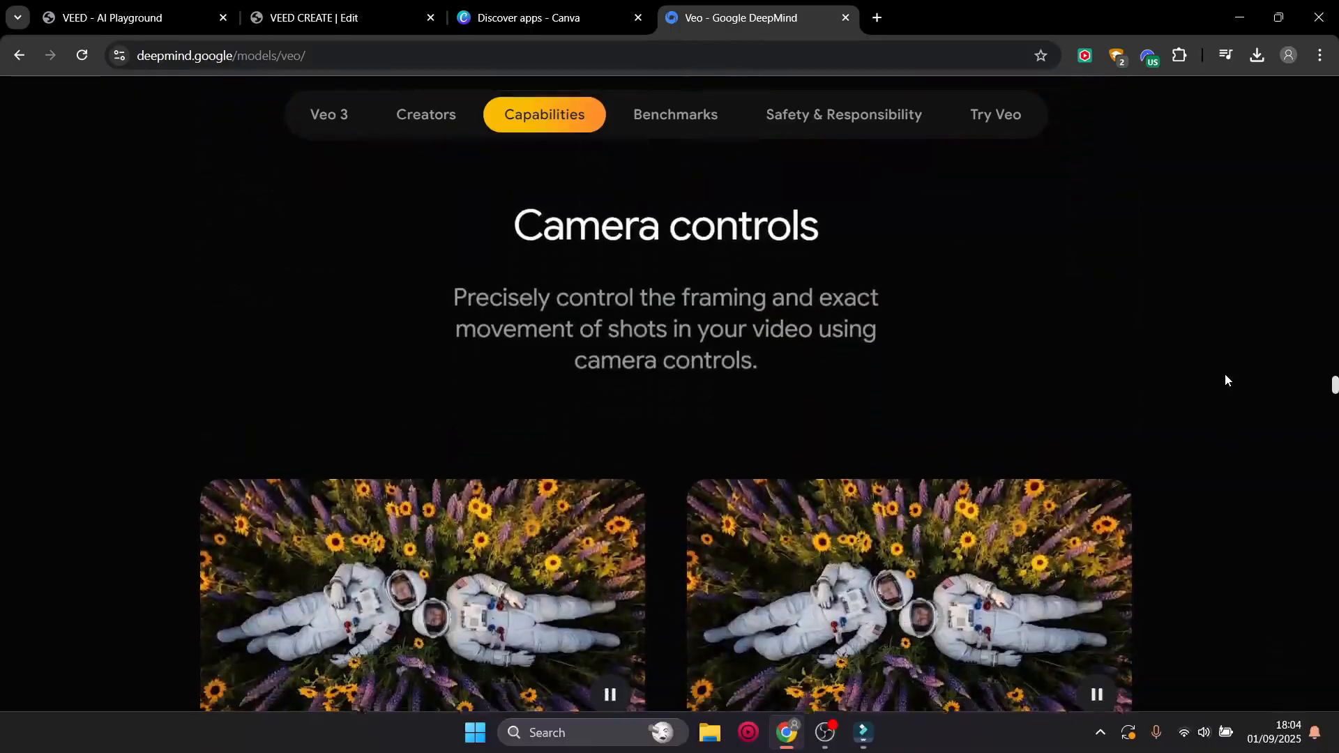
{"action": "scroll", "scroll_direction": "down", "scroll_amount": 3}
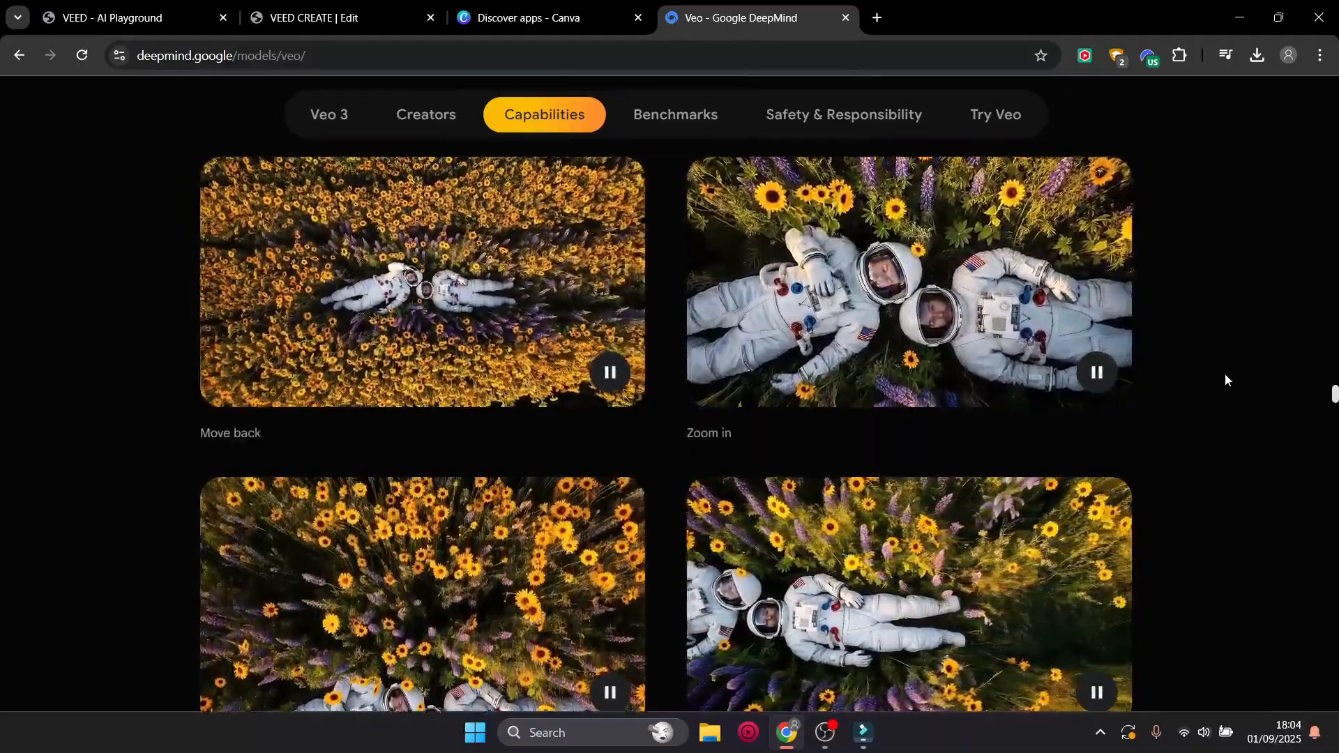
{"action": "scroll", "scroll_direction": "down", "scroll_amount": 3}
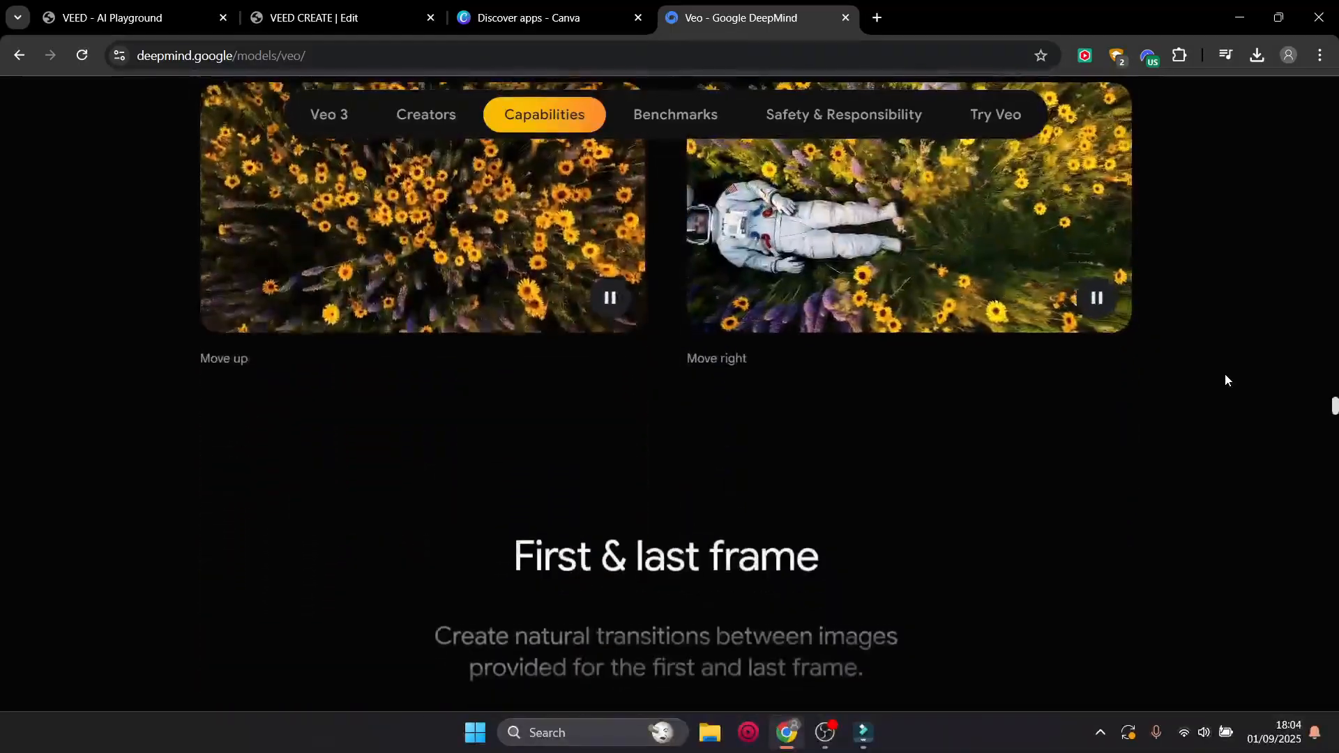
{"action": "scroll", "scroll_direction": "down", "scroll_amount": 3}
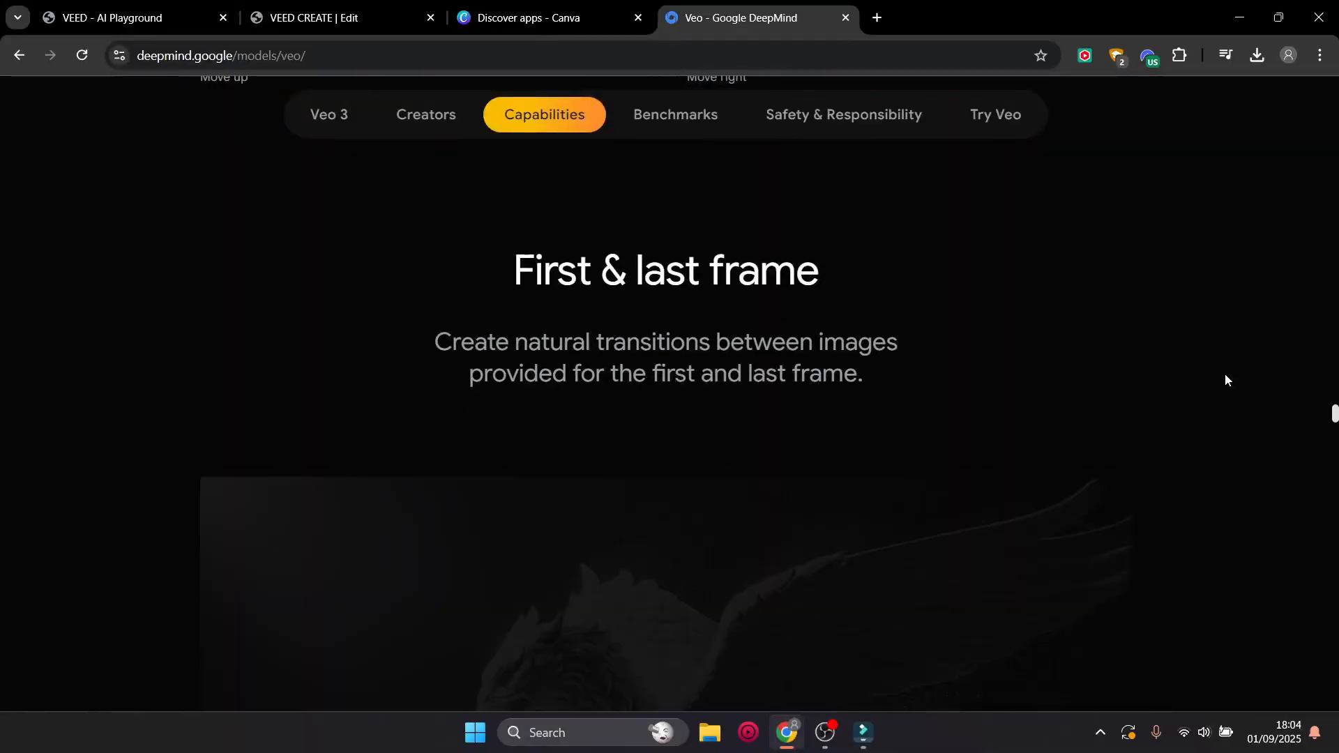
{"action": "scroll", "scroll_direction": "down", "scroll_amount": 3}
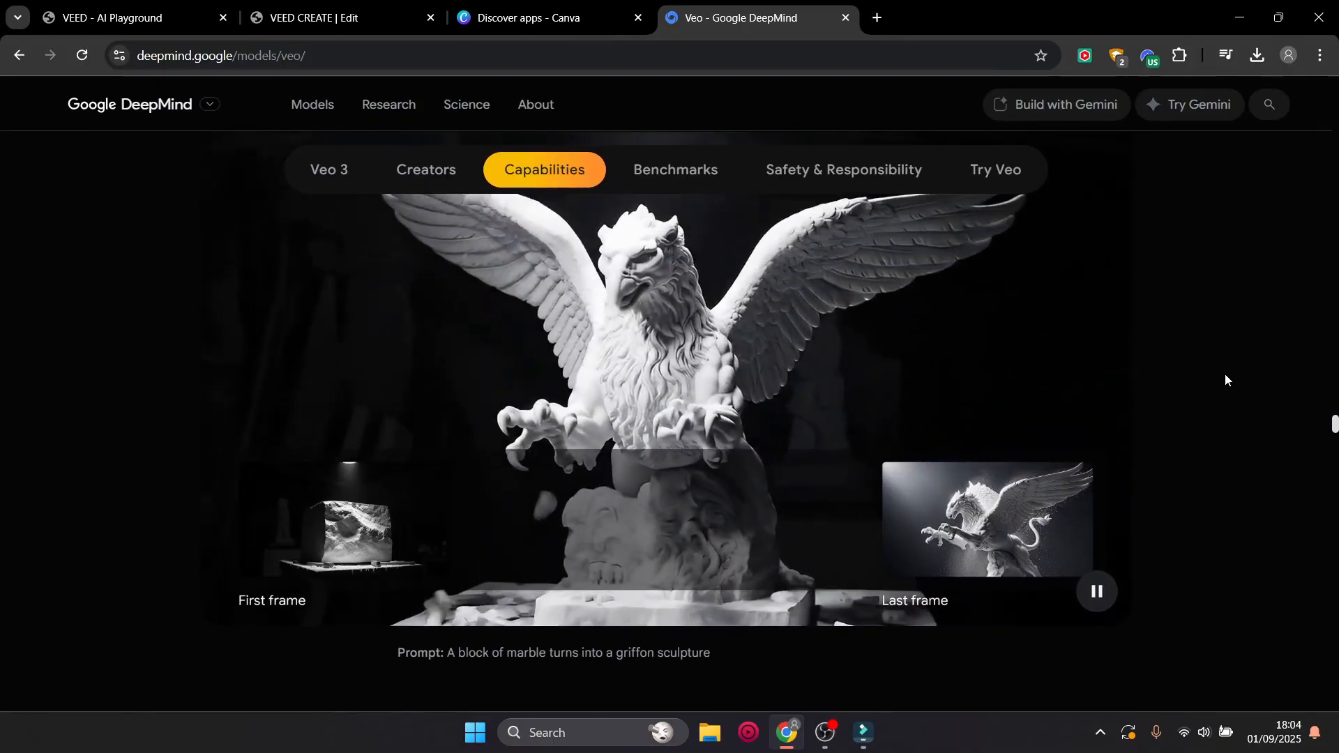
{"action": "scroll", "scroll_direction": "down", "scroll_amount": 3}
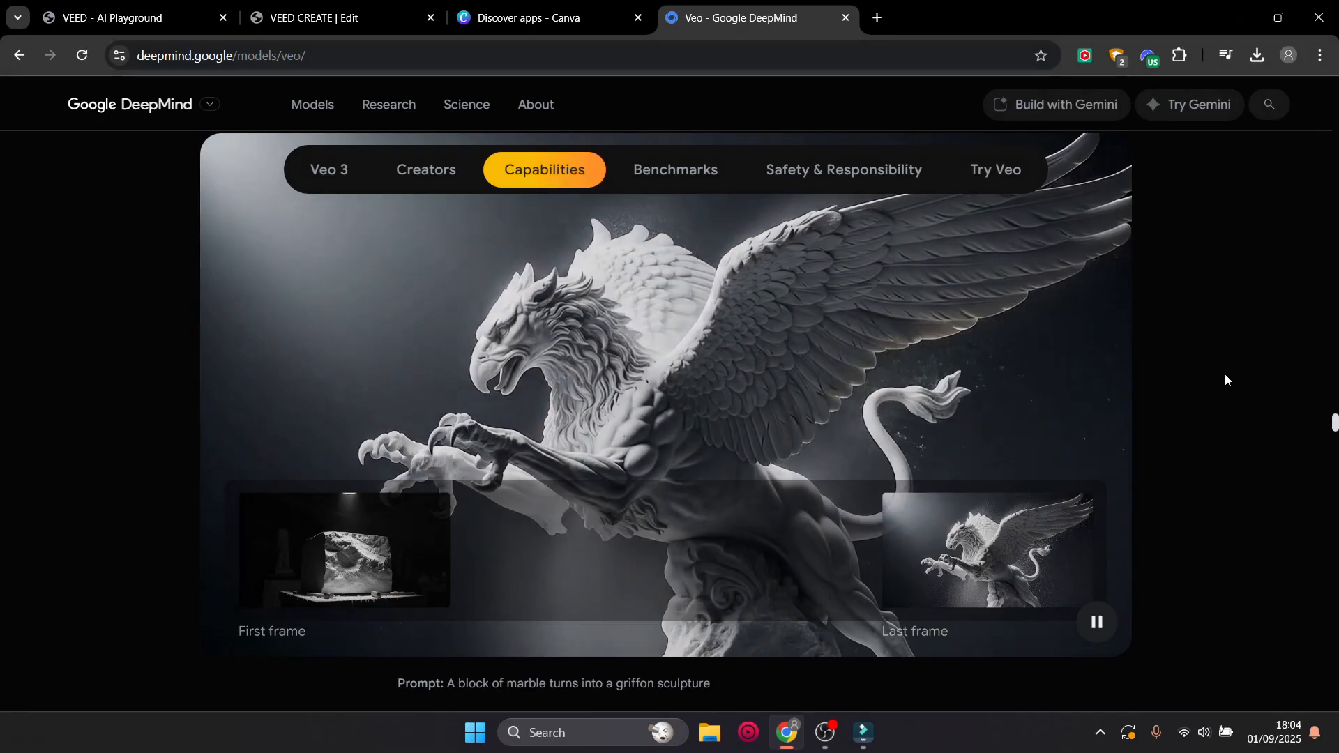
Switch to the 'VEED - AI Playground' tab showing the creation workspace
{"action": "left_click", "coordinate": [128, 16]}
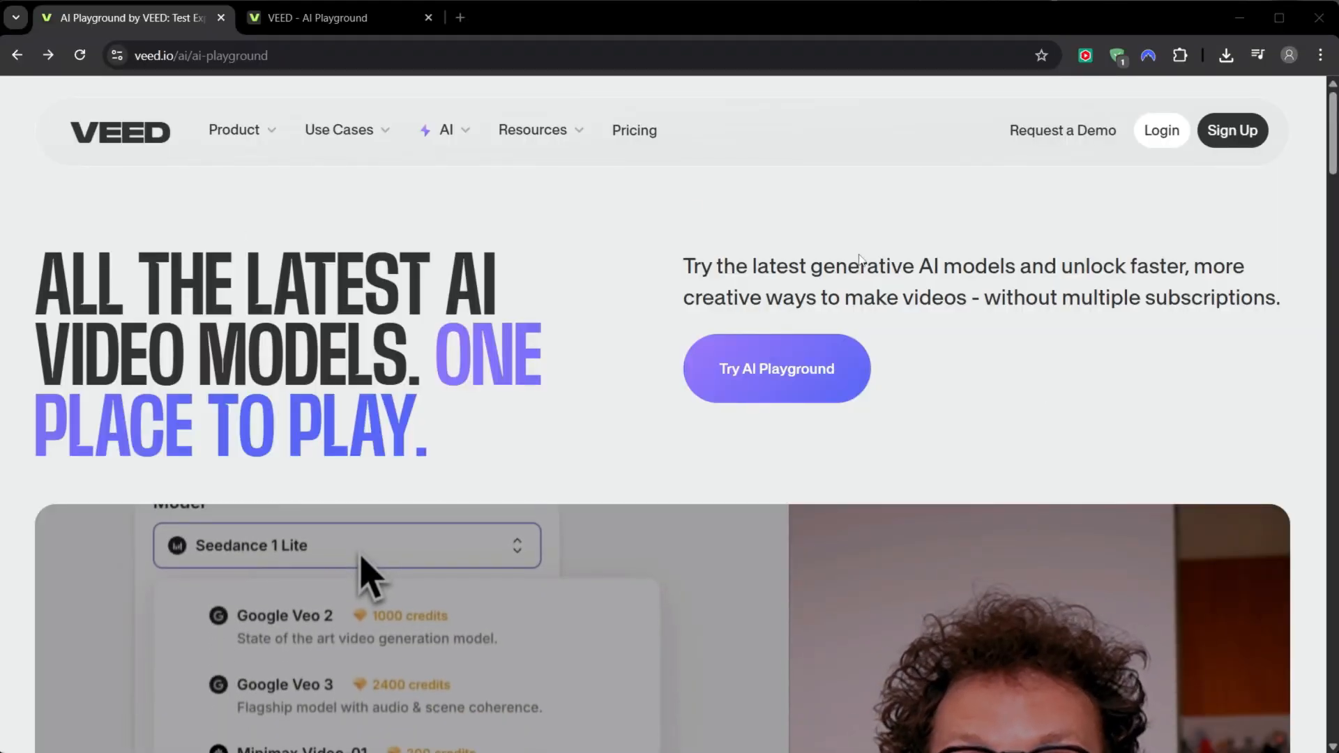
{"action": "scroll", "scroll_direction": "down", "scroll_amount": 3}
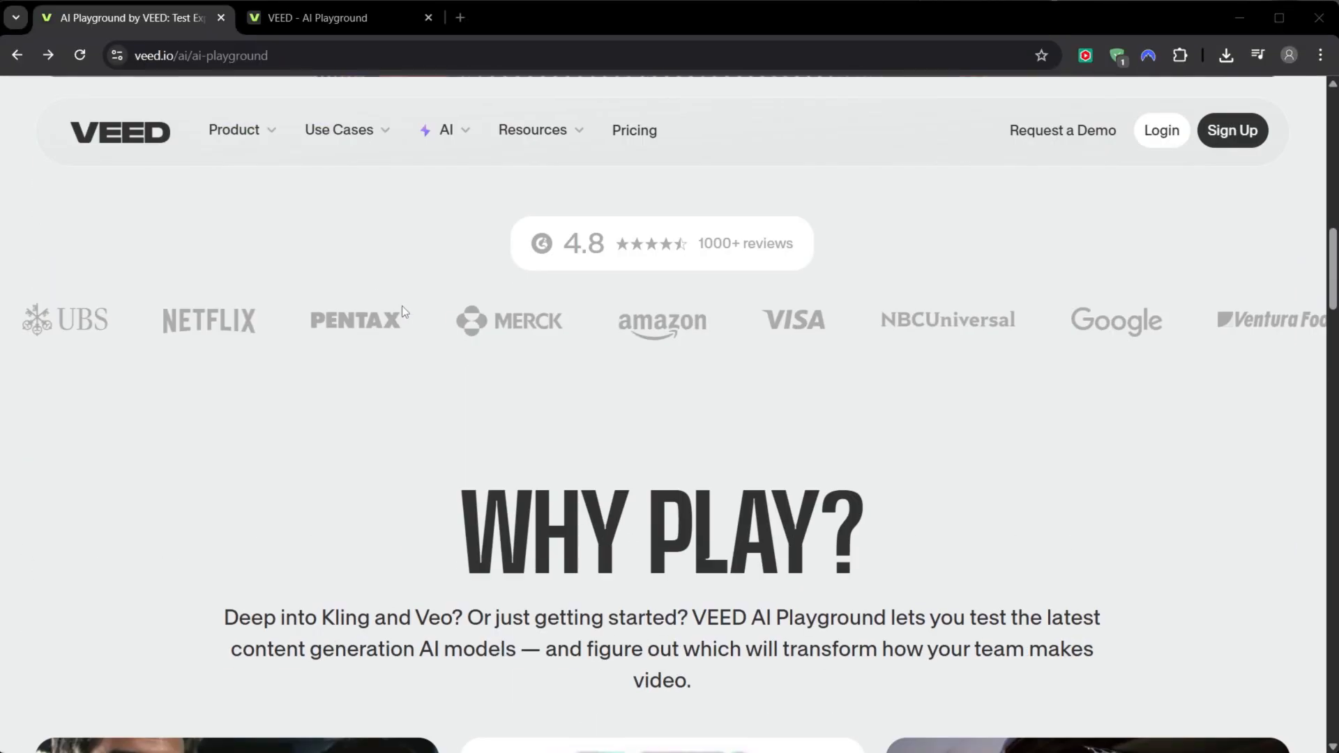
{"action": "scroll", "scroll_direction": "down", "scroll_amount": 3}
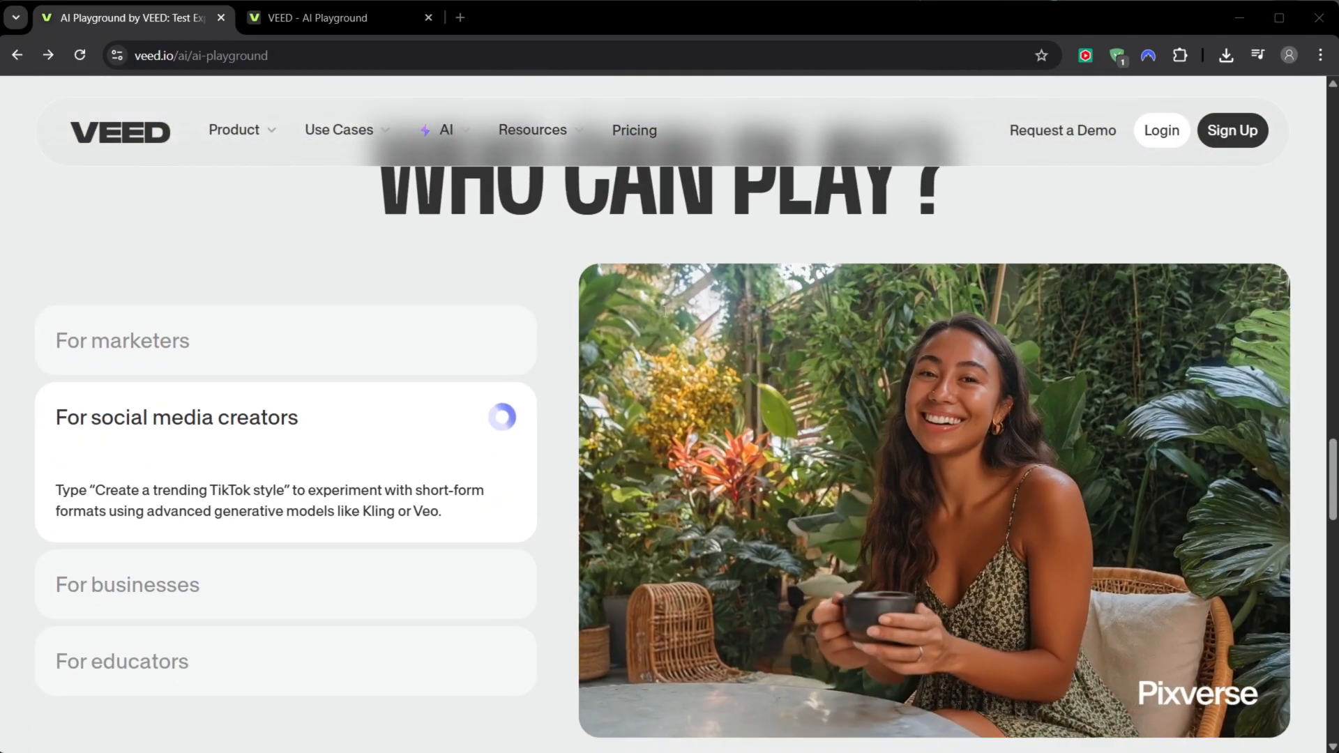
{"action": "scroll", "scroll_direction": "down", "scroll_amount": 3}
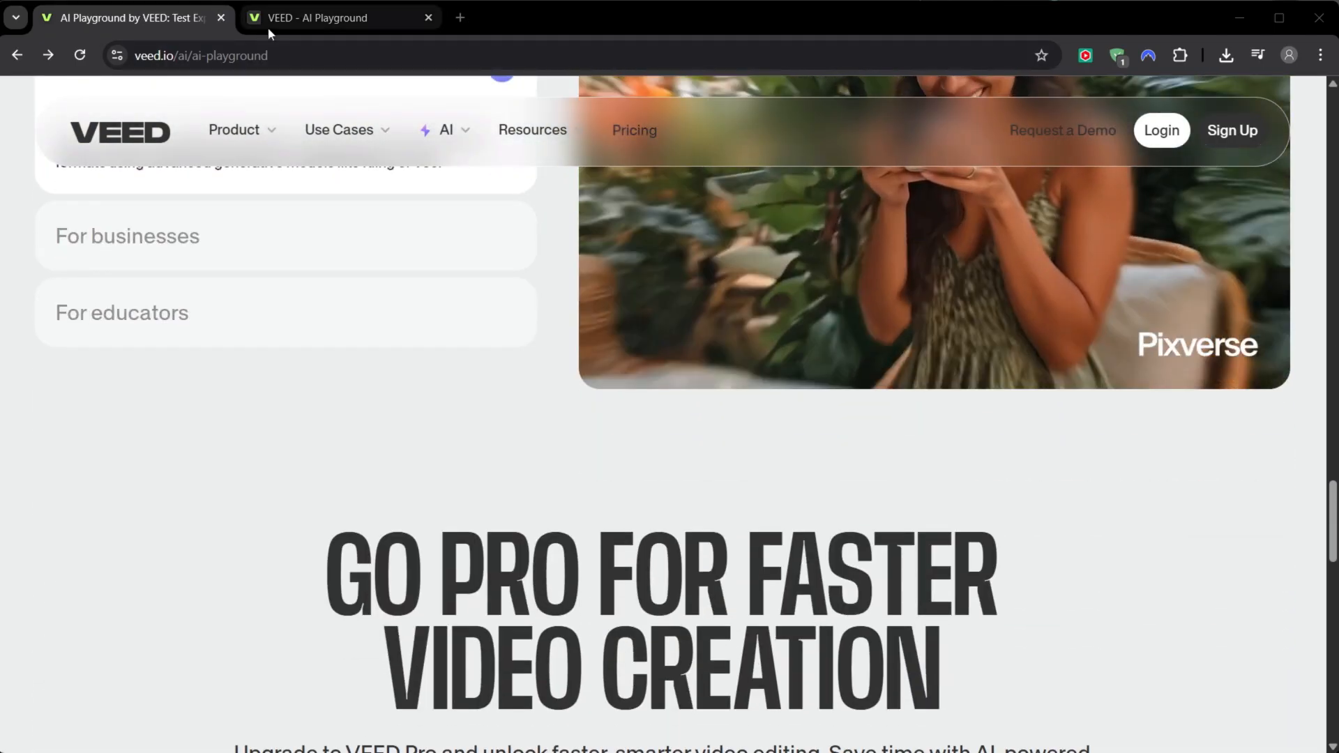
{"action": "left_click", "coordinate": [334, 16]}
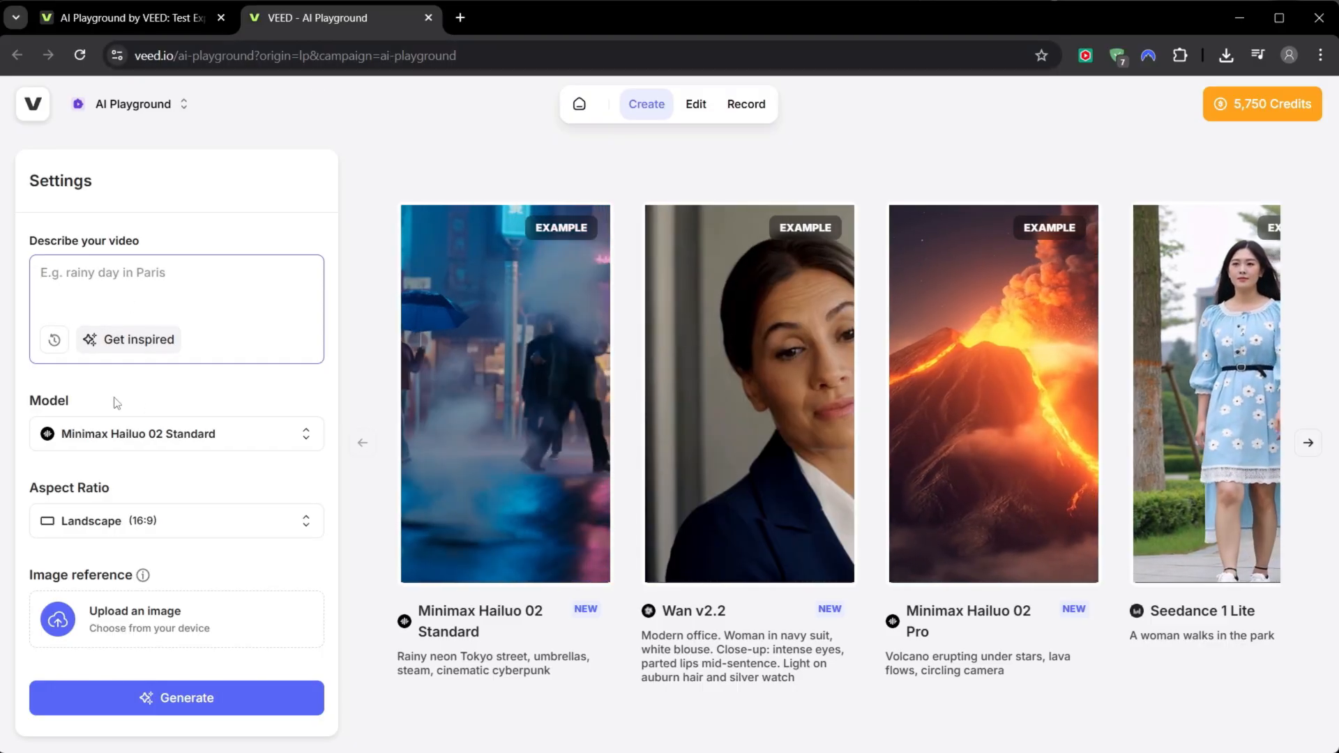
Select Google Veo 3 Fast and generate the 8-second owl library video
{"action": "left_click", "coordinate": [176, 434]}
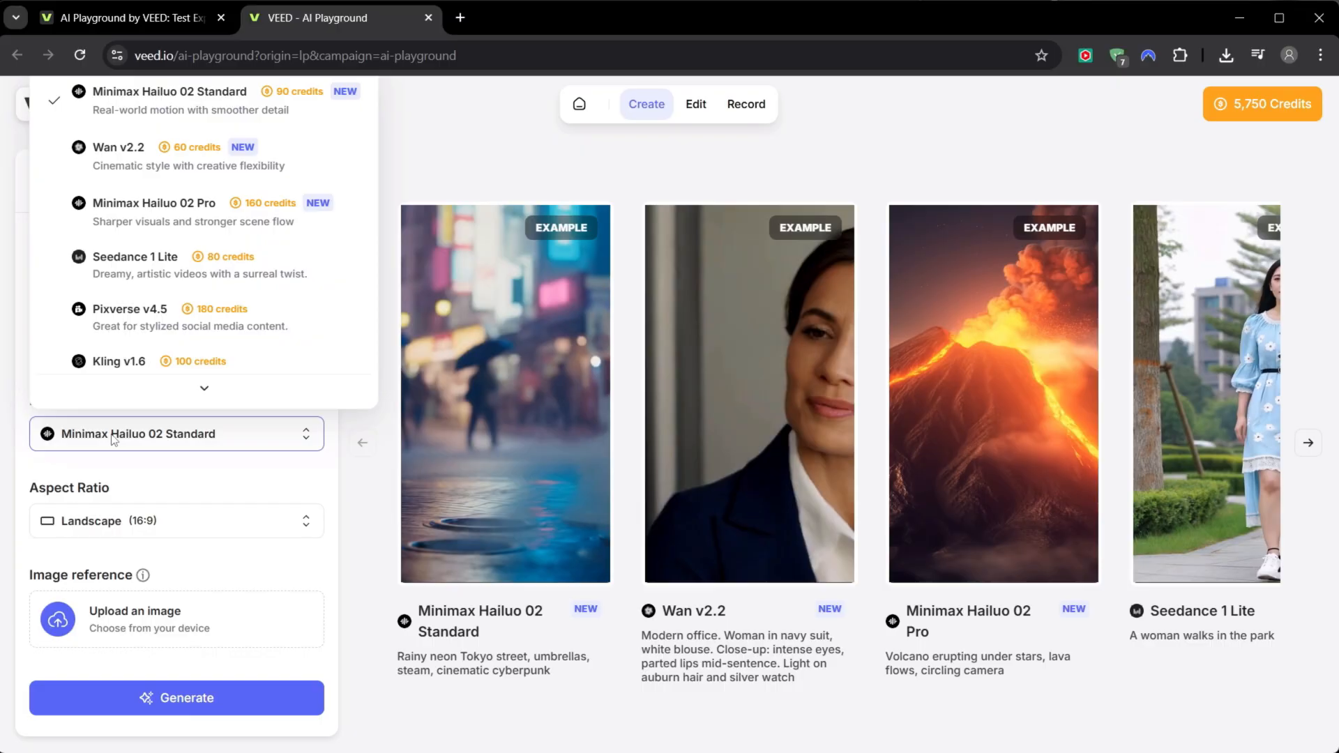
{"action": "mouse_move", "coordinate": [129, 118]}
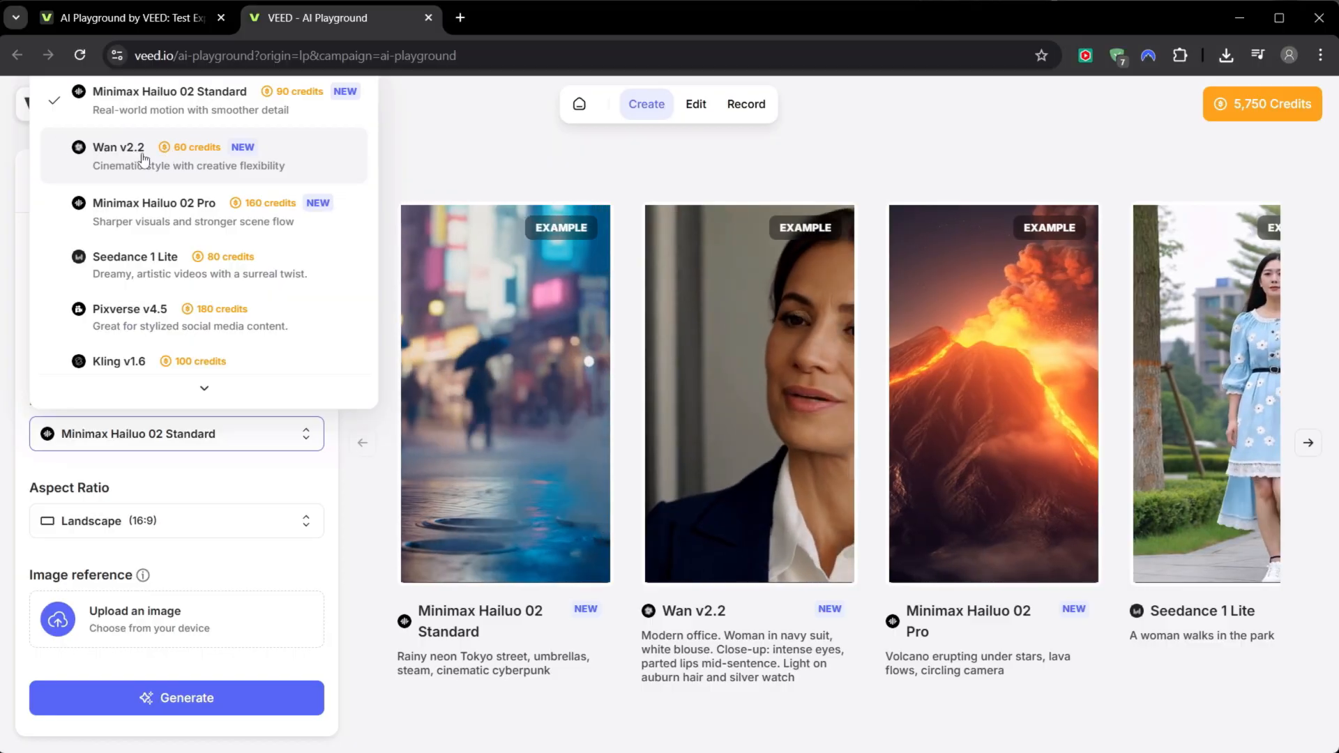
{"action": "scroll", "scroll_direction": "down", "scroll_amount": 3}
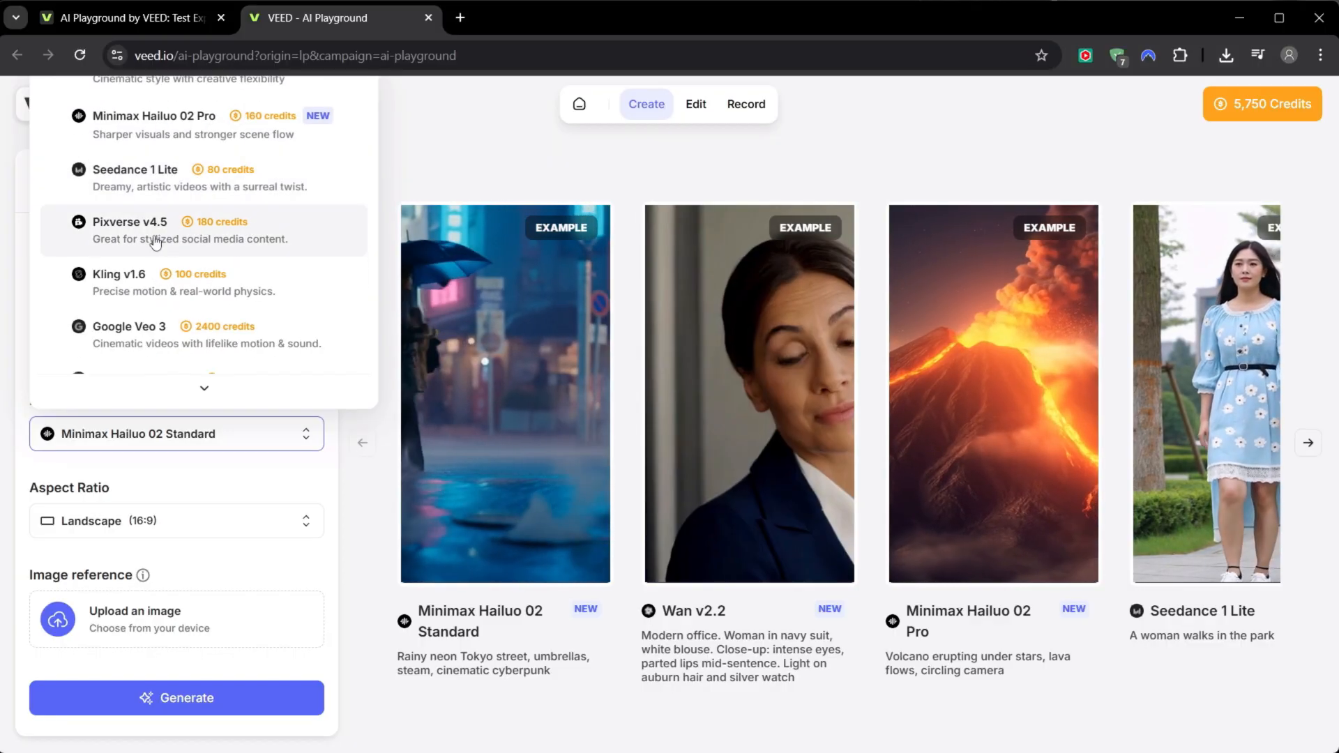
{"action": "scroll", "scroll_direction": "down", "scroll_amount": 3}
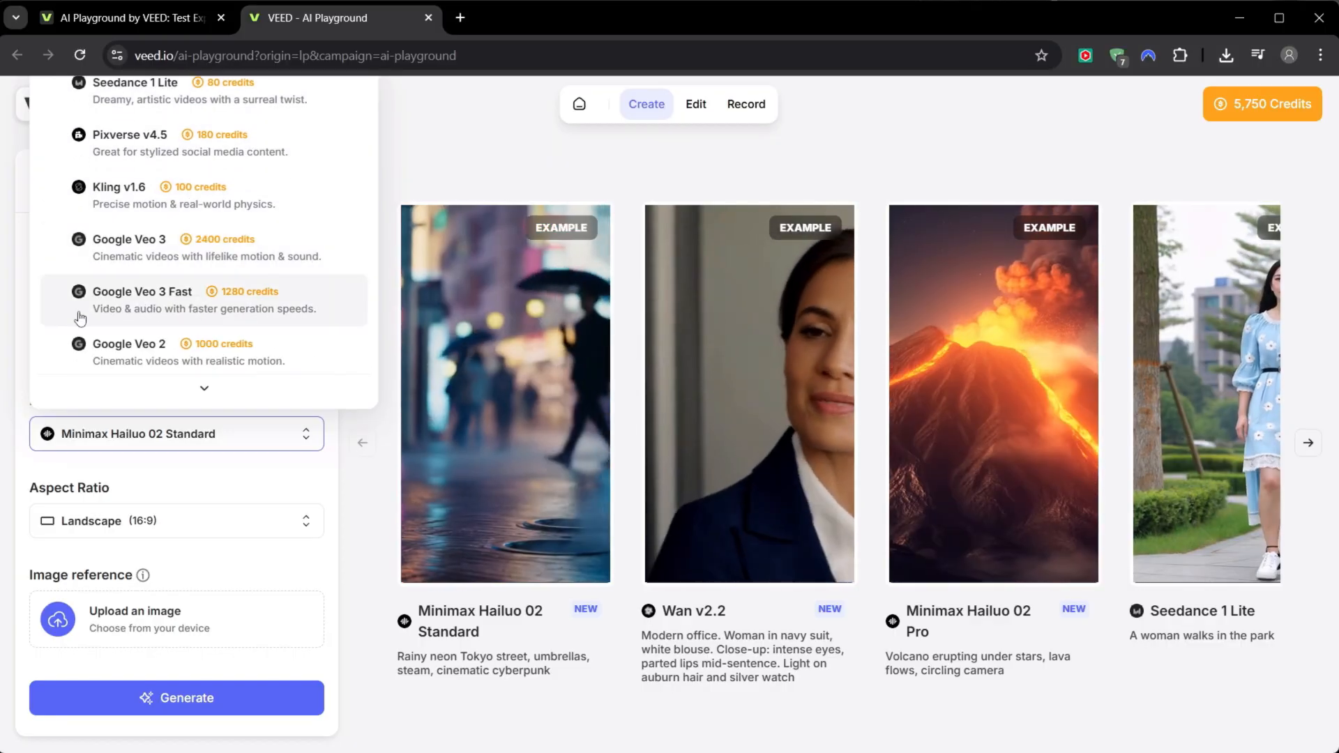
{"action": "scroll", "scroll_direction": "down", "scroll_amount": 3}
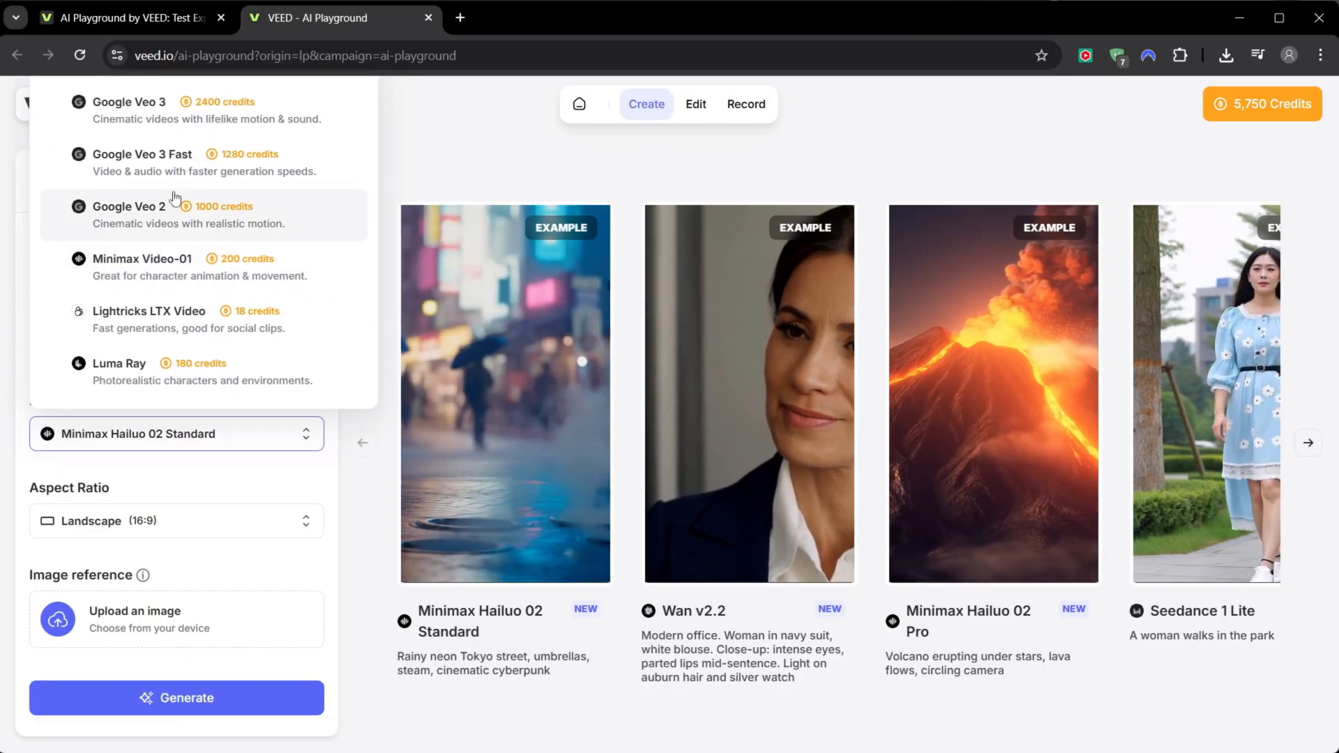
{"action": "left_click", "coordinate": [142, 162]}
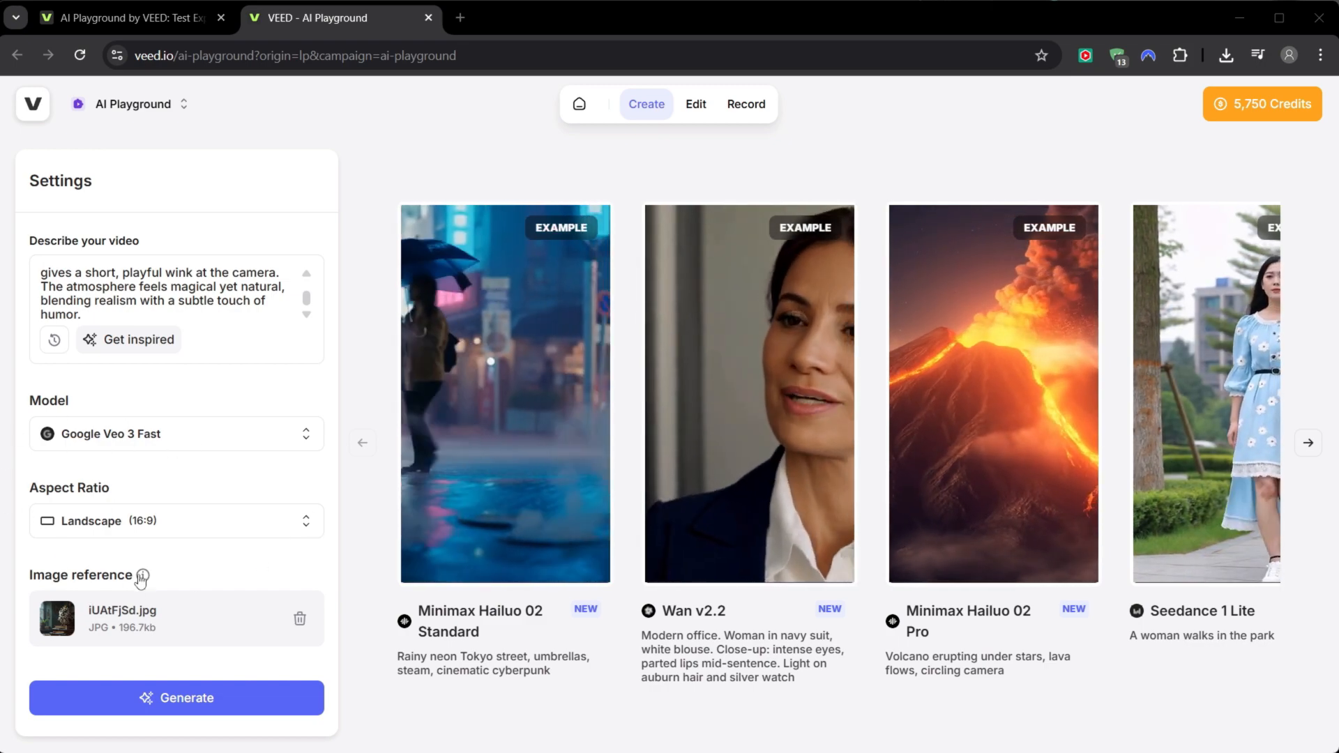
{"action": "left_click", "coordinate": [176, 698]}
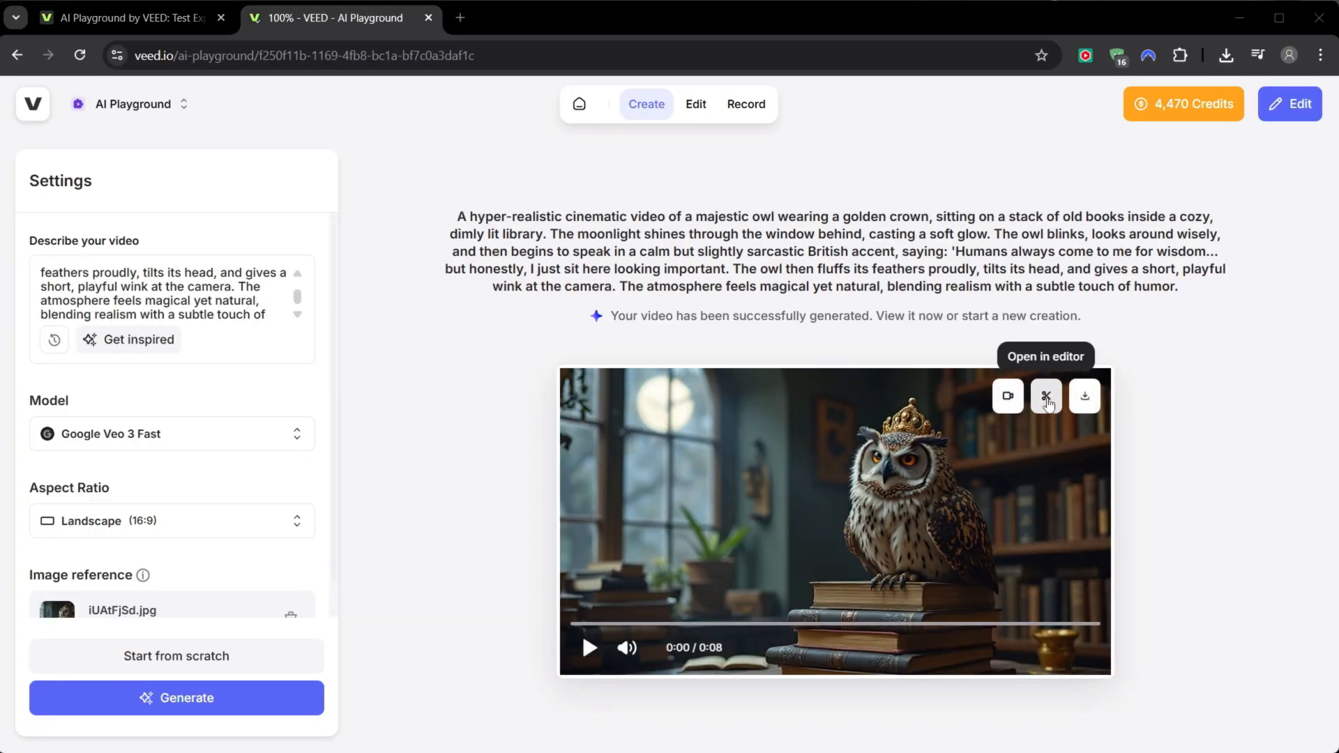
Open the owl video in the editor and view Audio and aspect ratio presets
{"action": "left_click", "coordinate": [1046, 395]}
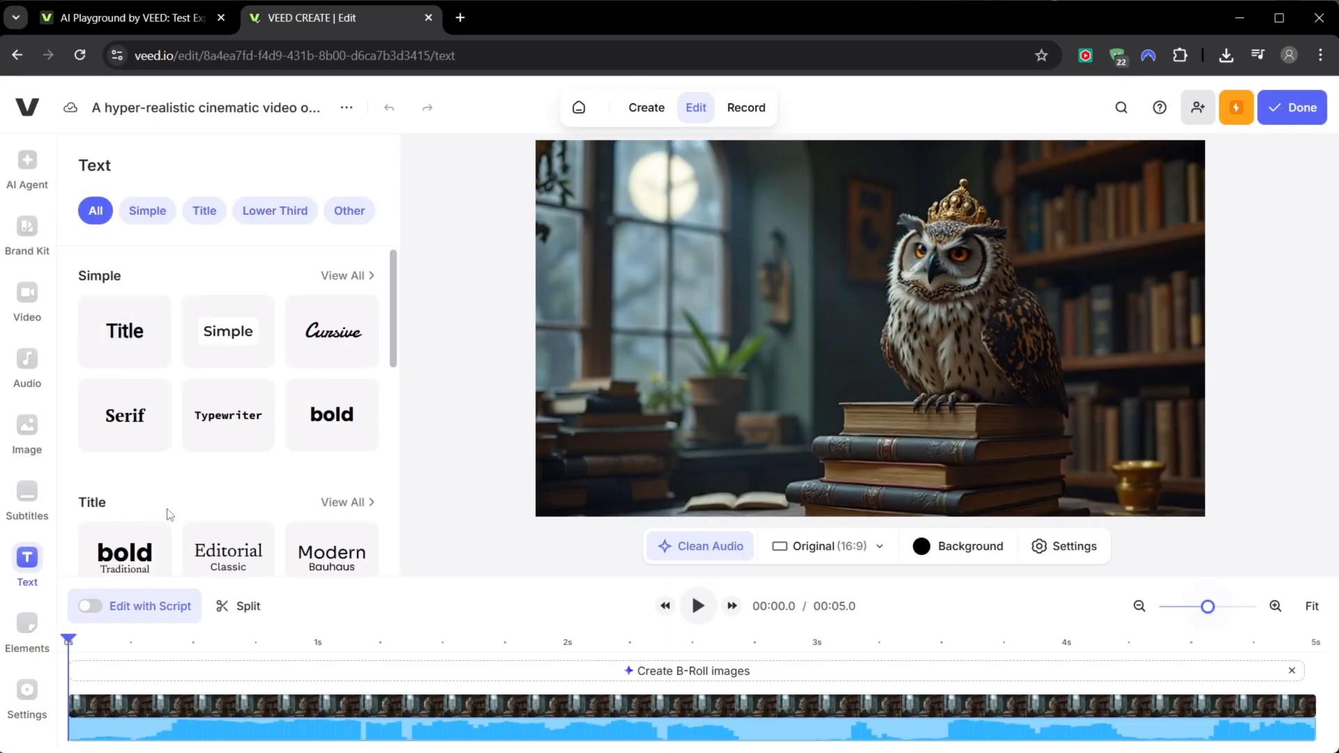
{"action": "left_click", "coordinate": [27, 368]}
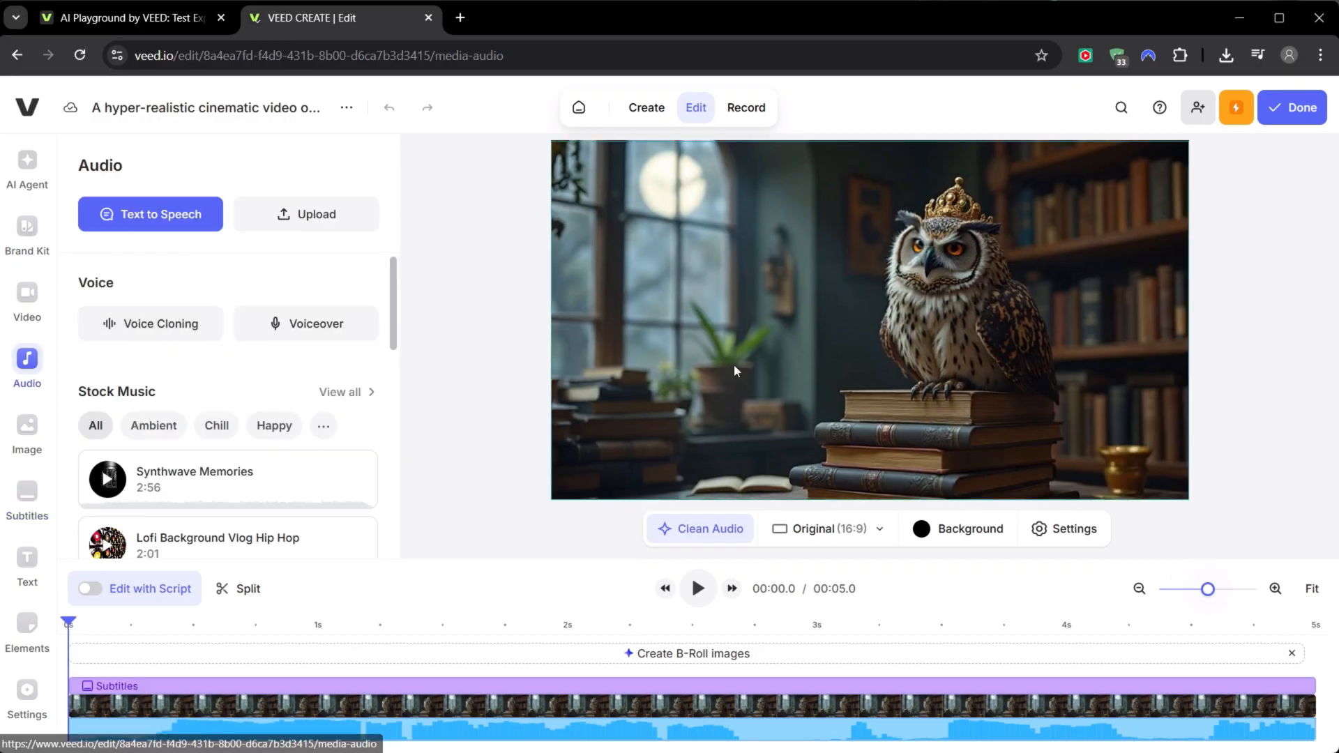
{"action": "left_click", "coordinate": [825, 529]}
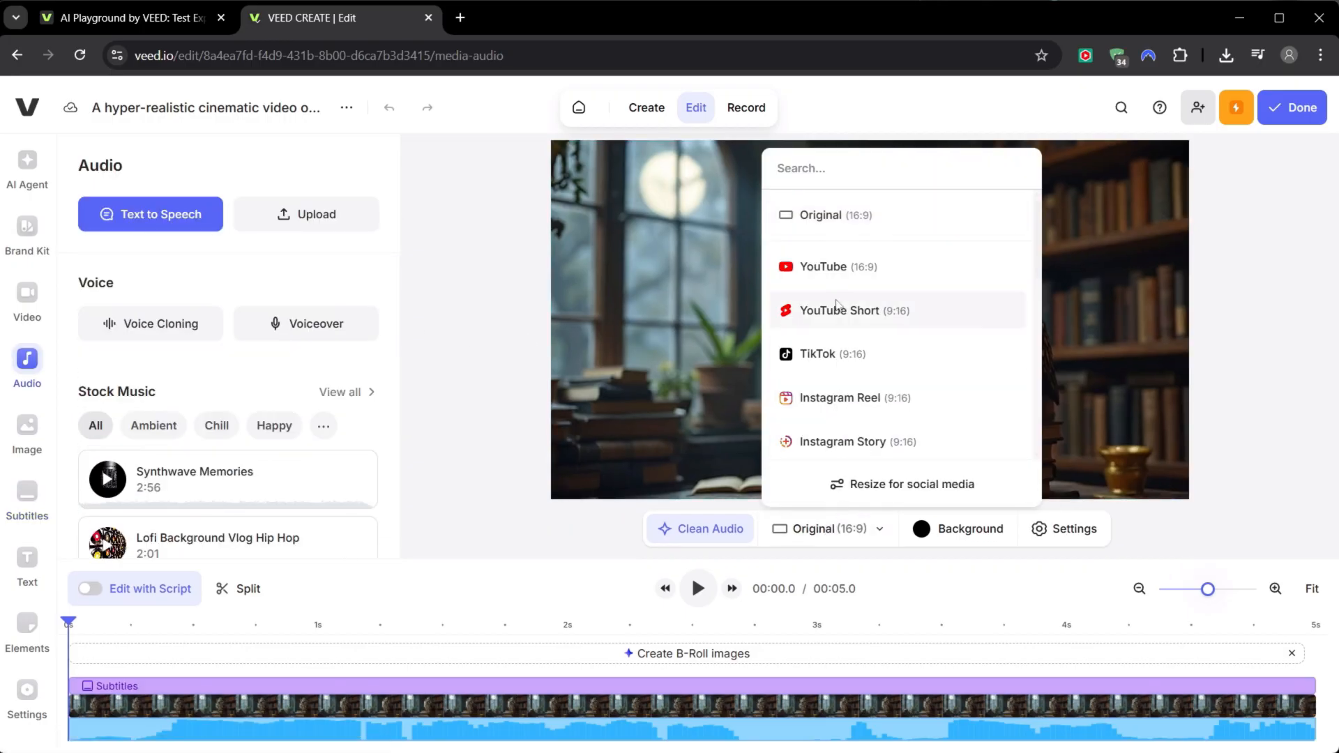
{"action": "mouse_move", "coordinate": [851, 309]}
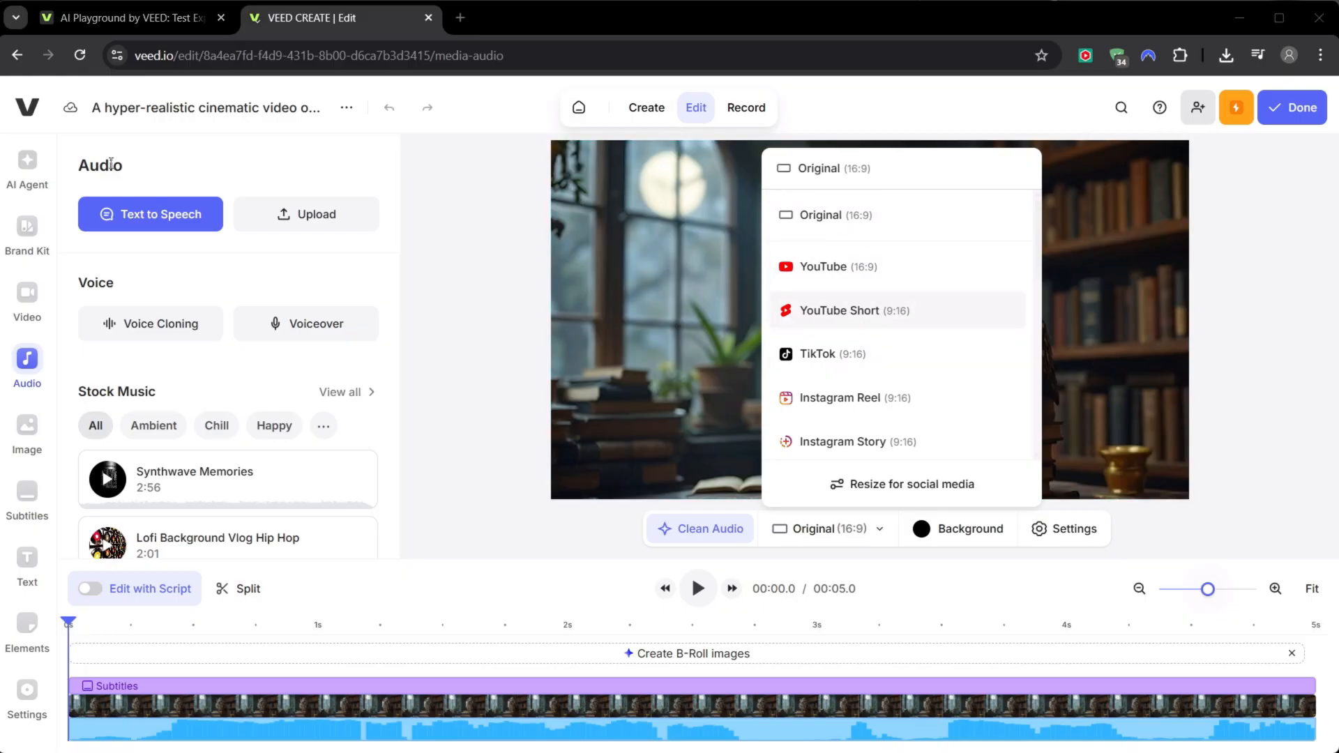
Browse the editor's AI Agent, Elements and Image tabs
{"action": "left_click", "coordinate": [26, 163]}
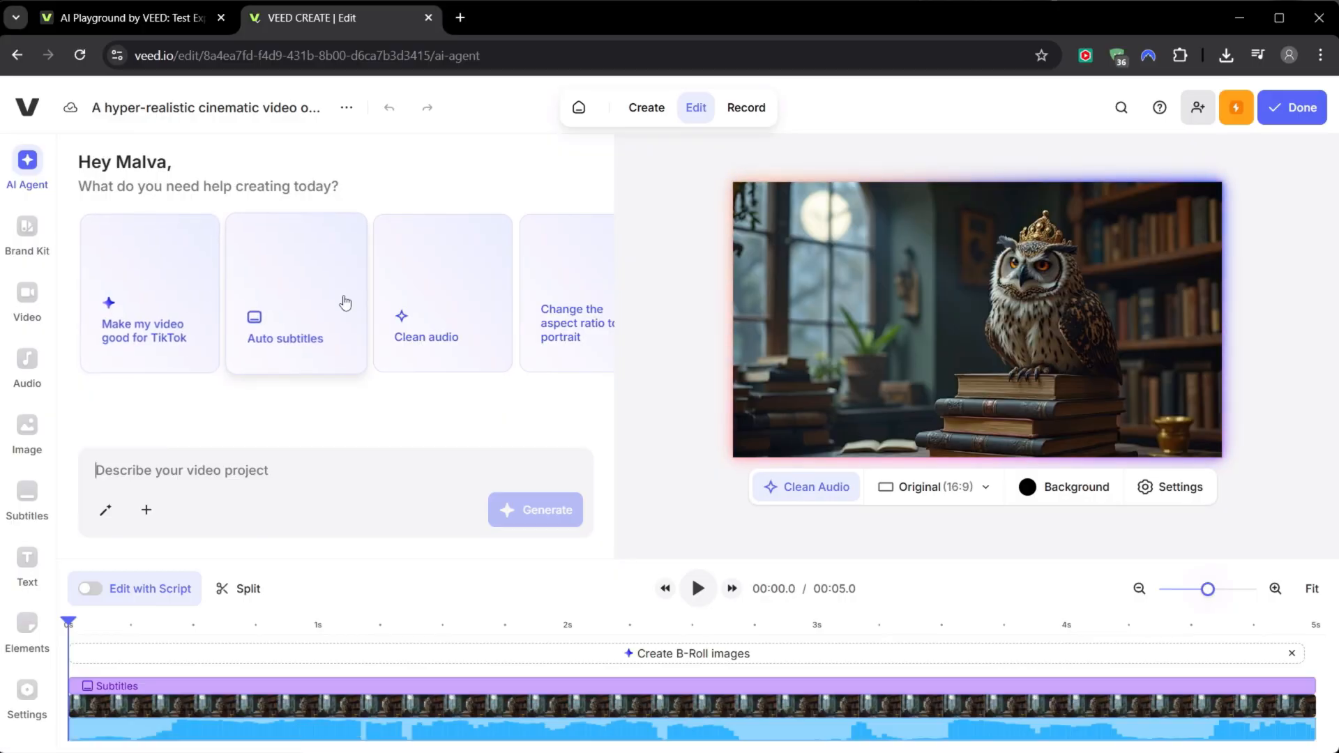
{"action": "mouse_move", "coordinate": [437, 390]}
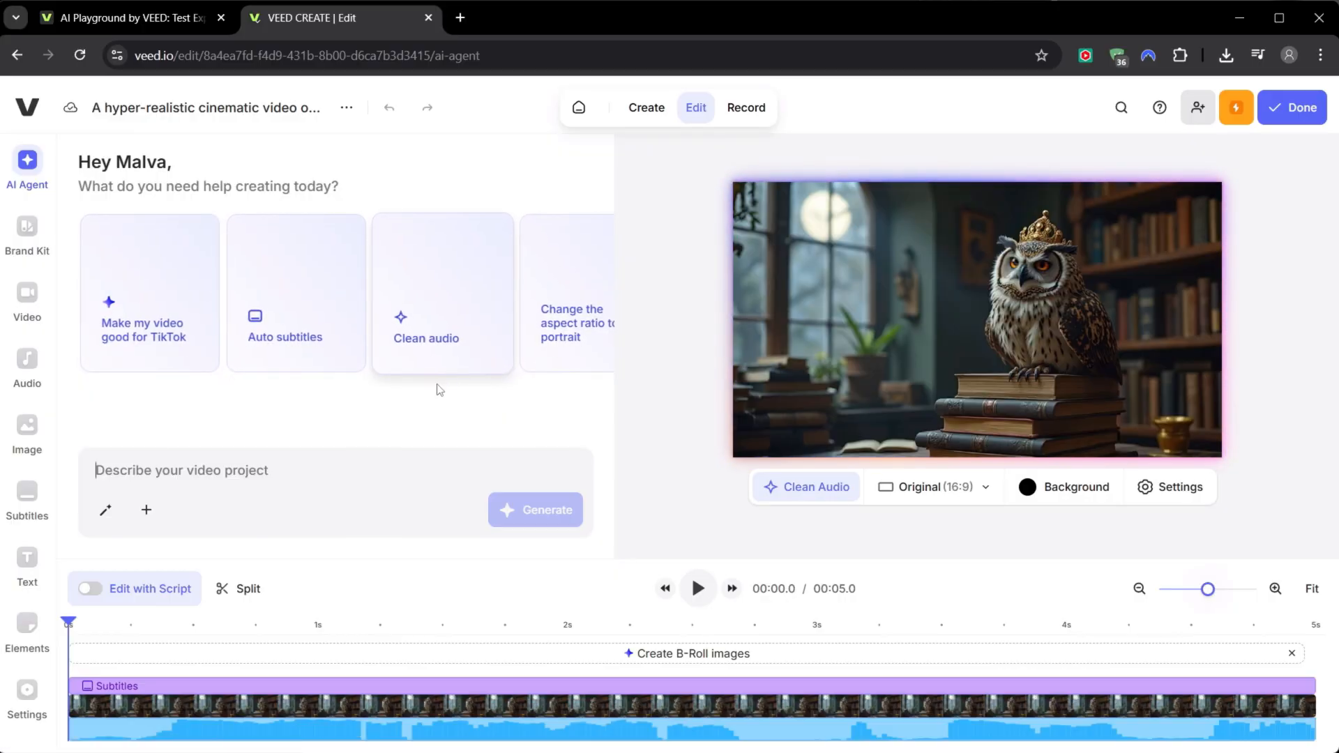
{"action": "mouse_move", "coordinate": [27, 499]}
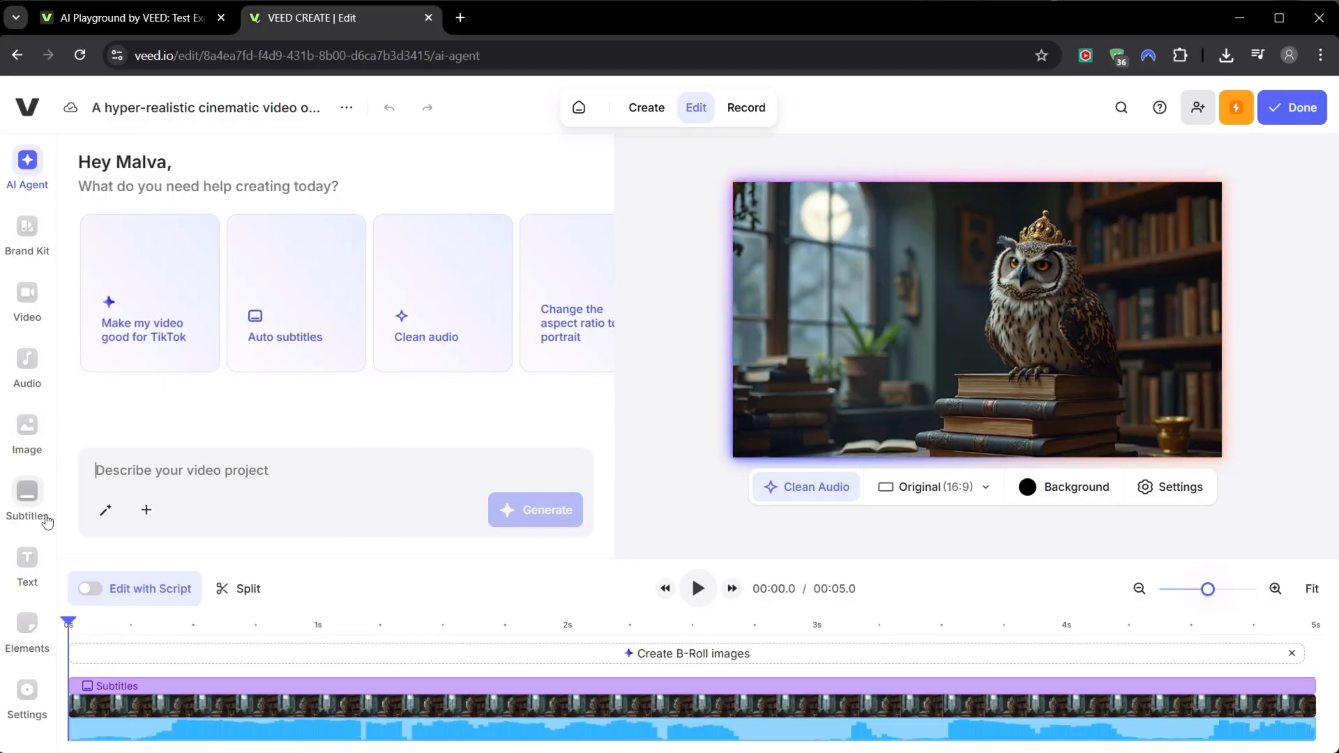
{"action": "left_click", "coordinate": [26, 632]}
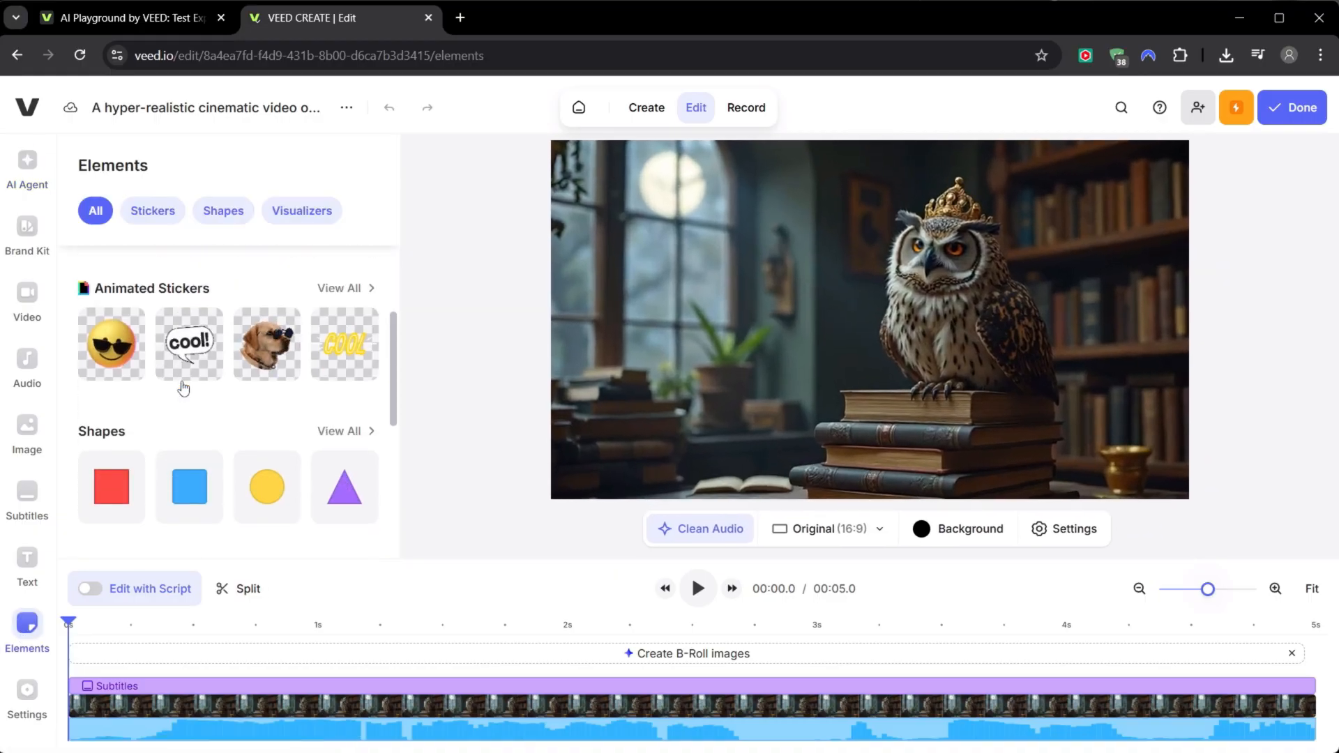
{"action": "scroll", "scroll_direction": "down", "scroll_amount": 3}
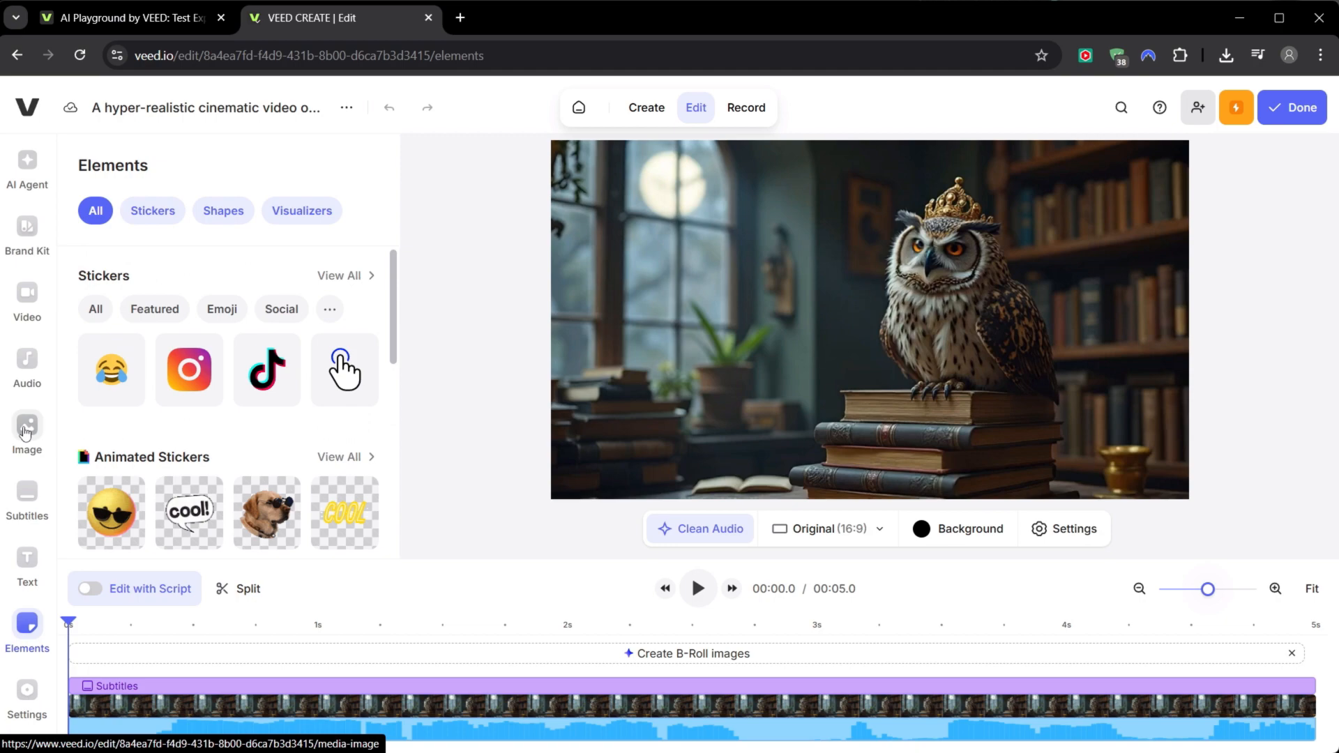
{"action": "left_click", "coordinate": [27, 431]}
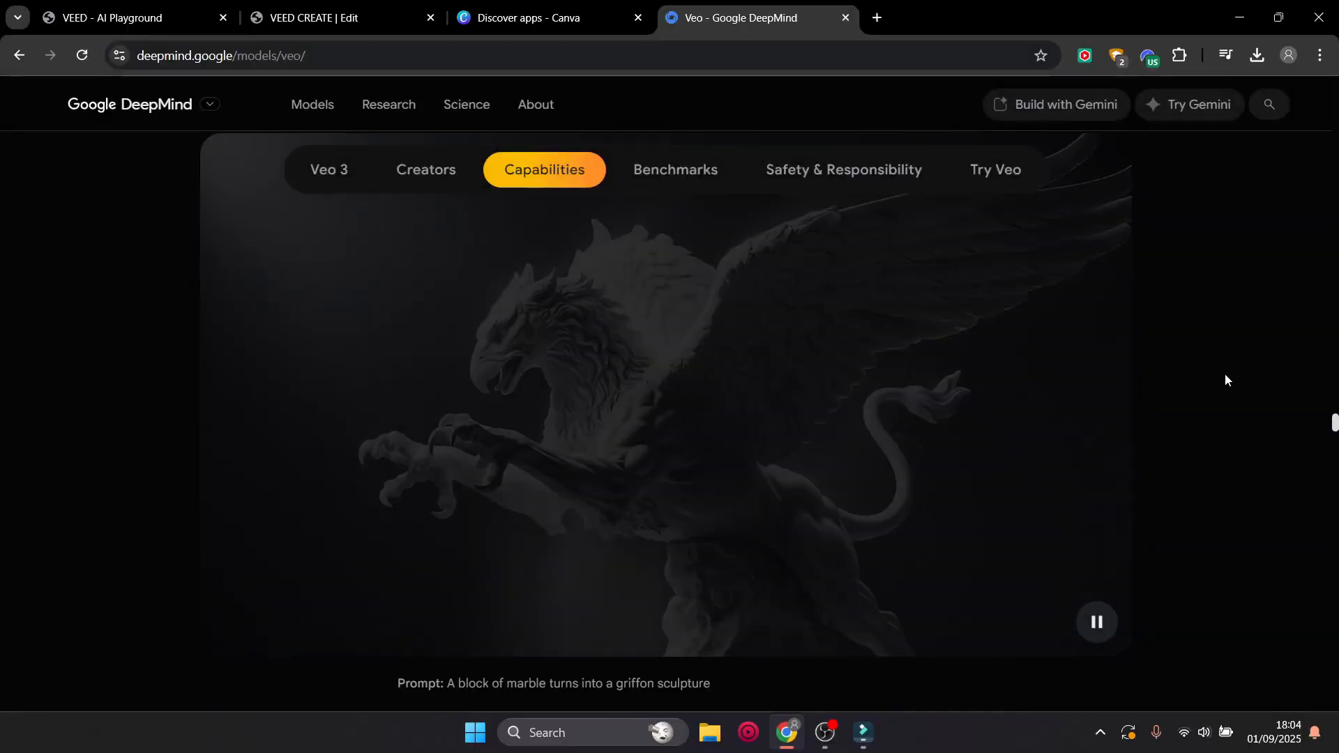
Return to the VEED AI Playground tab with the reference image and prompt
{"action": "left_click", "coordinate": [119, 16]}
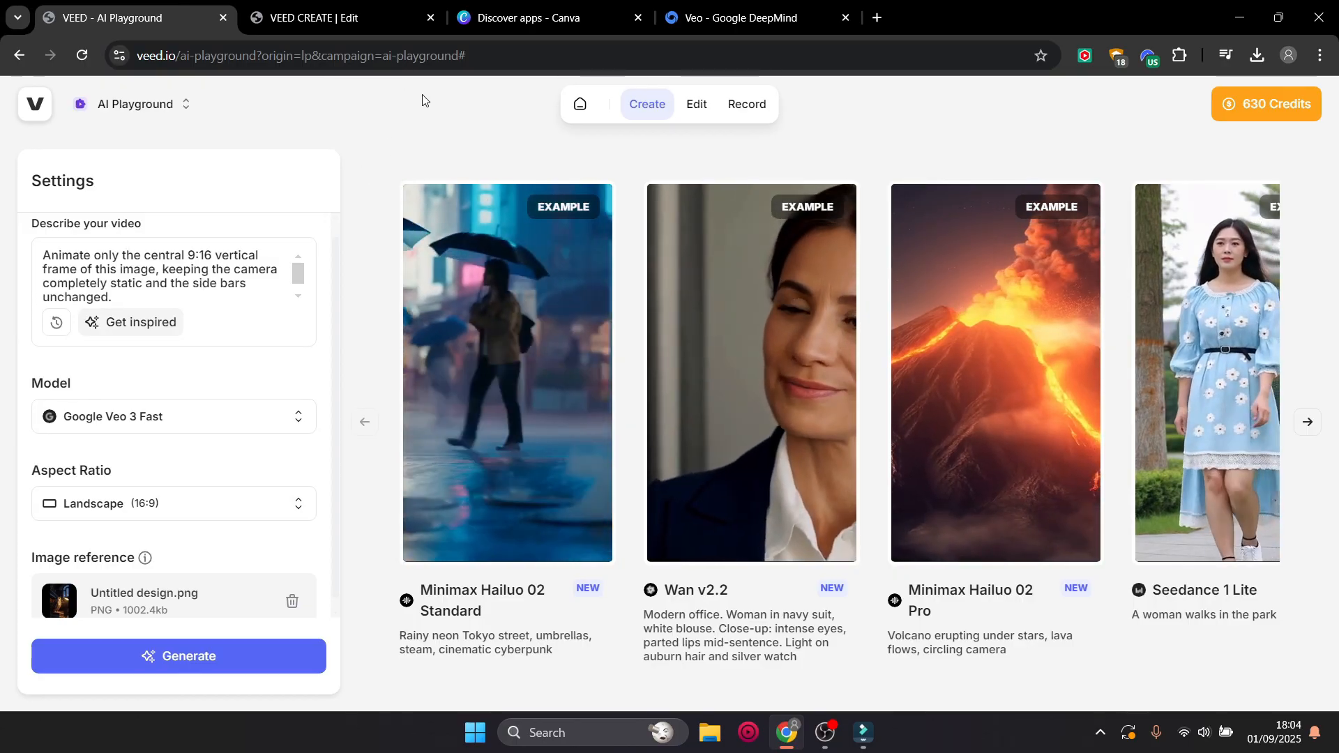
{"action": "mouse_move", "coordinate": [442, 124]}
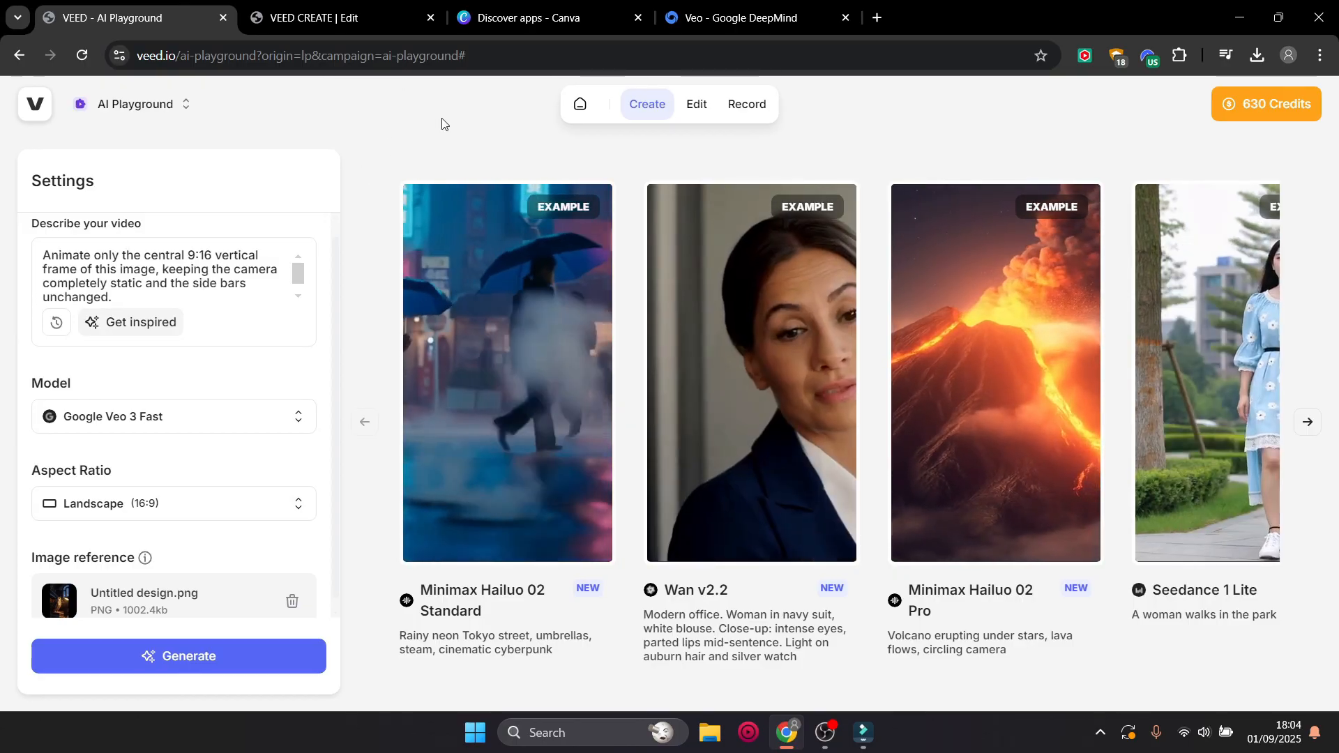
Switch to Canva's Create a design dialog on Custom size
{"action": "left_click", "coordinate": [517, 17]}
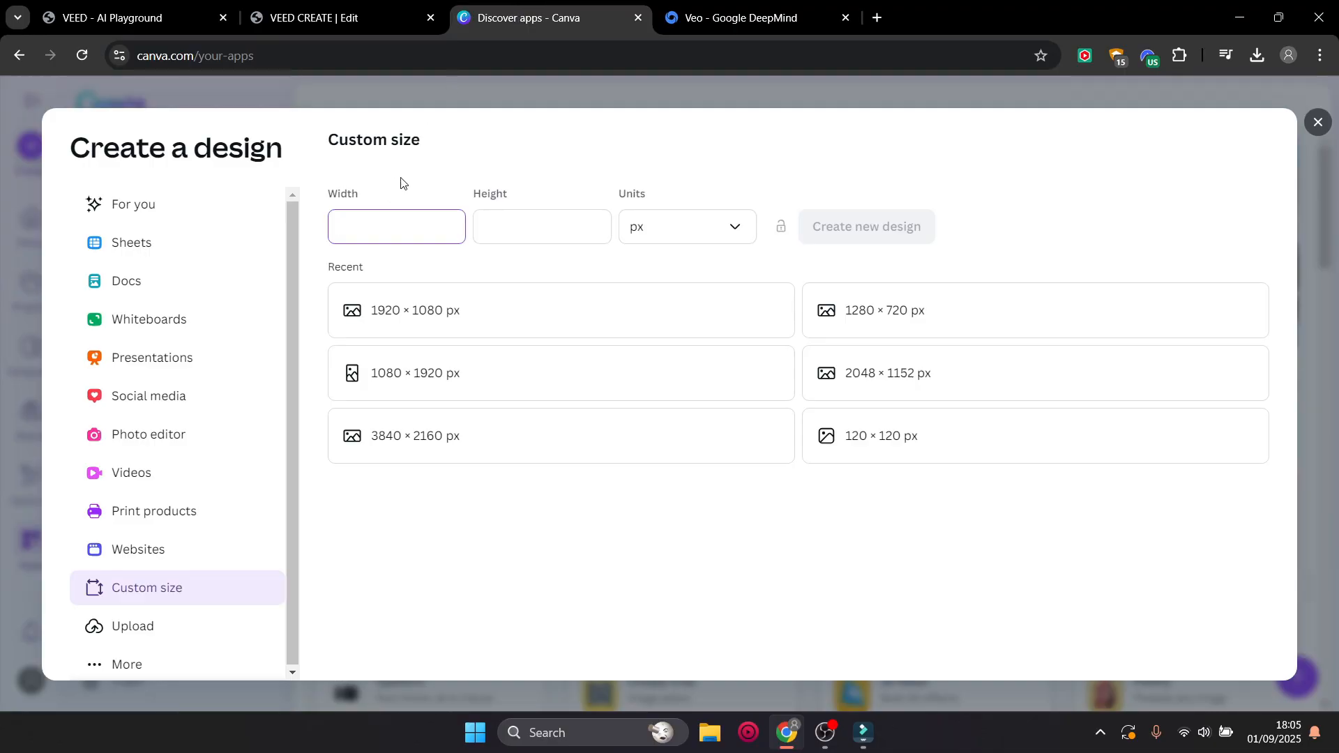
{"action": "mouse_move", "coordinate": [479, 329]}
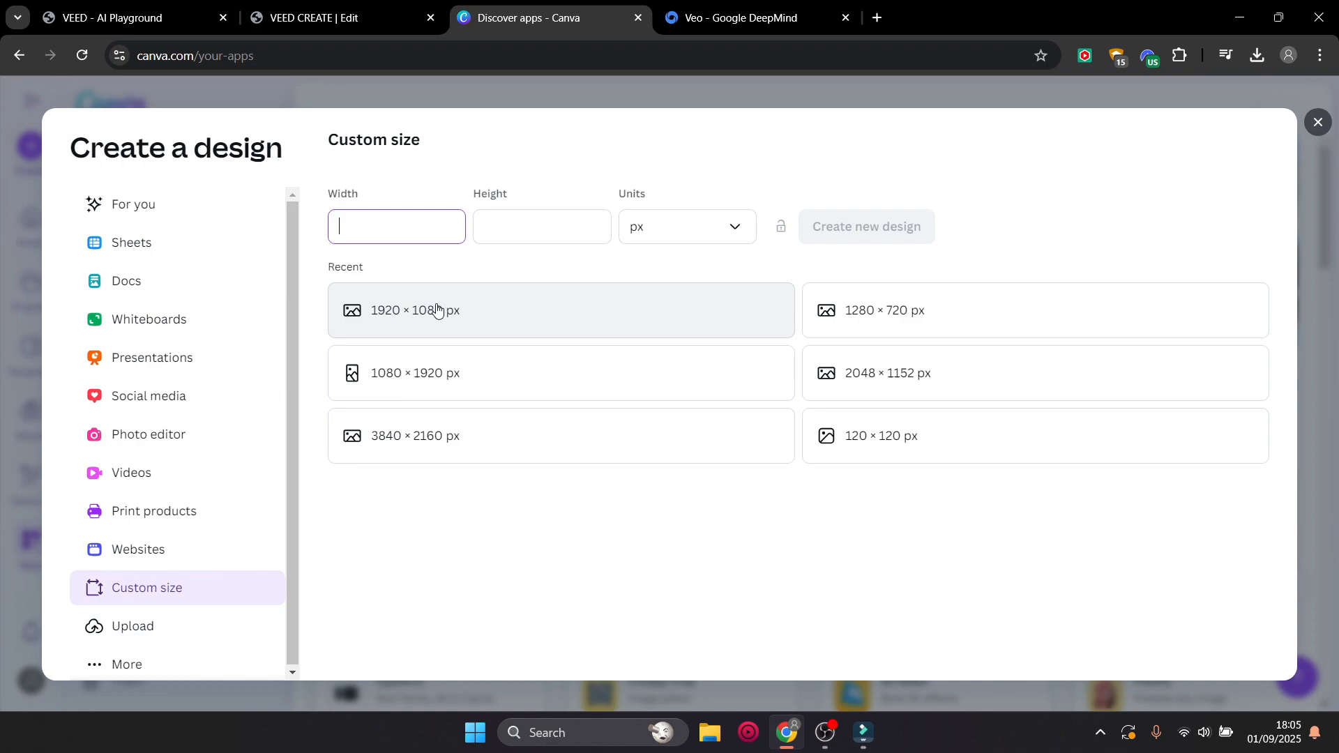
{"action": "mouse_move", "coordinate": [401, 312]}
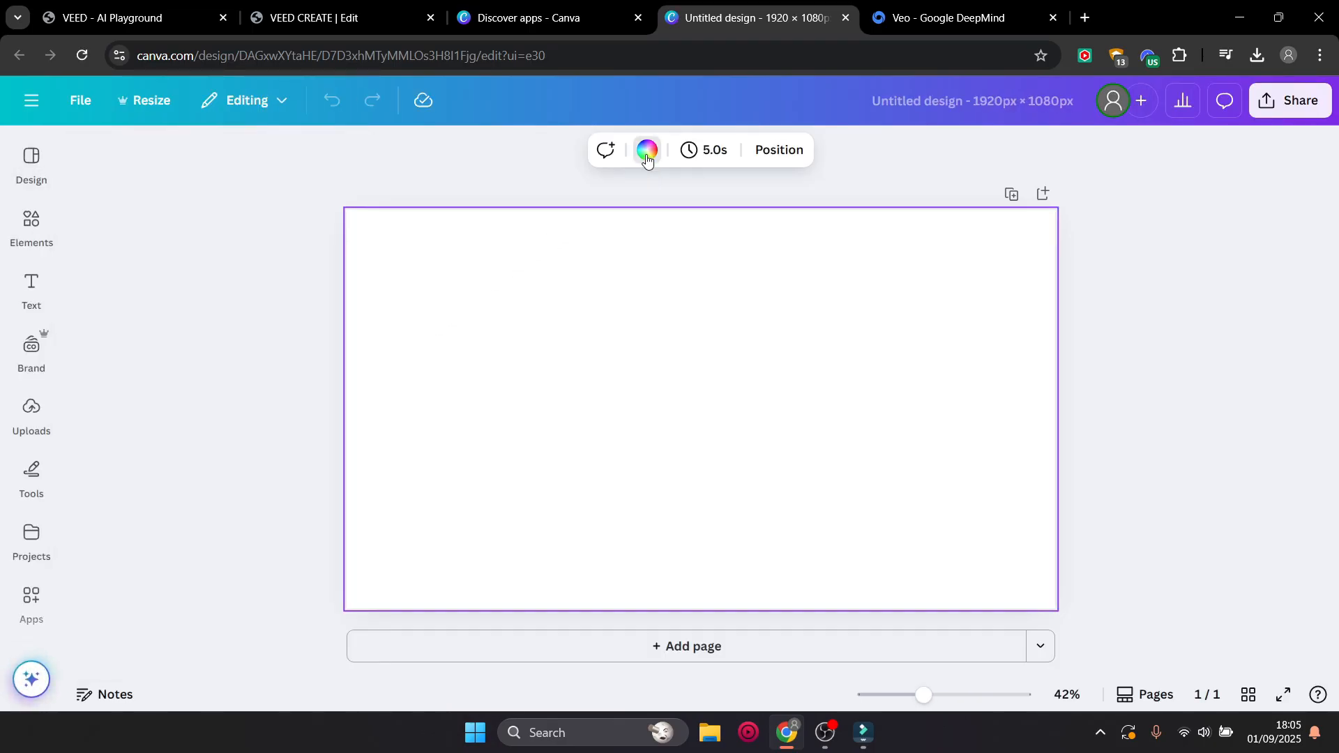
Set a black page background and stretch the owl image to full height
{"action": "left_click", "coordinate": [647, 149]}
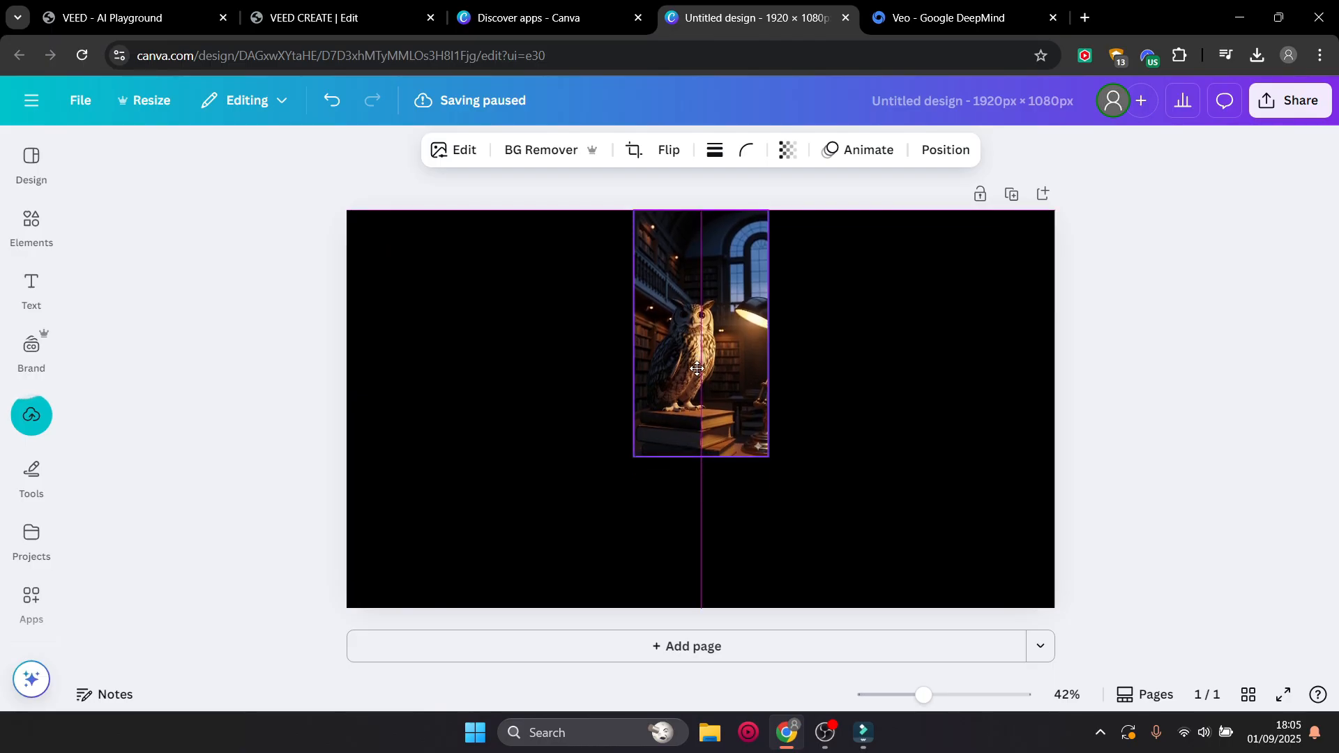
{"action": "left_click", "coordinate": [699, 368]}
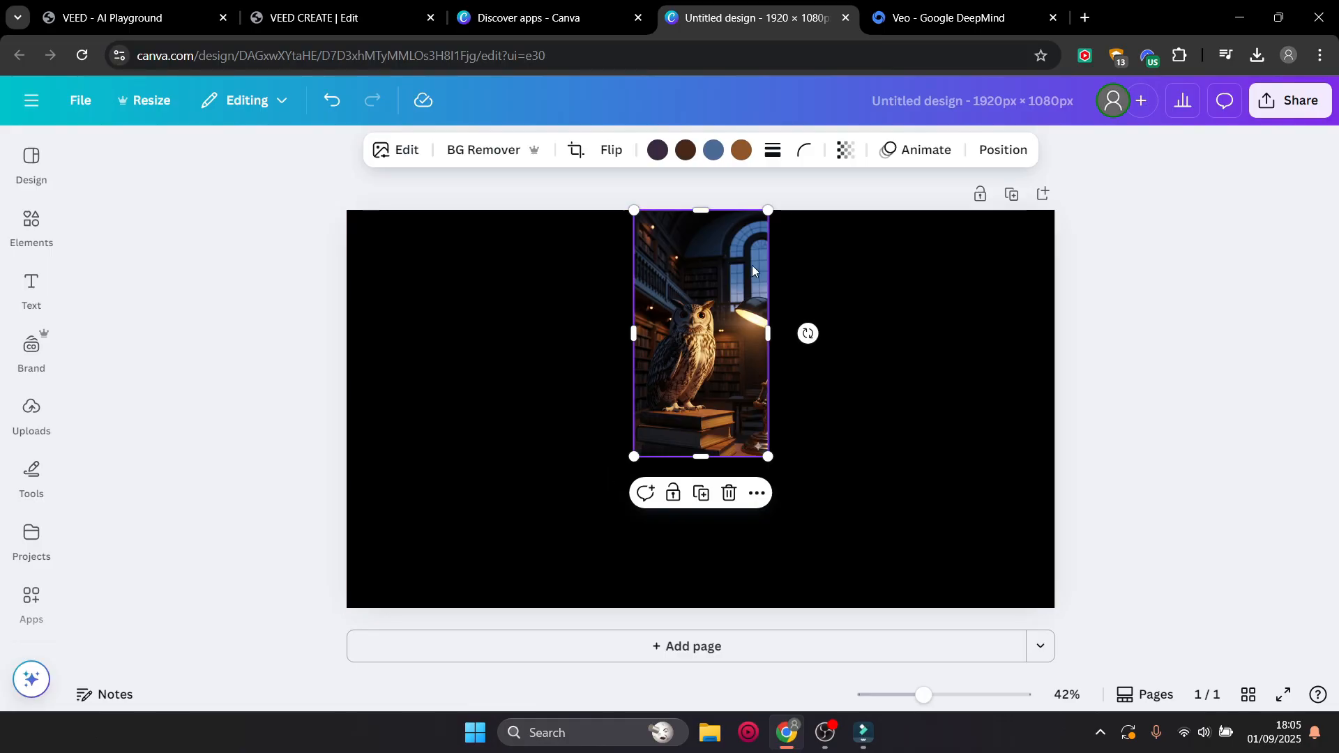
{"action": "mouse_move", "coordinate": [736, 451]}
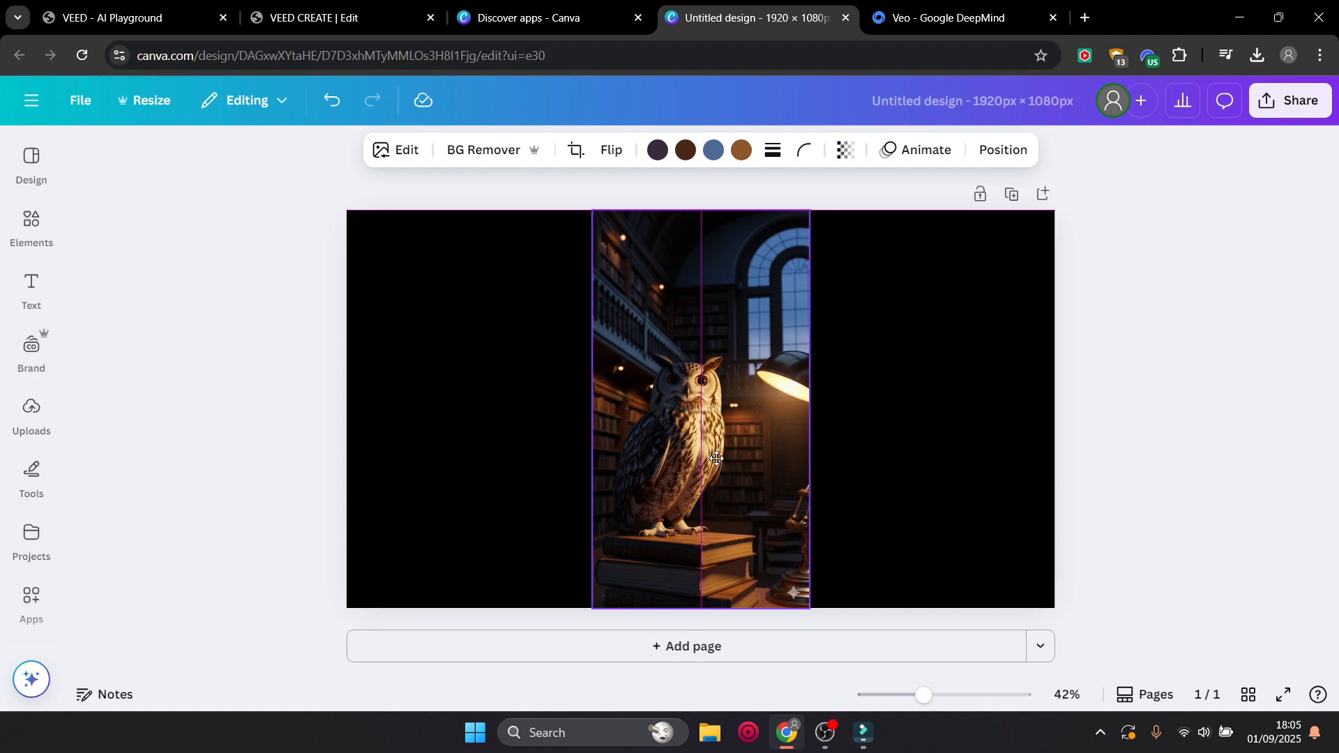
{"action": "left_click", "coordinate": [700, 410]}
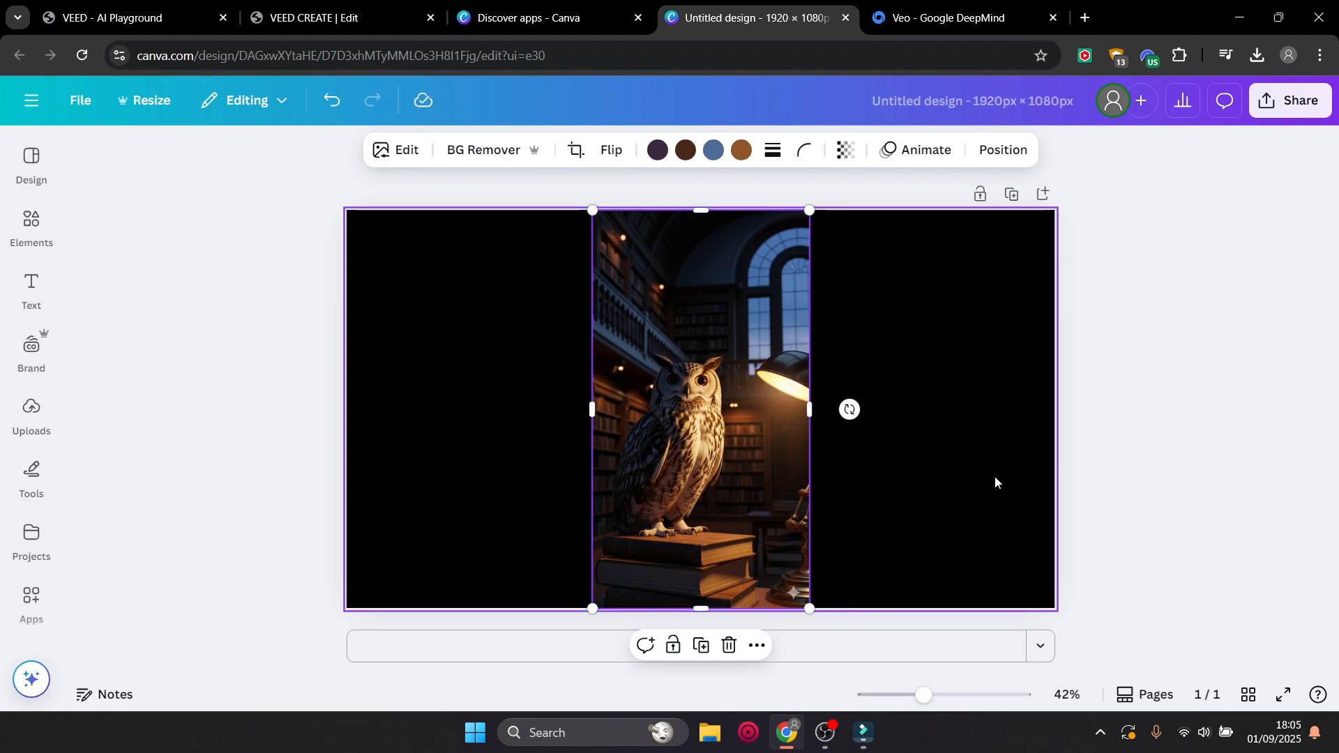
{"action": "mouse_move", "coordinate": [944, 387]}
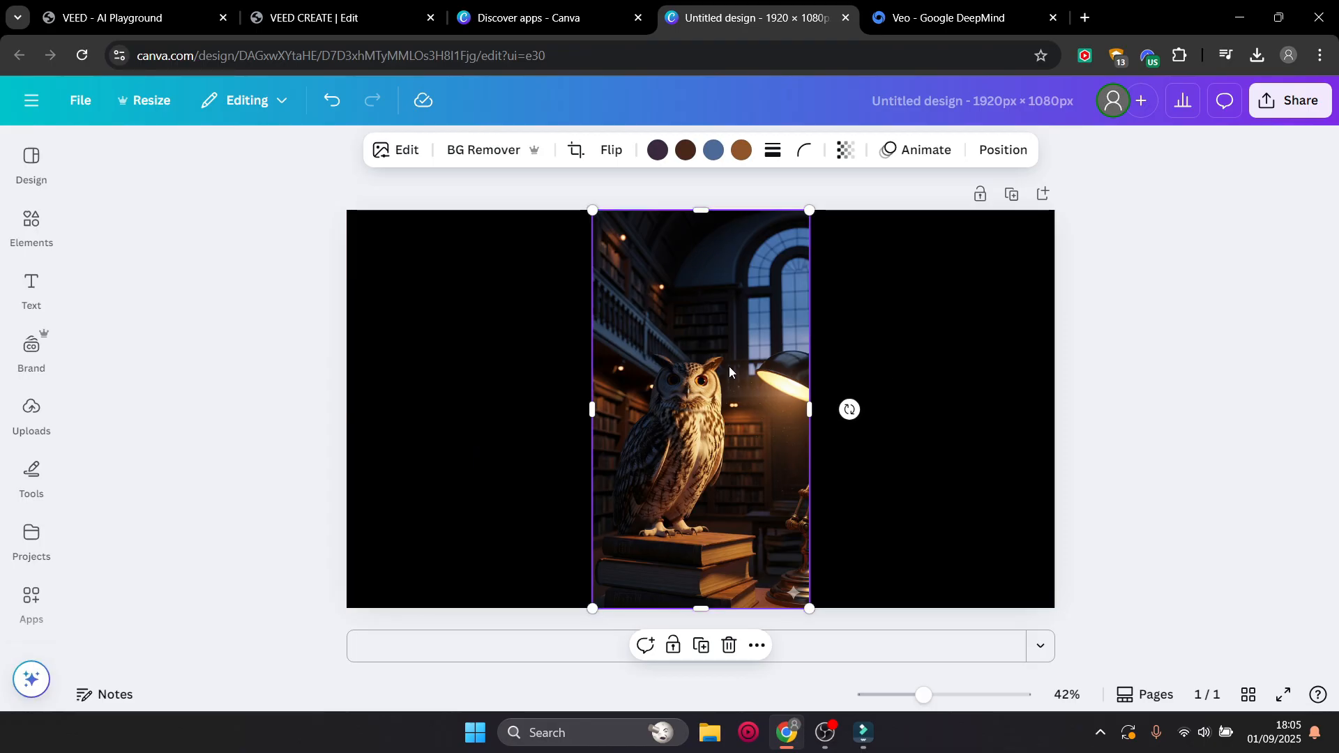
{"action": "mouse_move", "coordinate": [750, 346]}
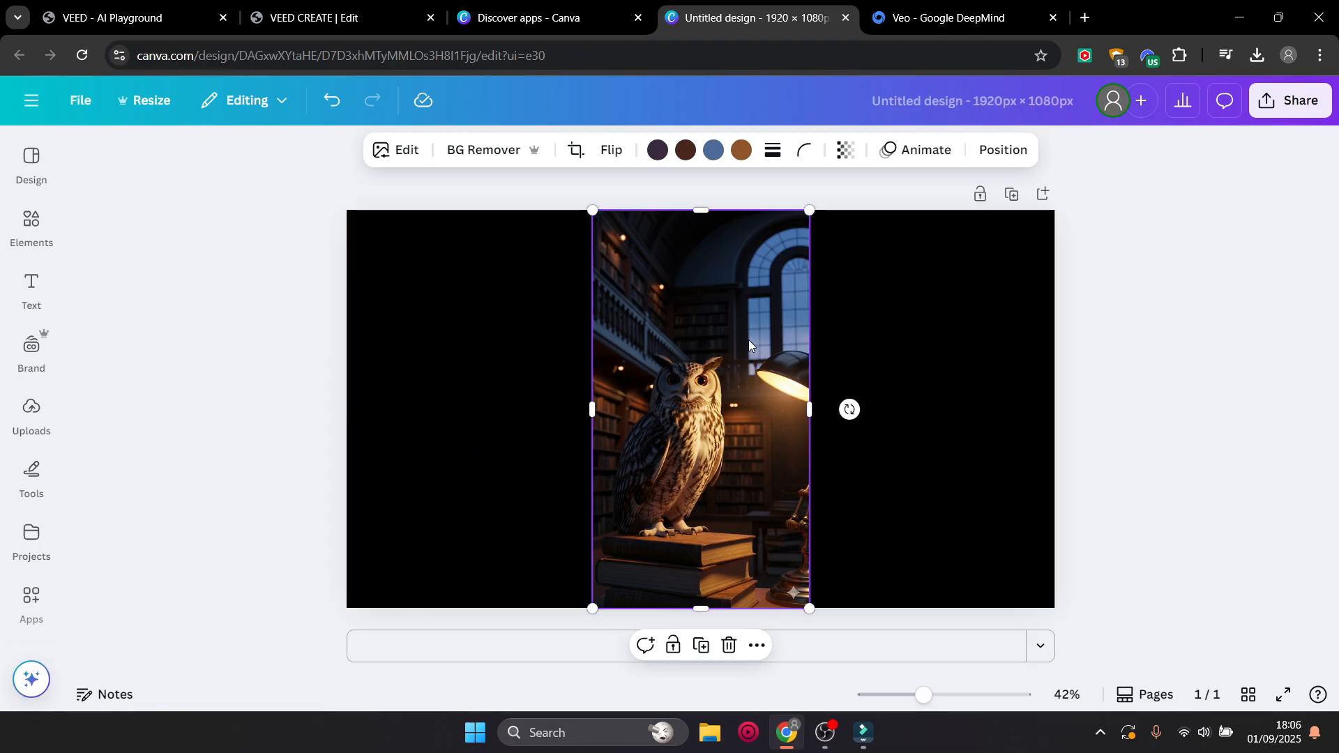
{"action": "mouse_move", "coordinate": [714, 270]}
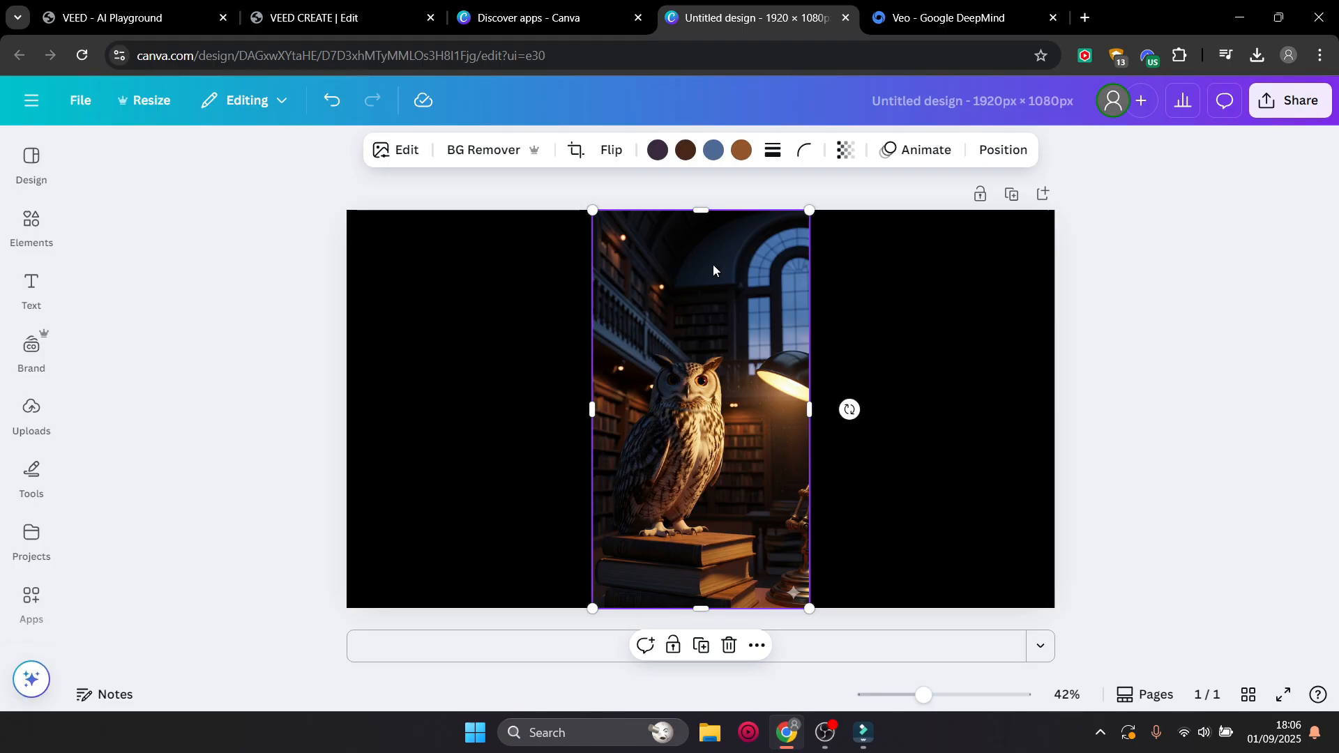
{"action": "mouse_move", "coordinate": [705, 263]}
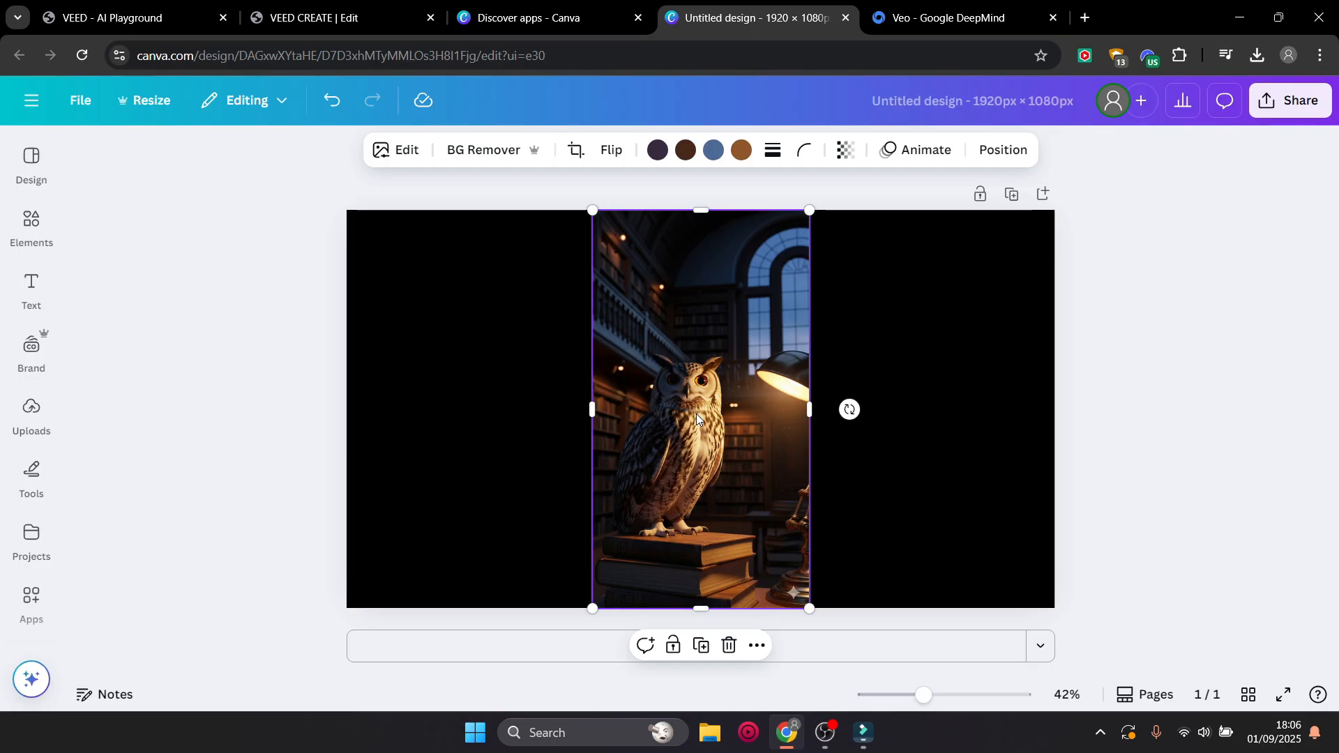
{"action": "mouse_move", "coordinate": [688, 307]}
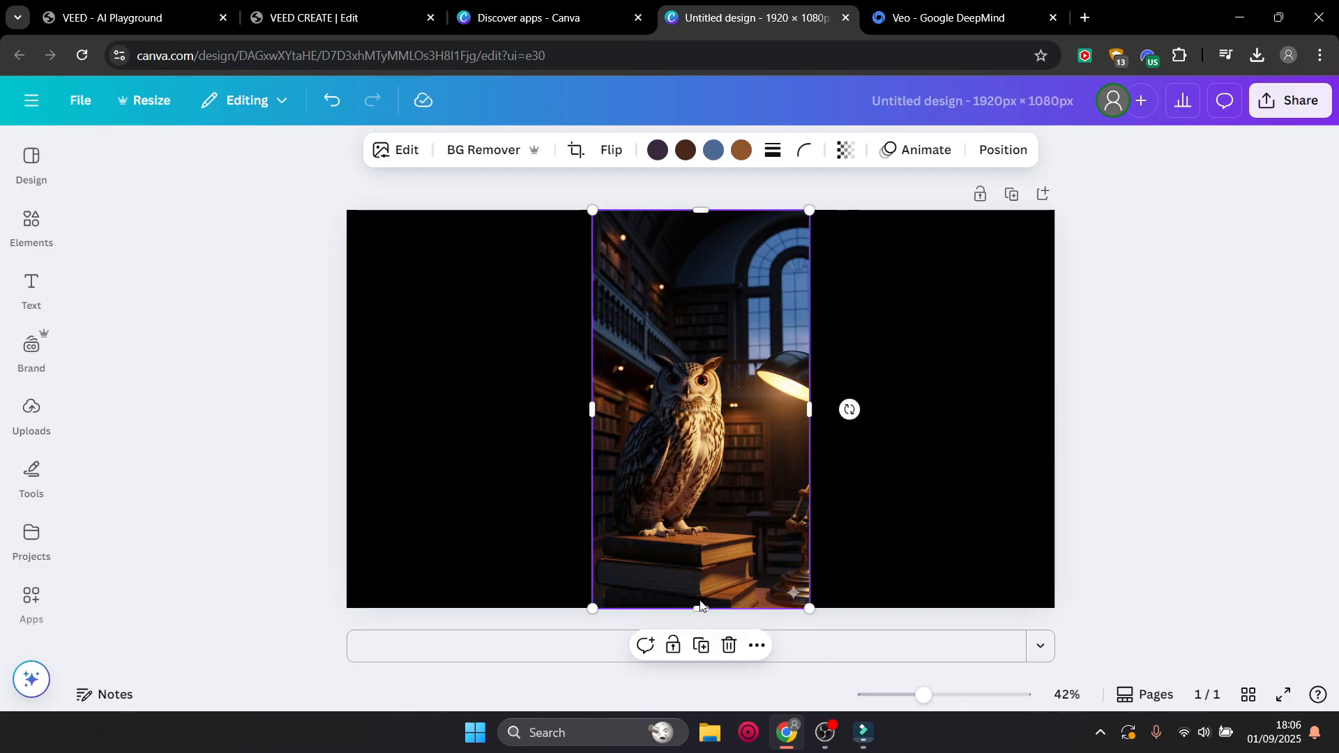
{"action": "mouse_move", "coordinate": [1121, 220]}
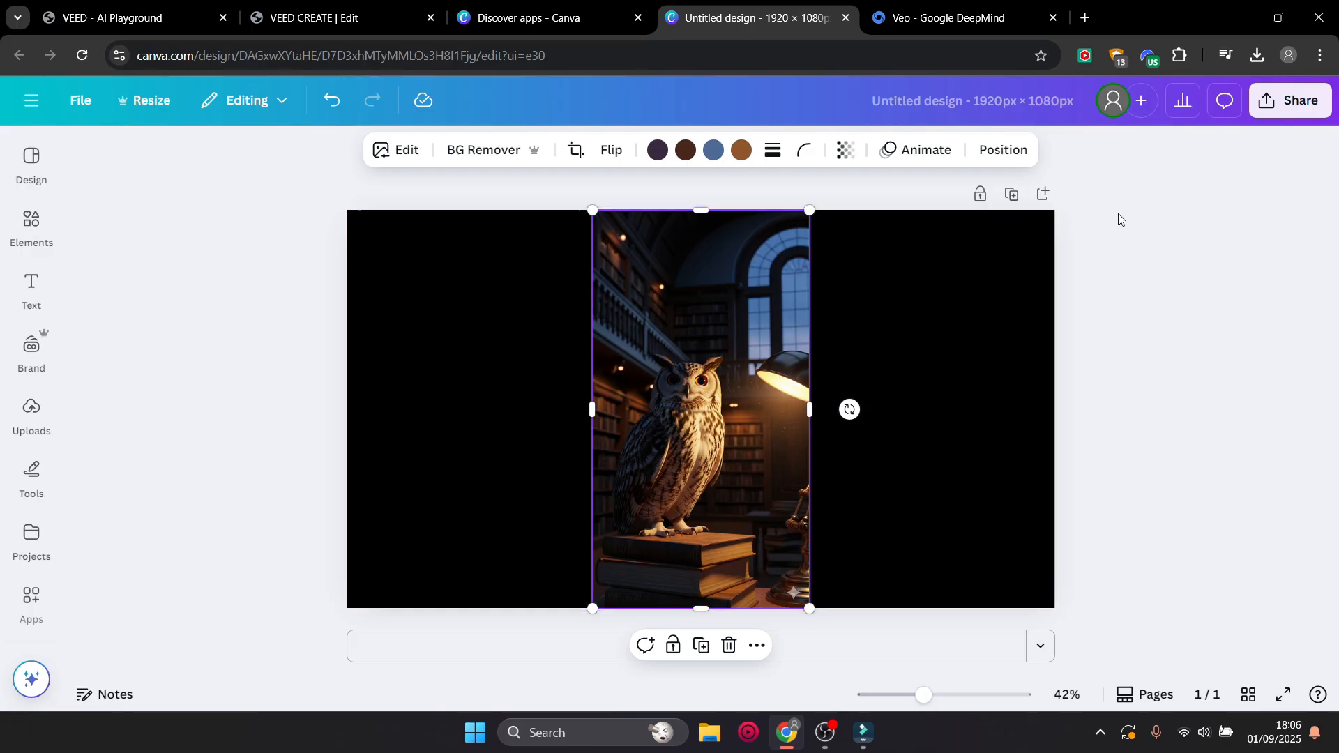
{"action": "mouse_move", "coordinate": [1103, 237]}
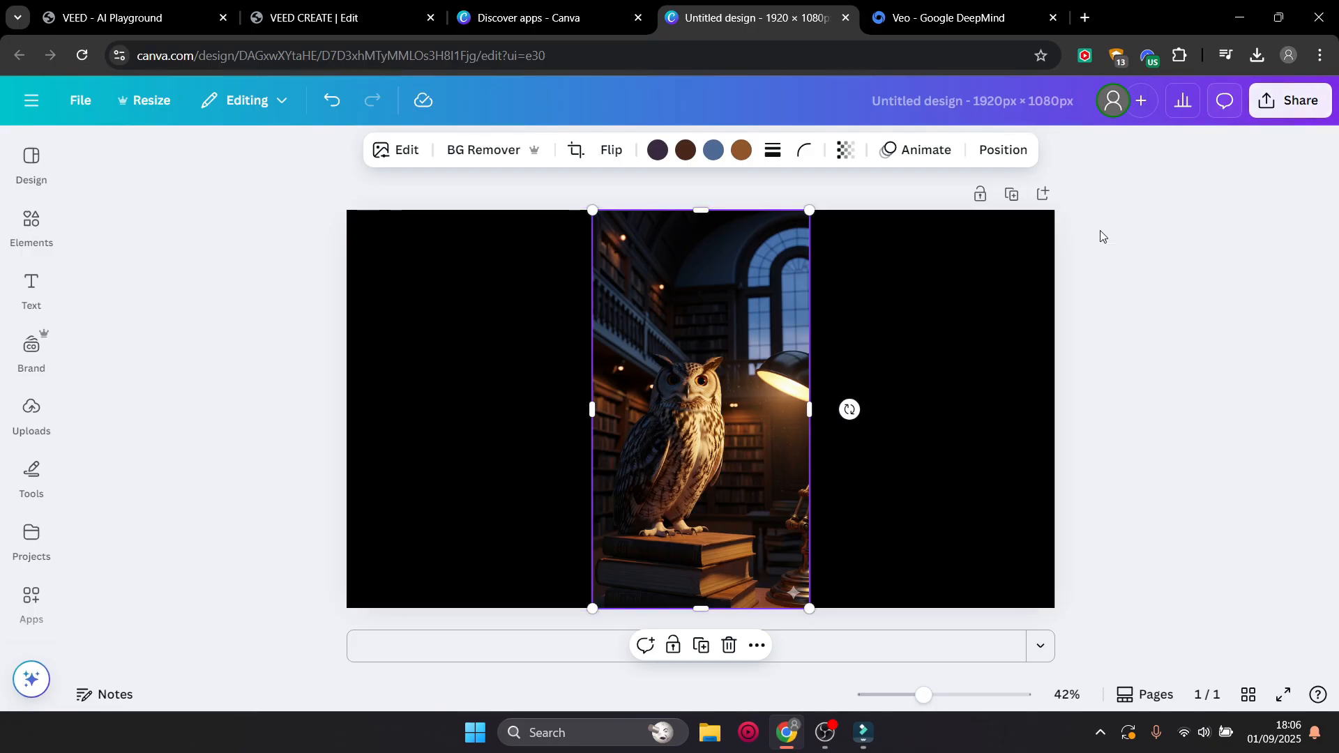
Download the Canva design as a PNG via Share > Download
{"action": "left_click", "coordinate": [1290, 100]}
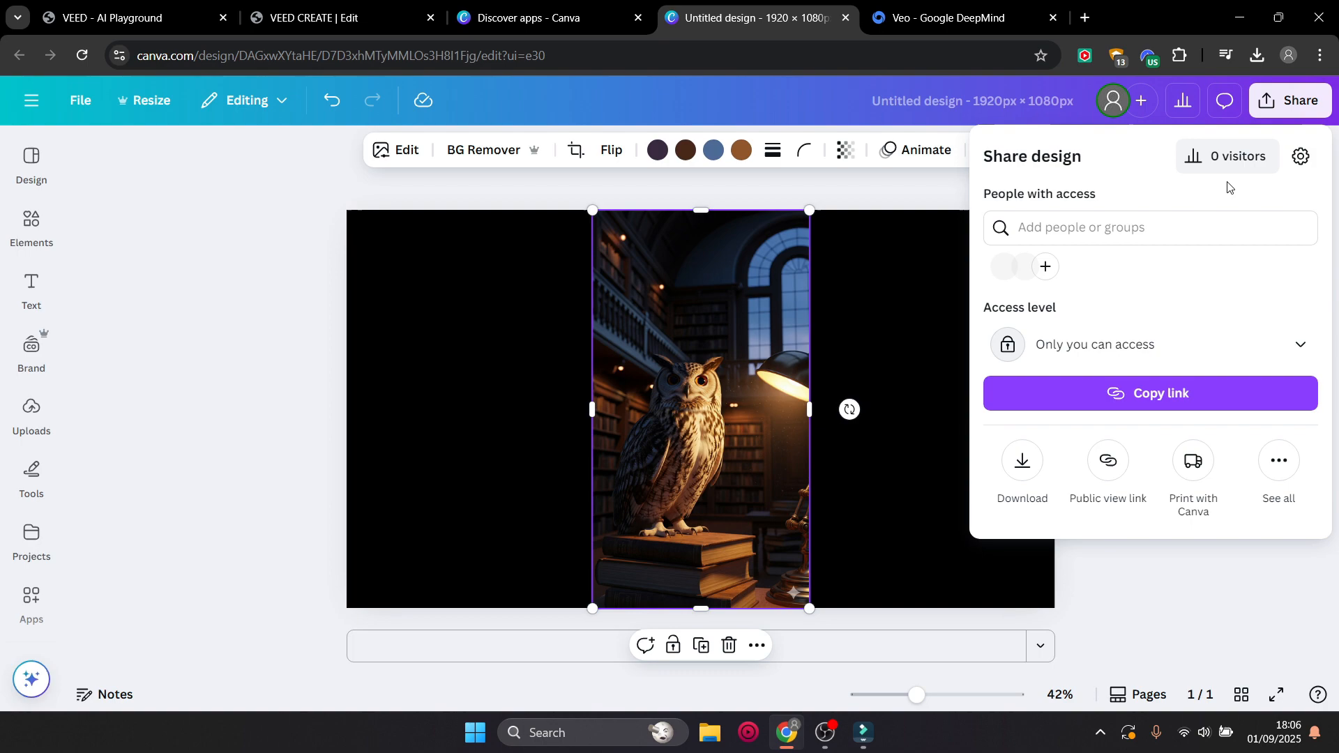
{"action": "left_click", "coordinate": [1021, 465]}
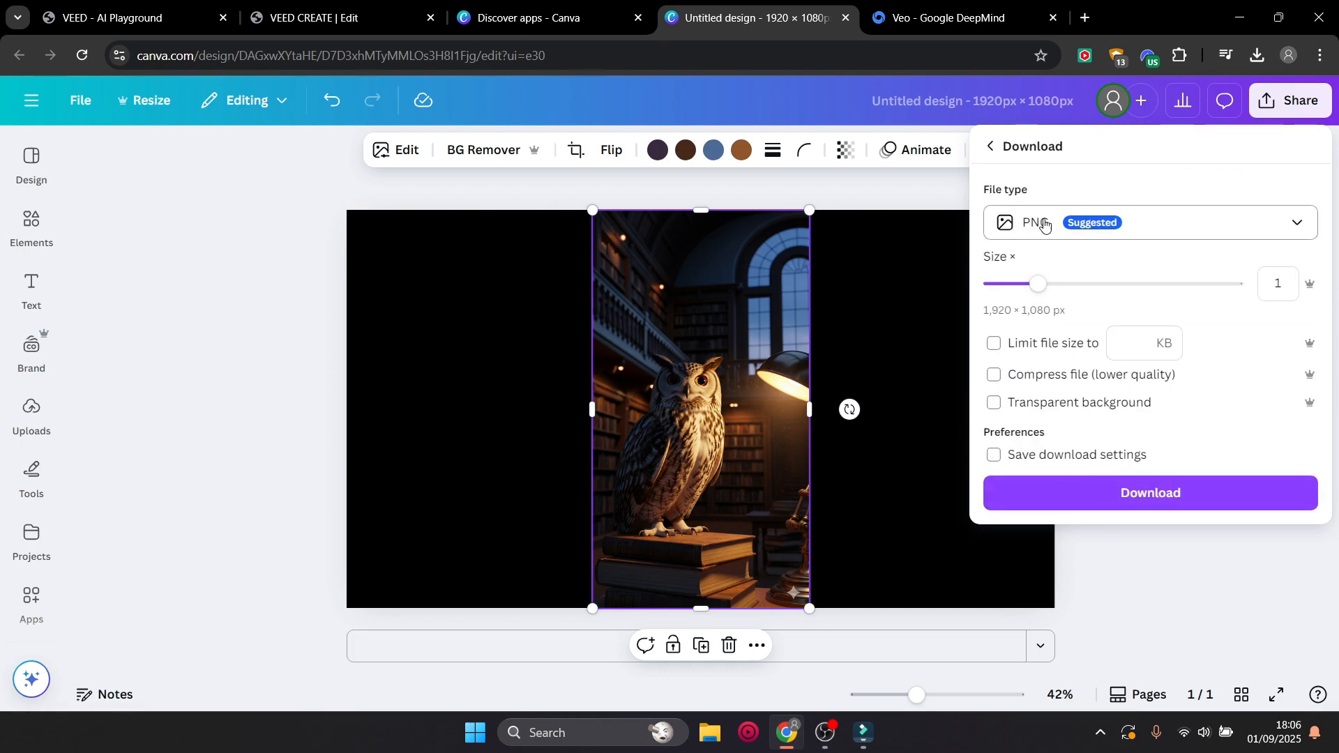
{"action": "mouse_move", "coordinate": [1049, 270]}
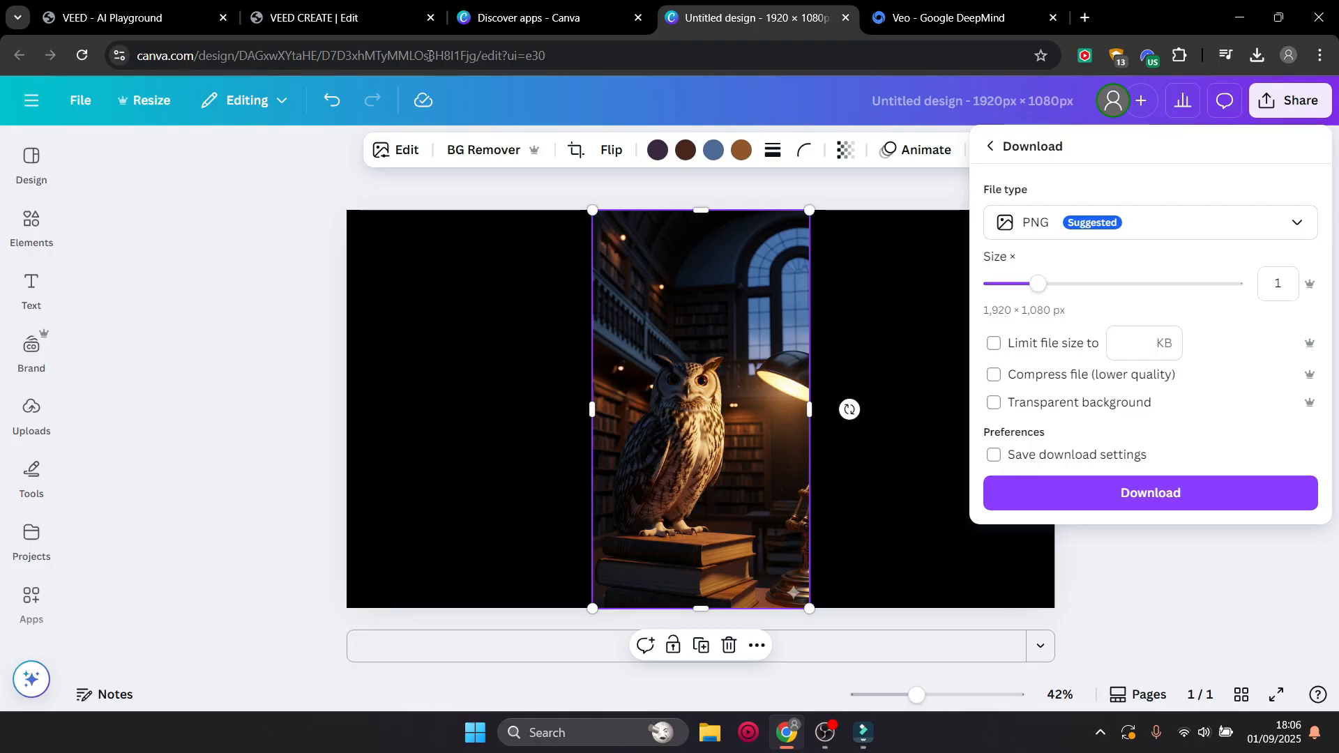
{"action": "left_click", "coordinate": [120, 17]}
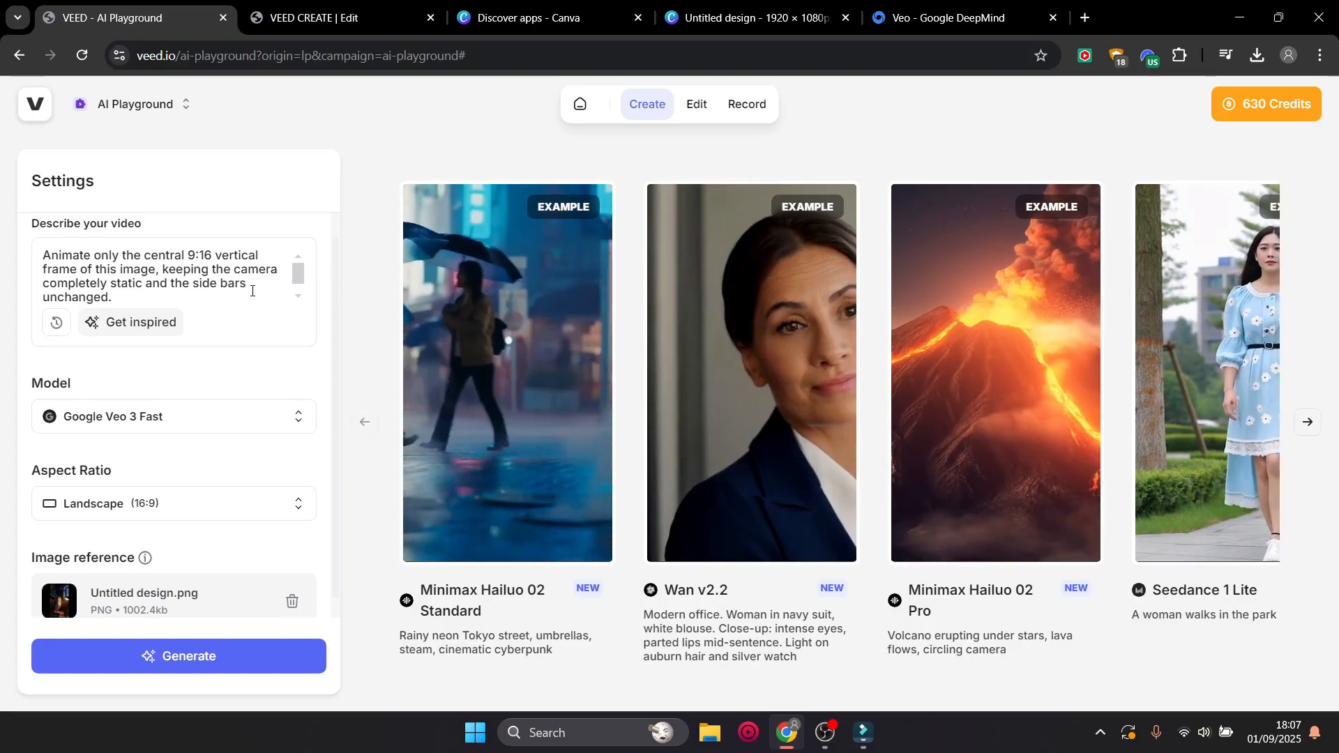
Enter the prompt 'The owl is whistling.'
{"action": "type", "text": "The owl is whistling."}
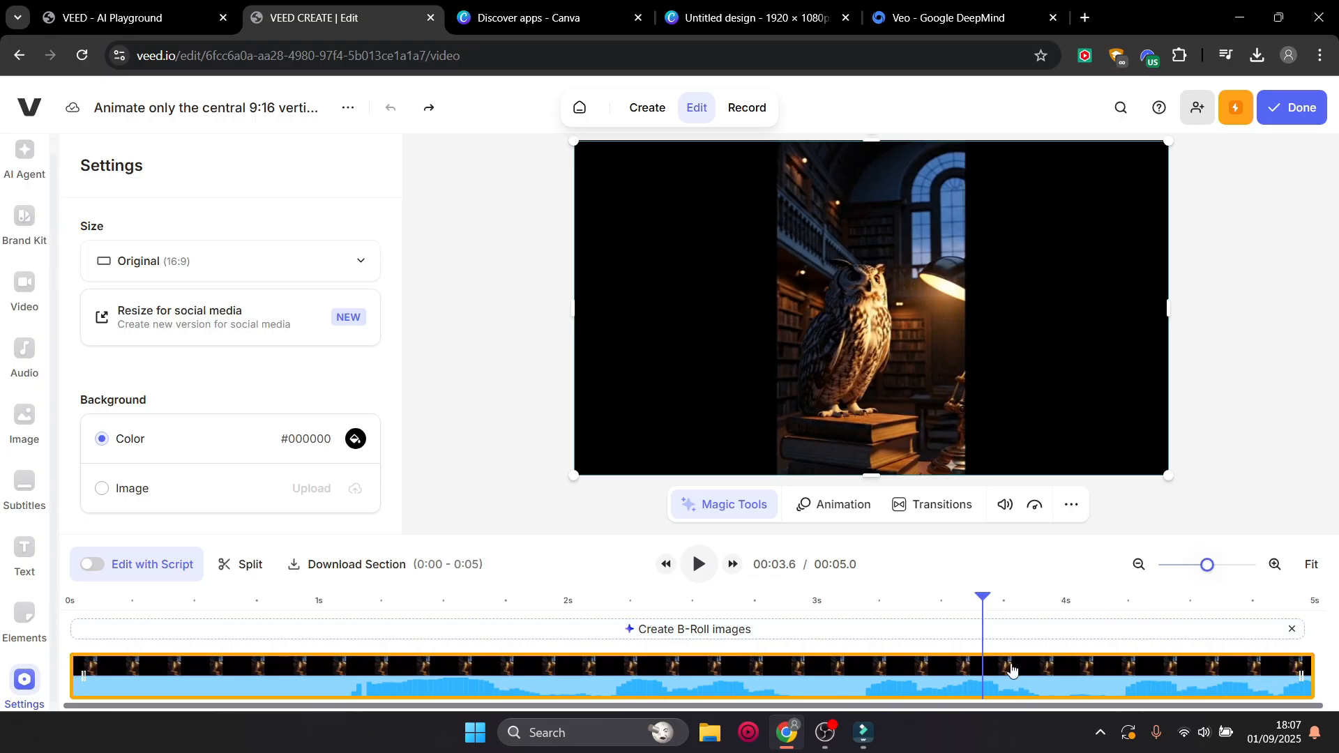
{"action": "left_click", "coordinate": [24, 286]}
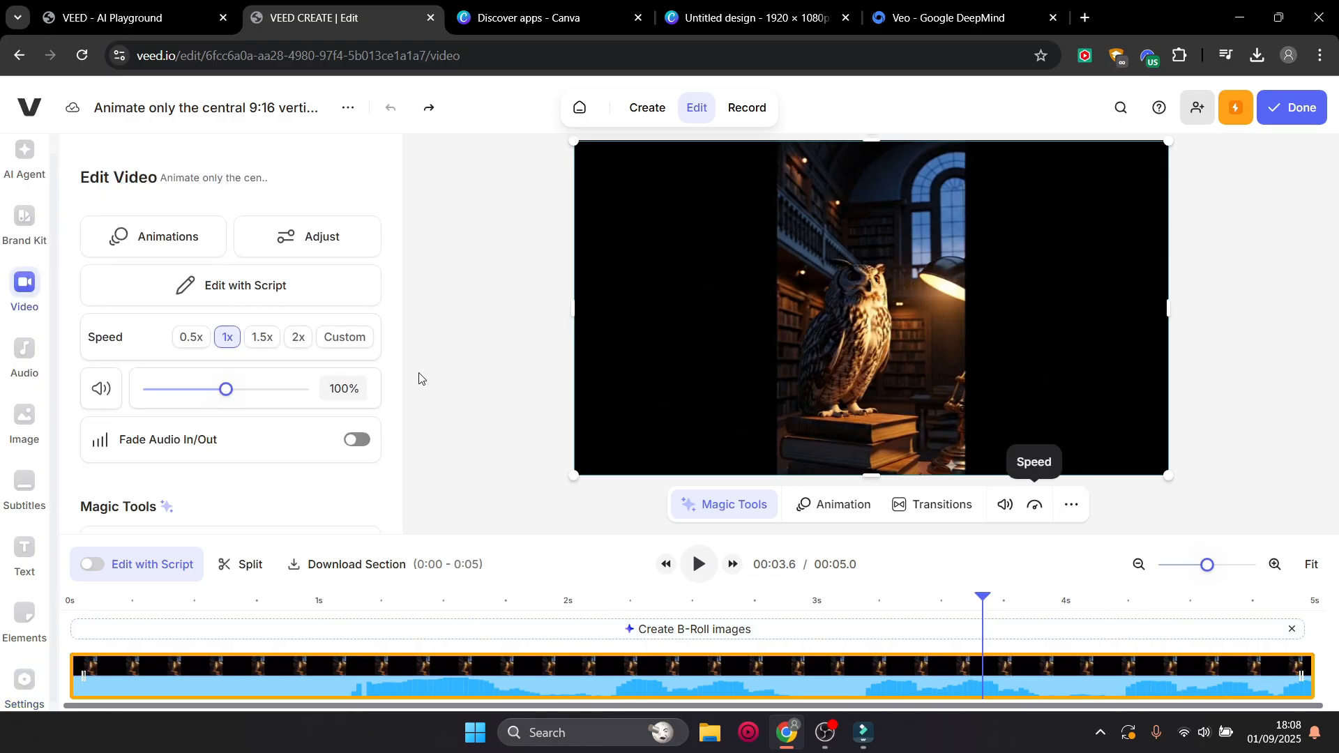
{"action": "mouse_move", "coordinate": [202, 521]}
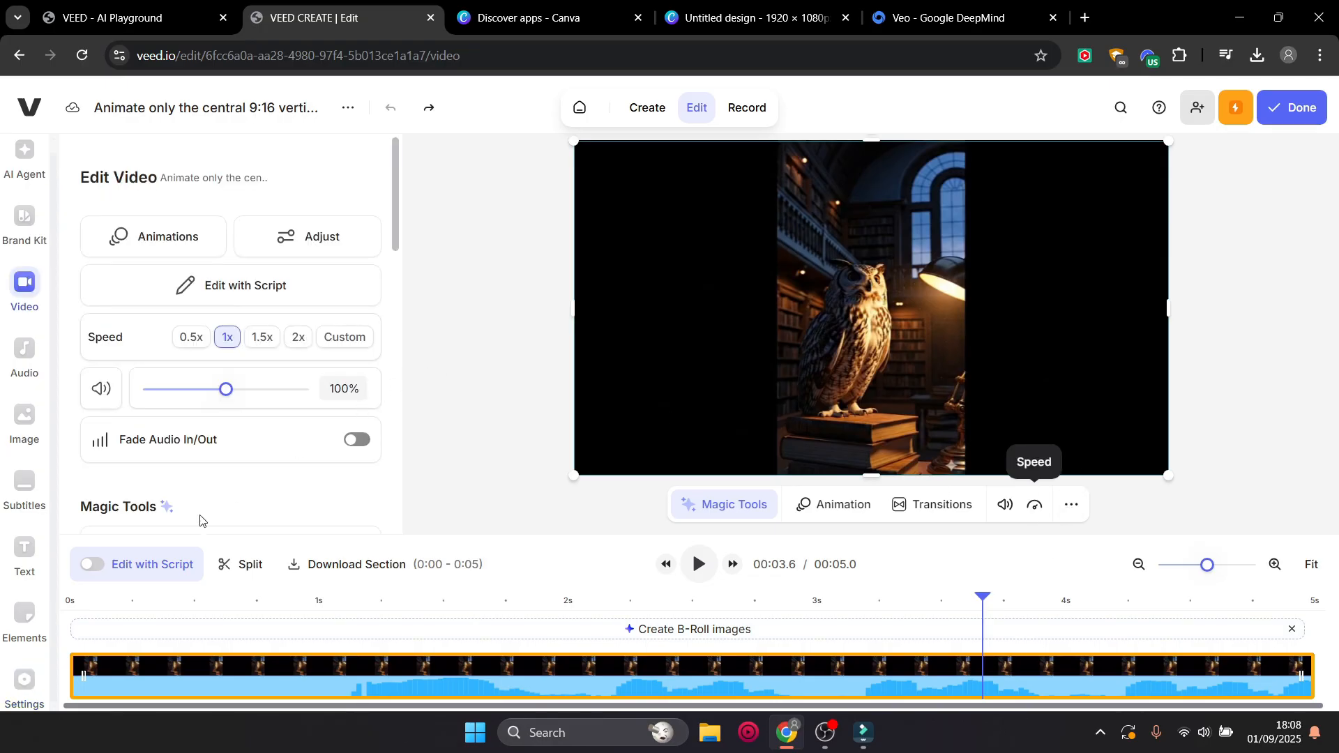
{"action": "mouse_move", "coordinate": [485, 456]}
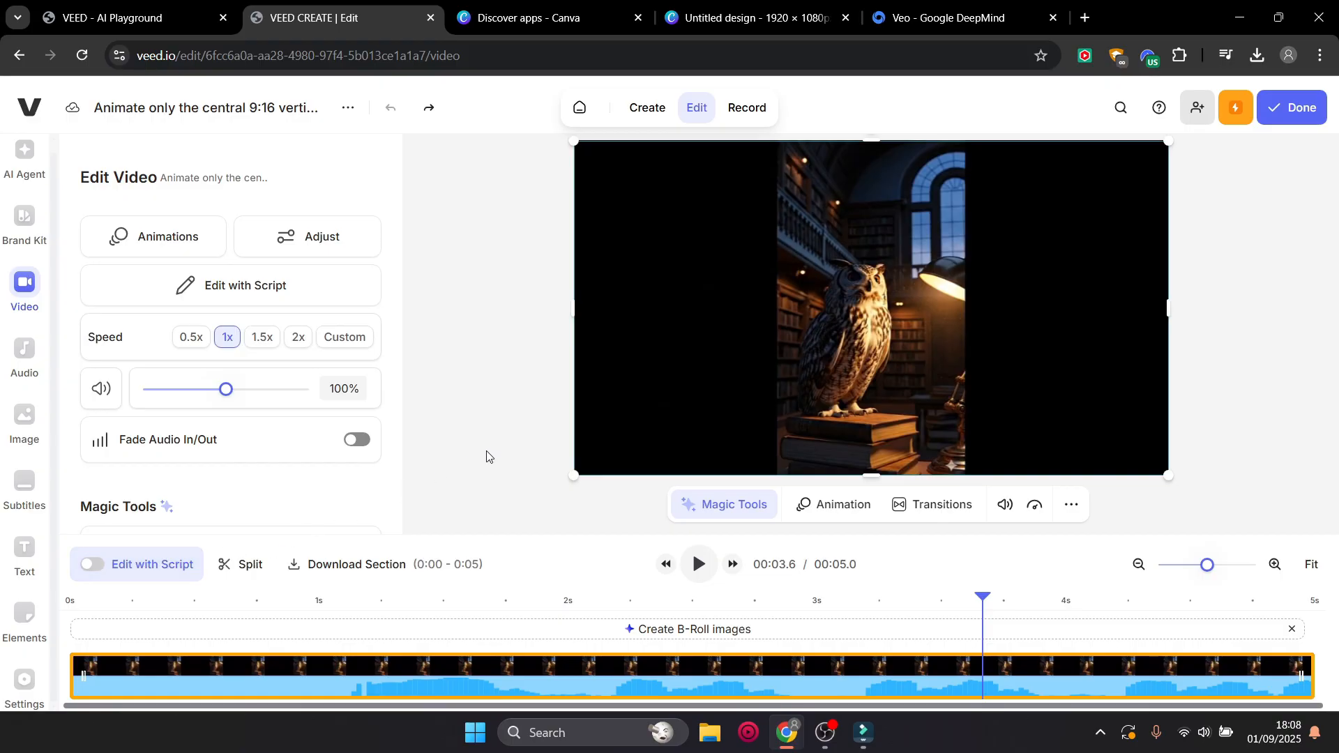
{"action": "mouse_move", "coordinate": [591, 411]}
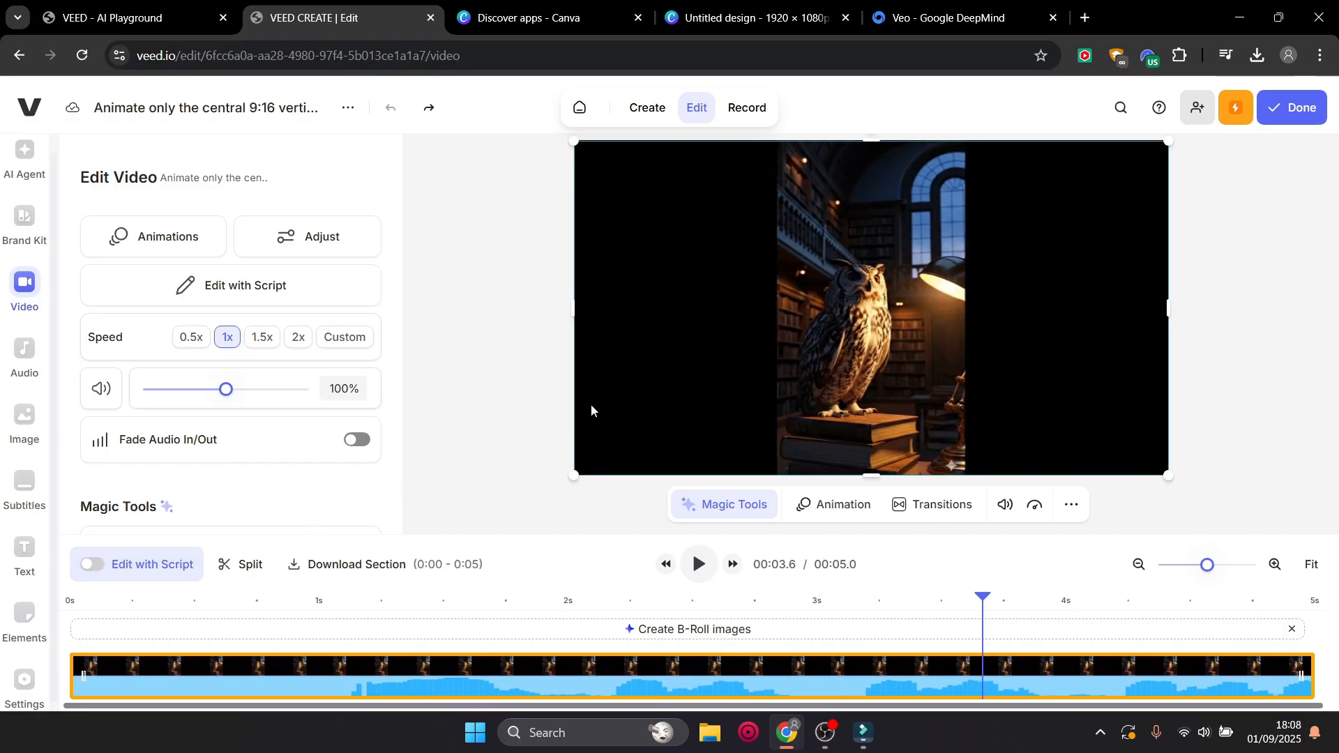
{"action": "mouse_move", "coordinate": [688, 441]}
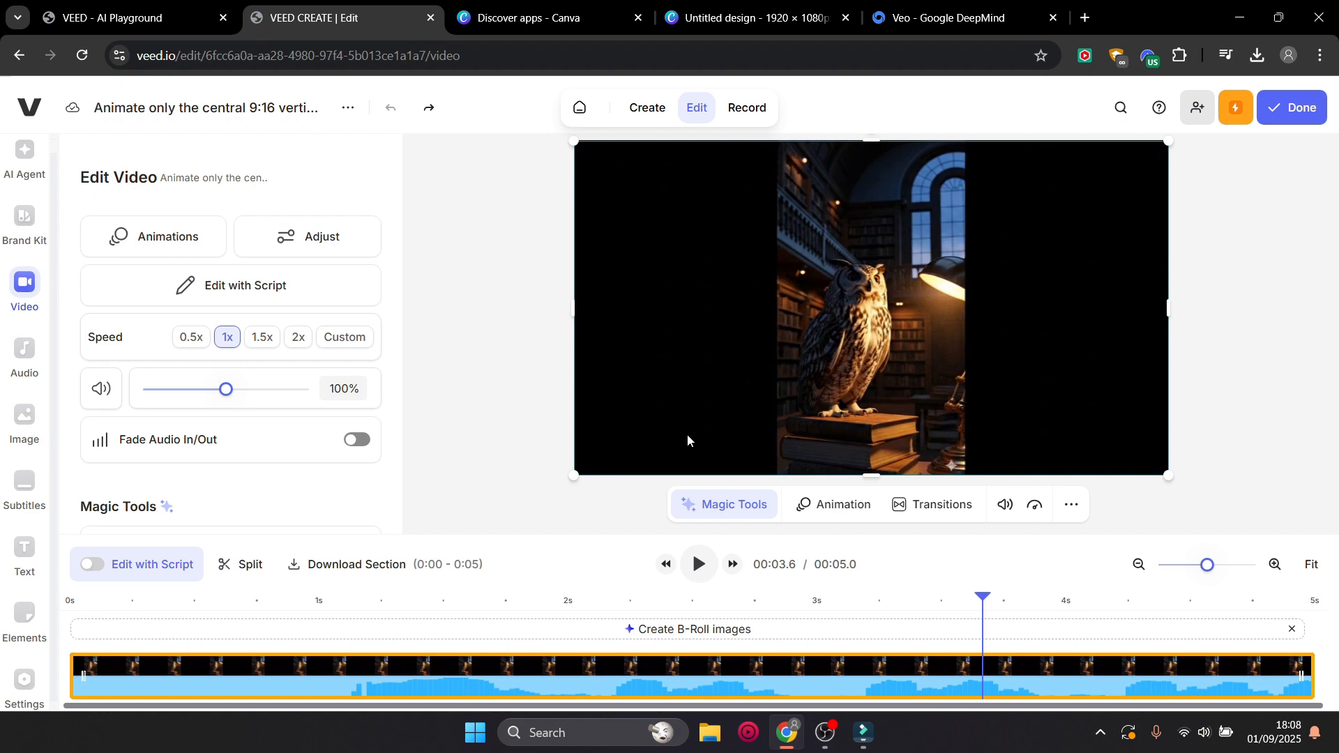
{"action": "mouse_move", "coordinate": [1030, 491]}
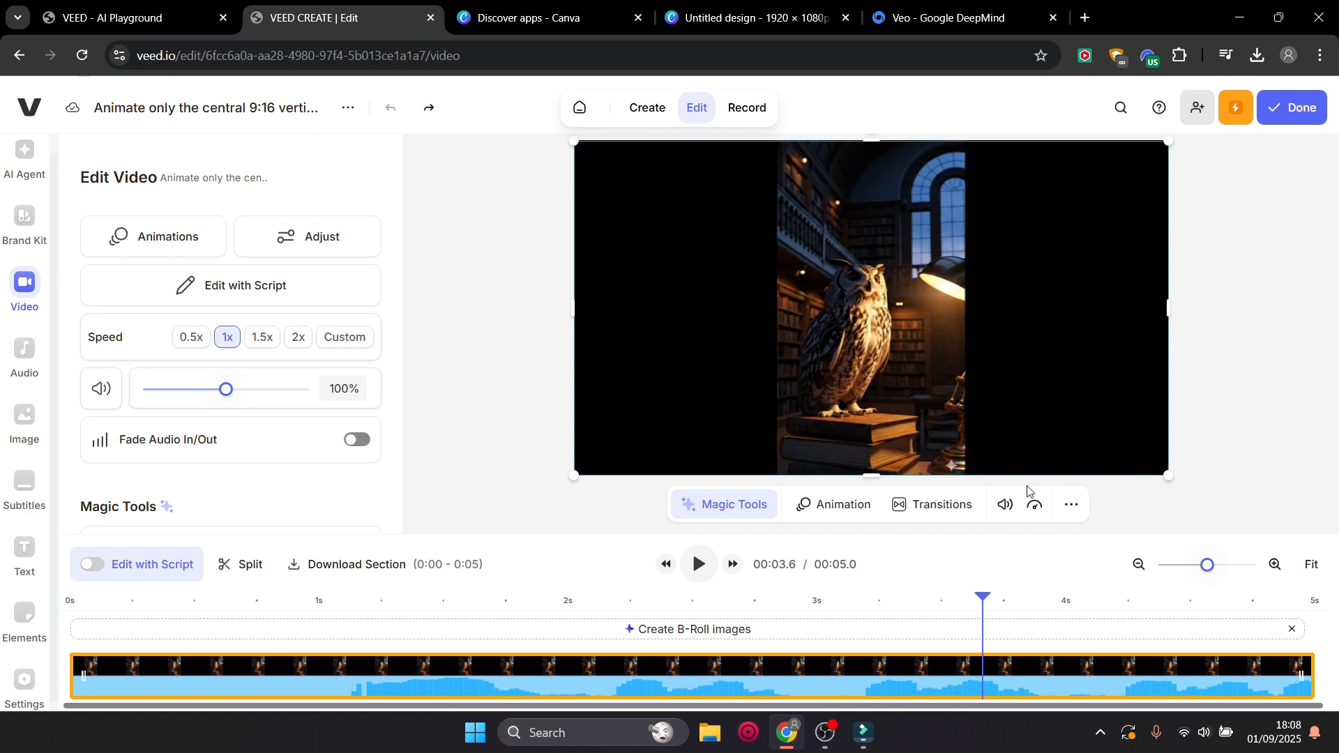
{"action": "left_click", "coordinate": [1071, 504]}
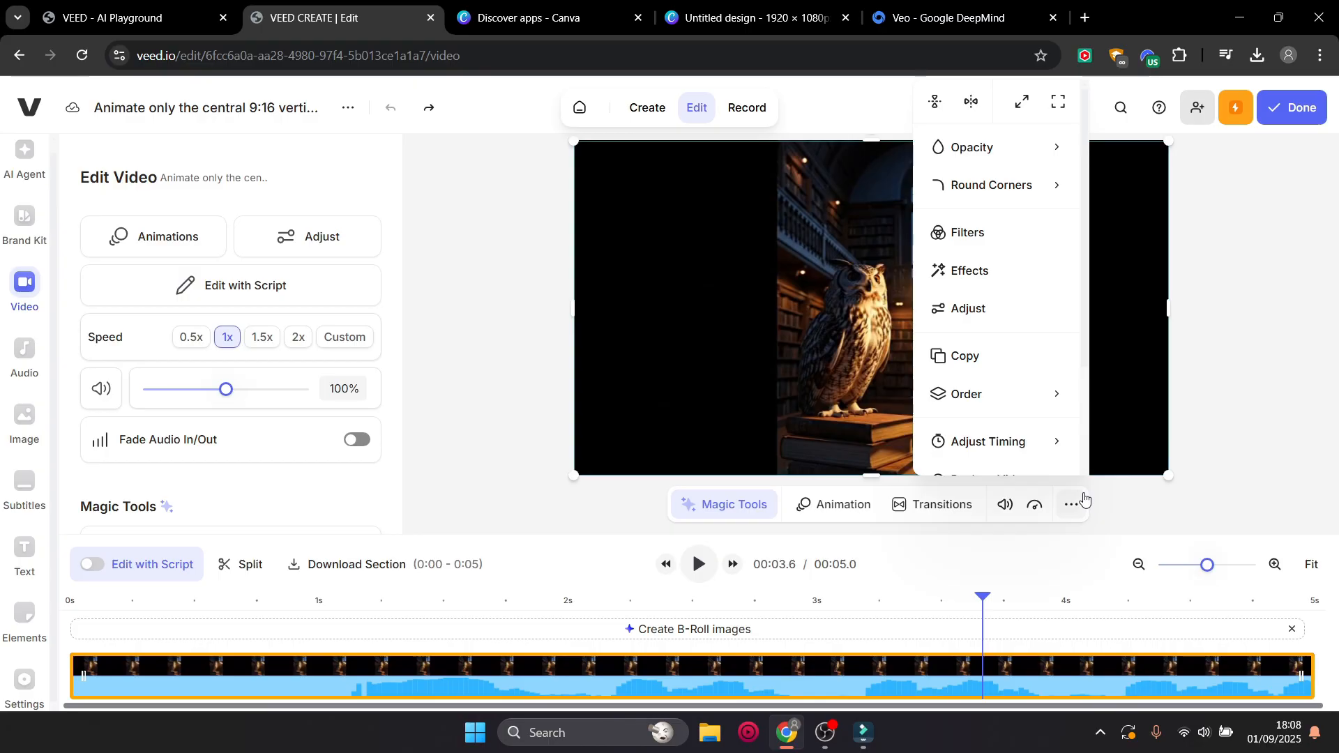
{"action": "mouse_move", "coordinate": [249, 556]}
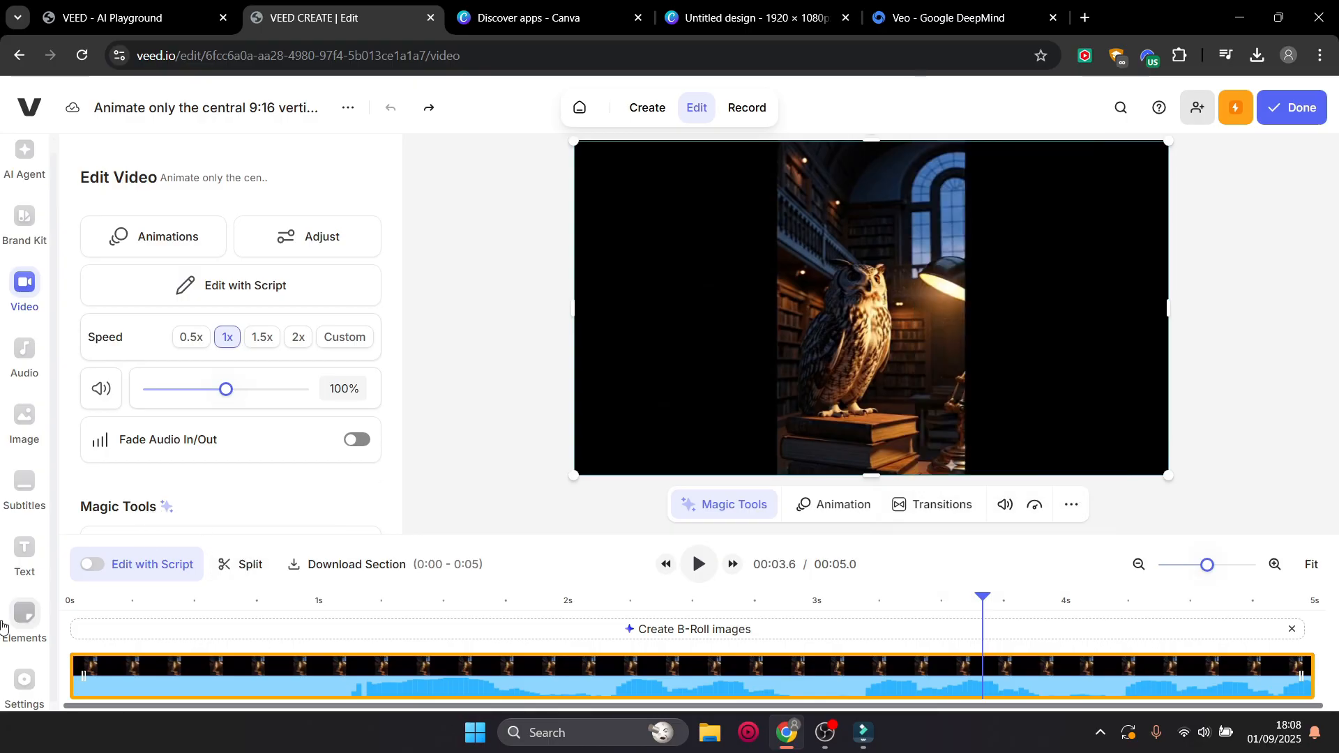
{"action": "left_click", "coordinate": [24, 677]}
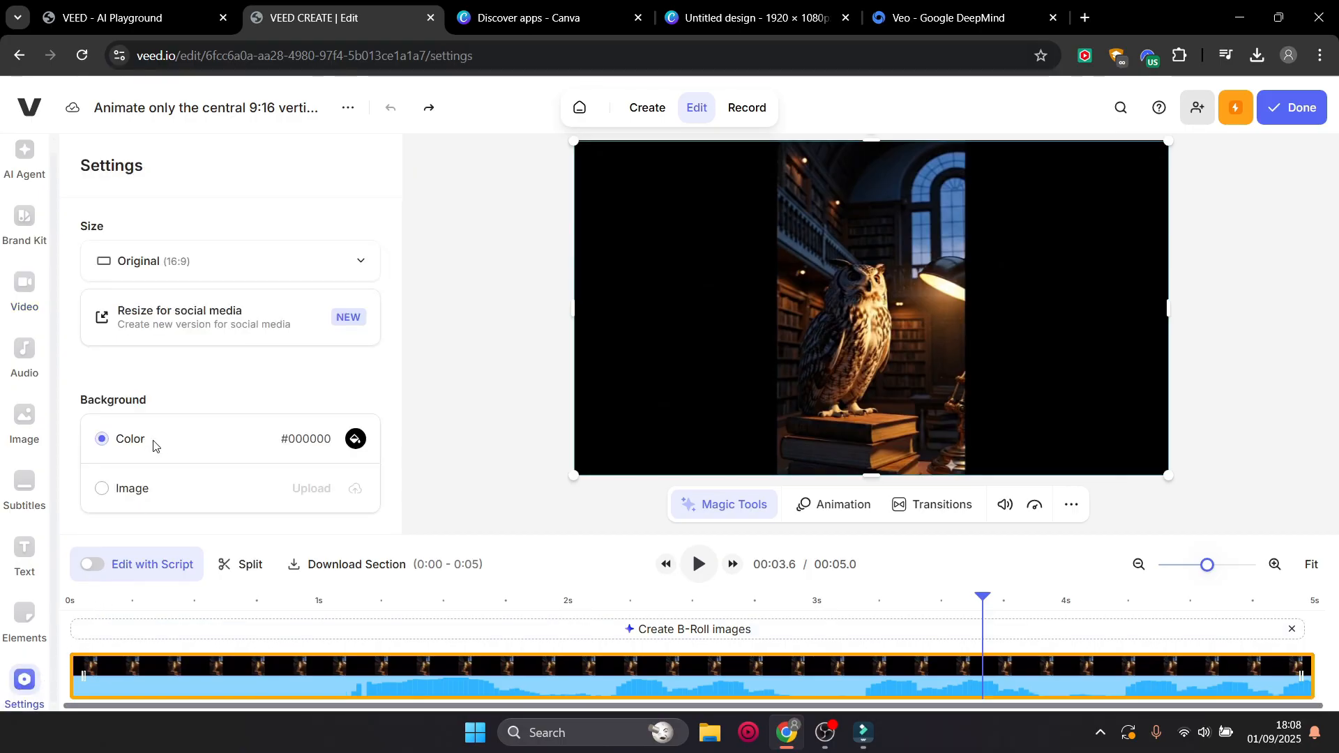
Resize the project to YouTube Short (9:16) and select the owl clip
{"action": "left_click", "coordinate": [230, 262]}
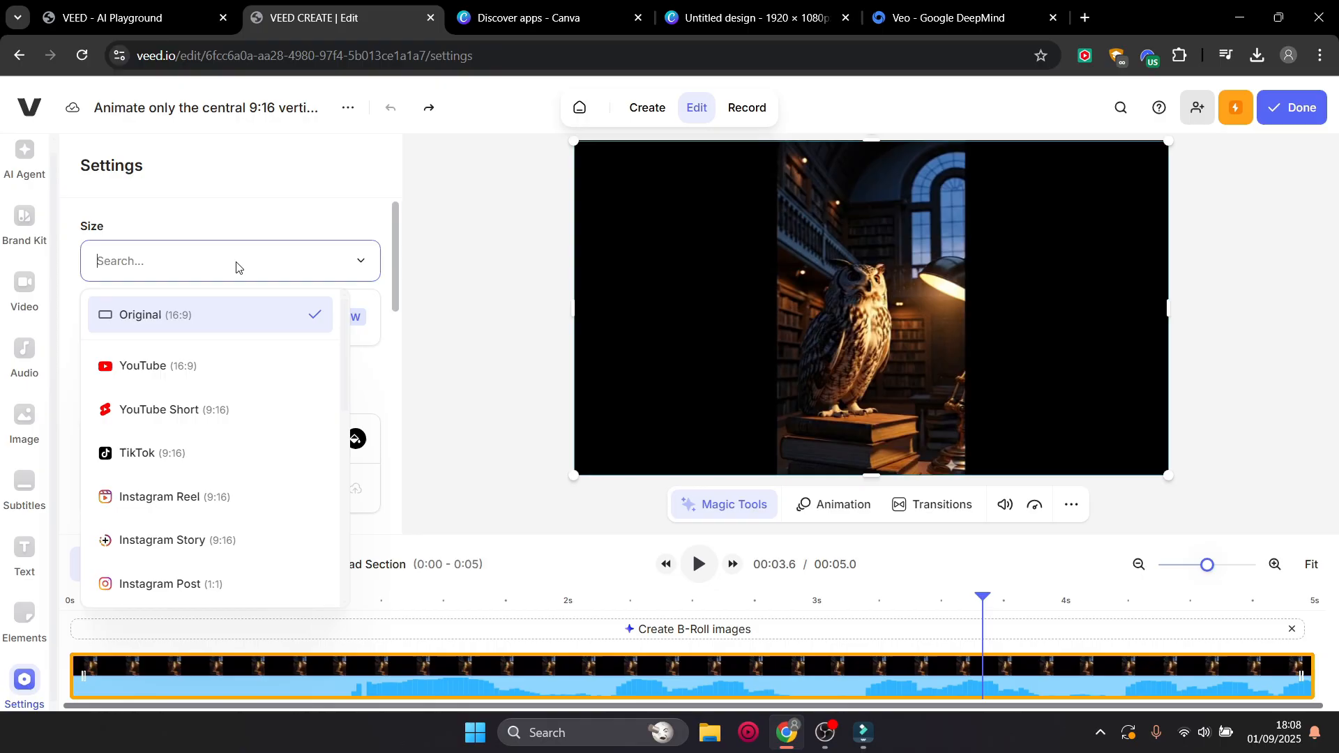
{"action": "left_click", "coordinate": [157, 410]}
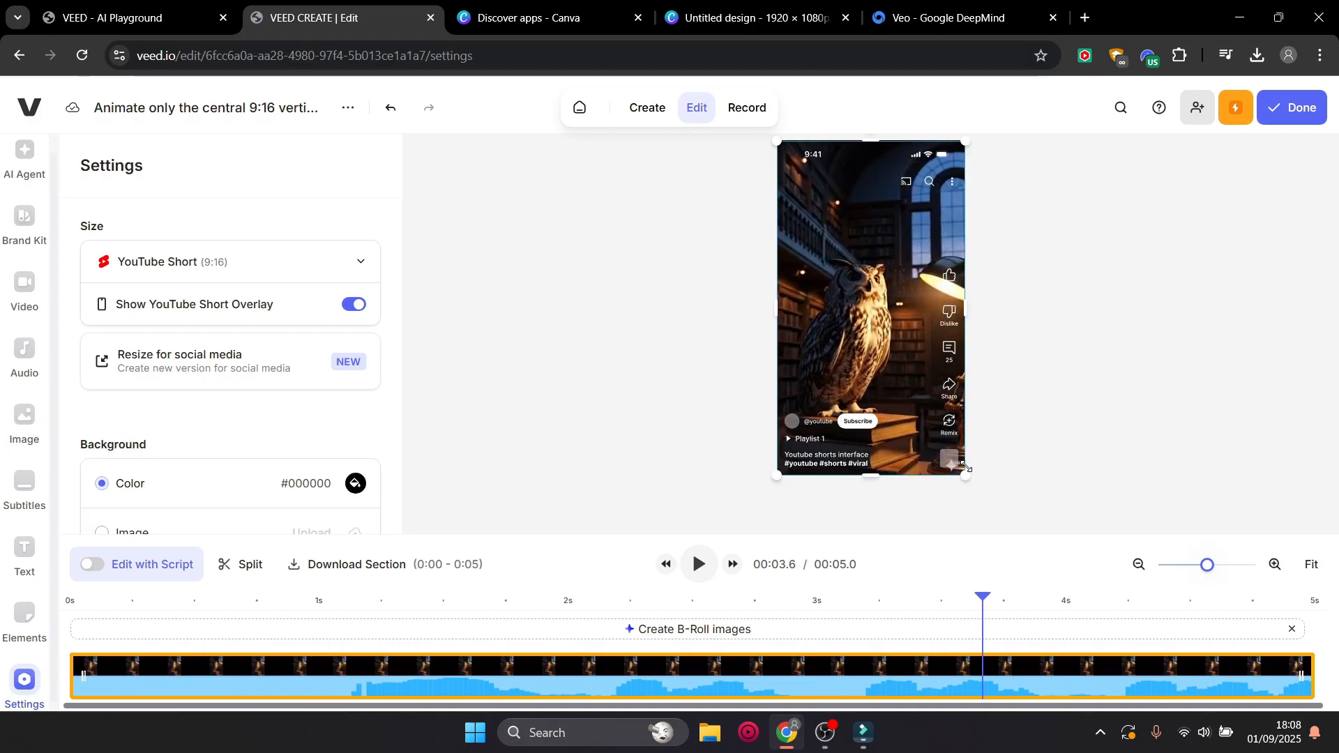
{"action": "left_click", "coordinate": [871, 312]}
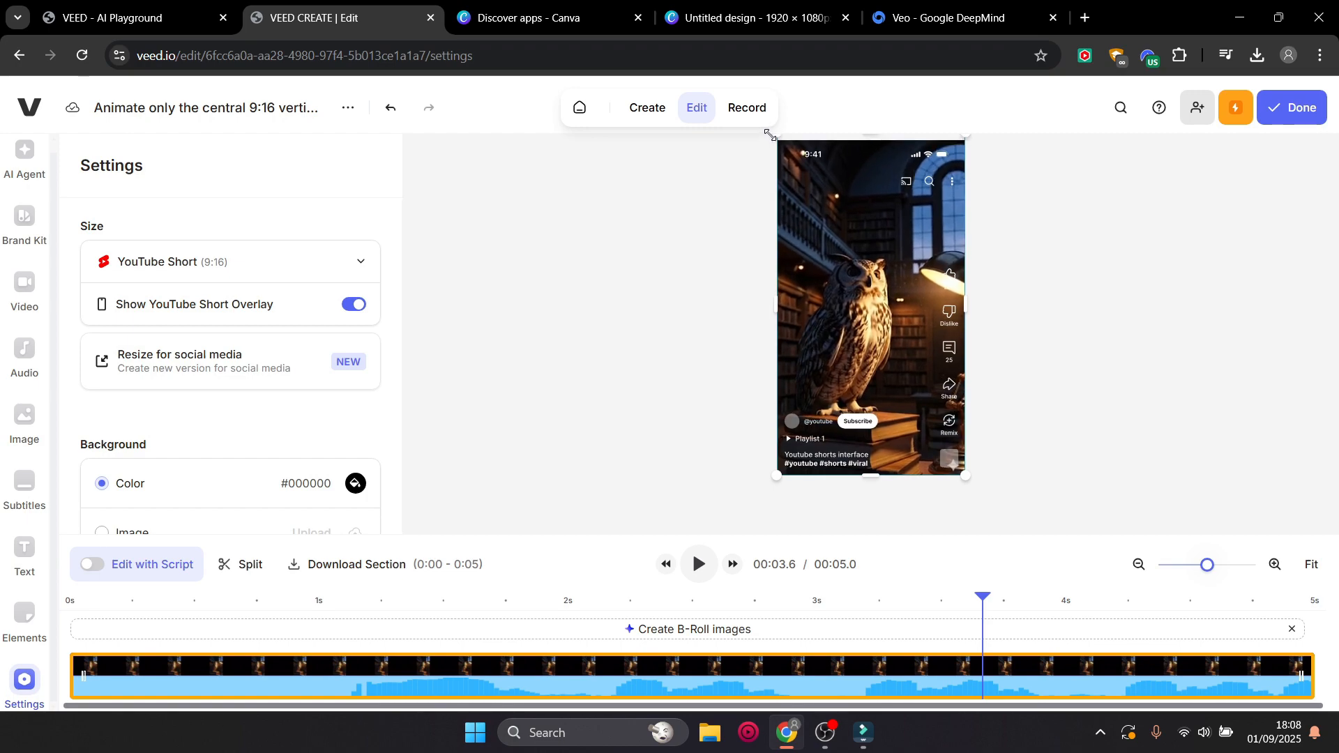
{"action": "left_click", "coordinate": [870, 308]}
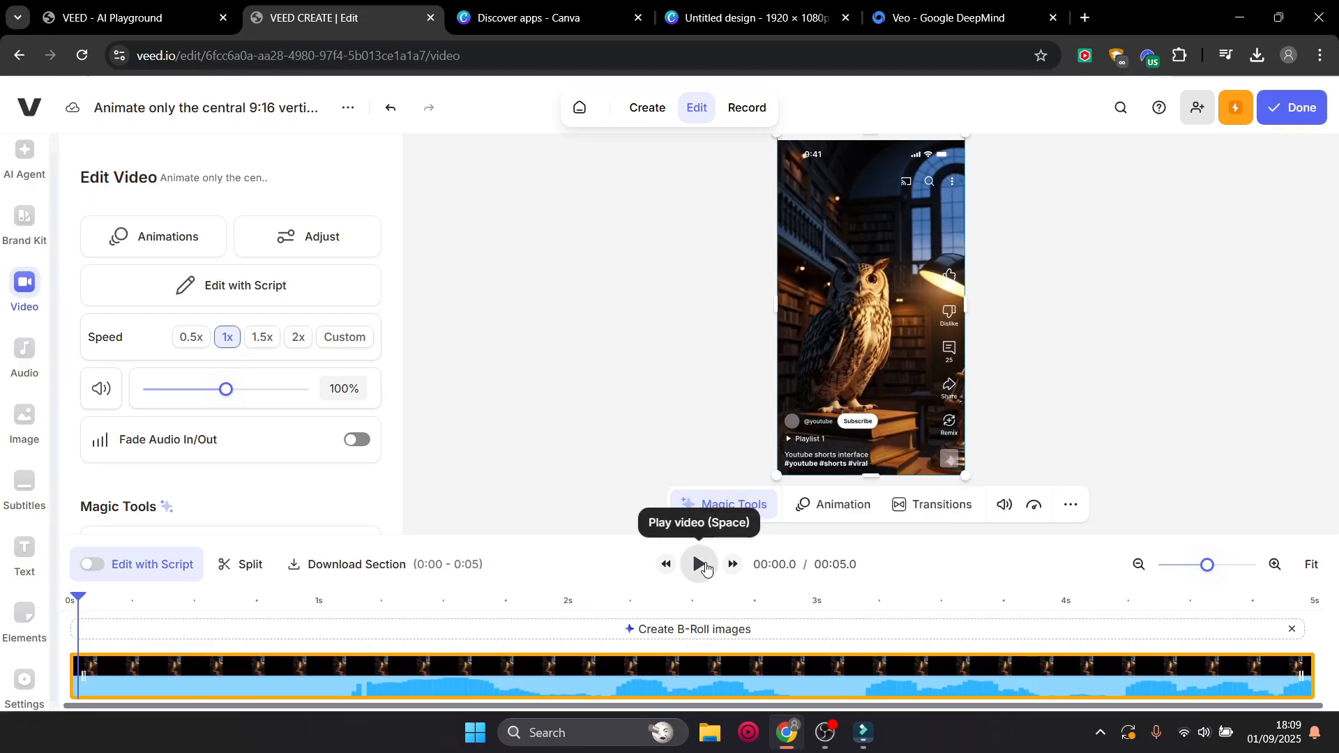
{"action": "left_click", "coordinate": [698, 563]}
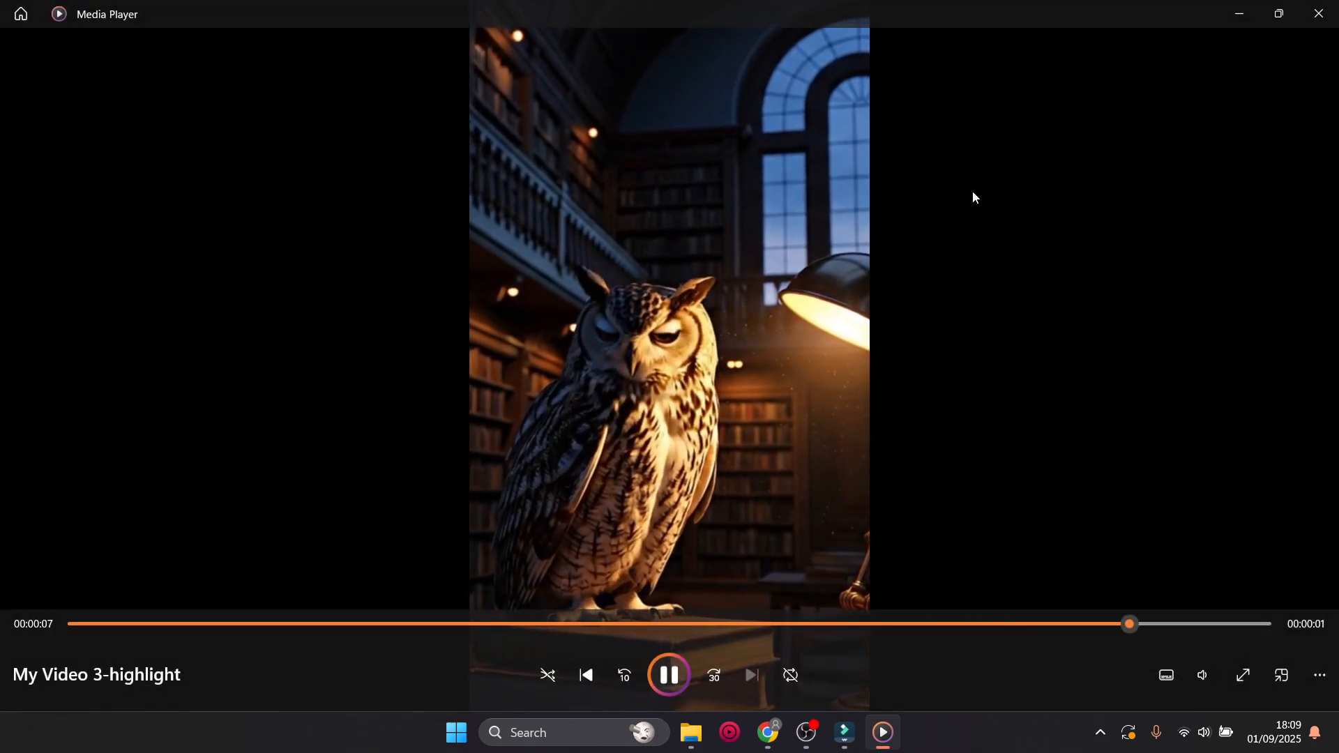
{"action": "left_click", "coordinate": [787, 733]}
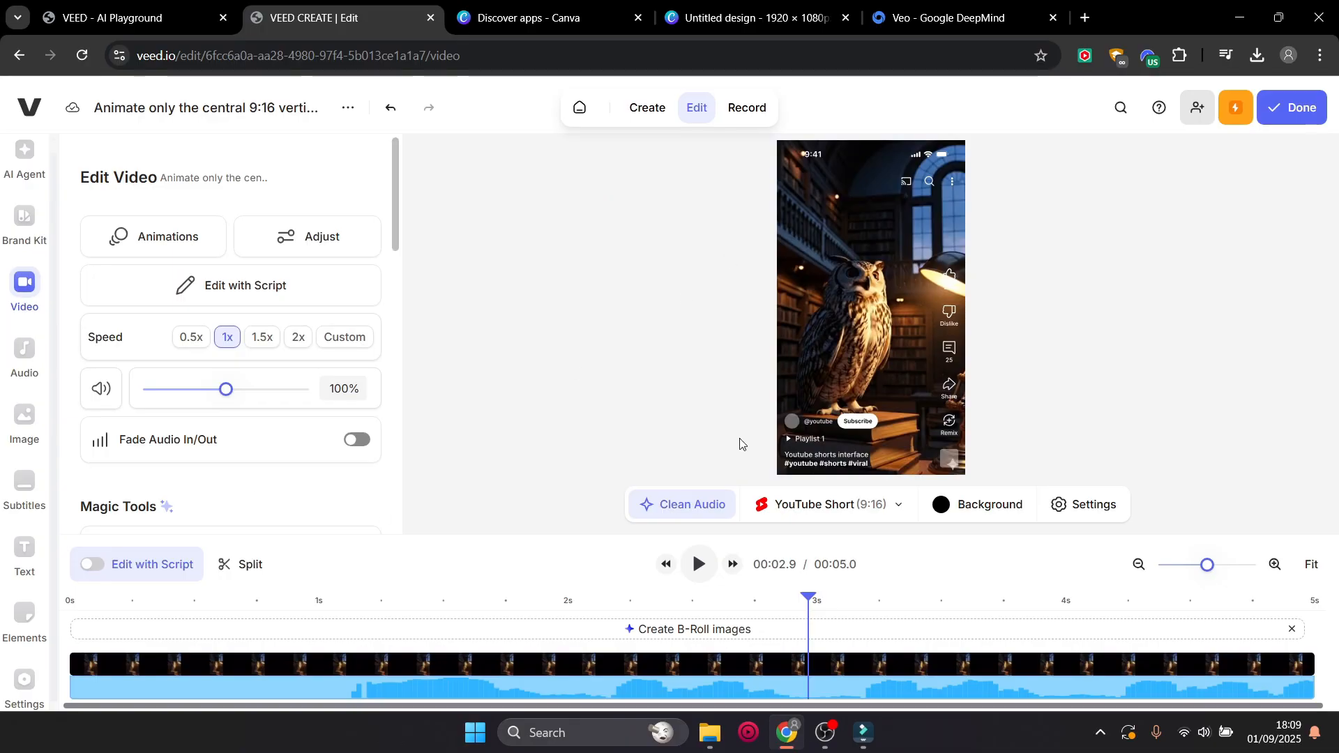
{"action": "mouse_move", "coordinate": [908, 316]}
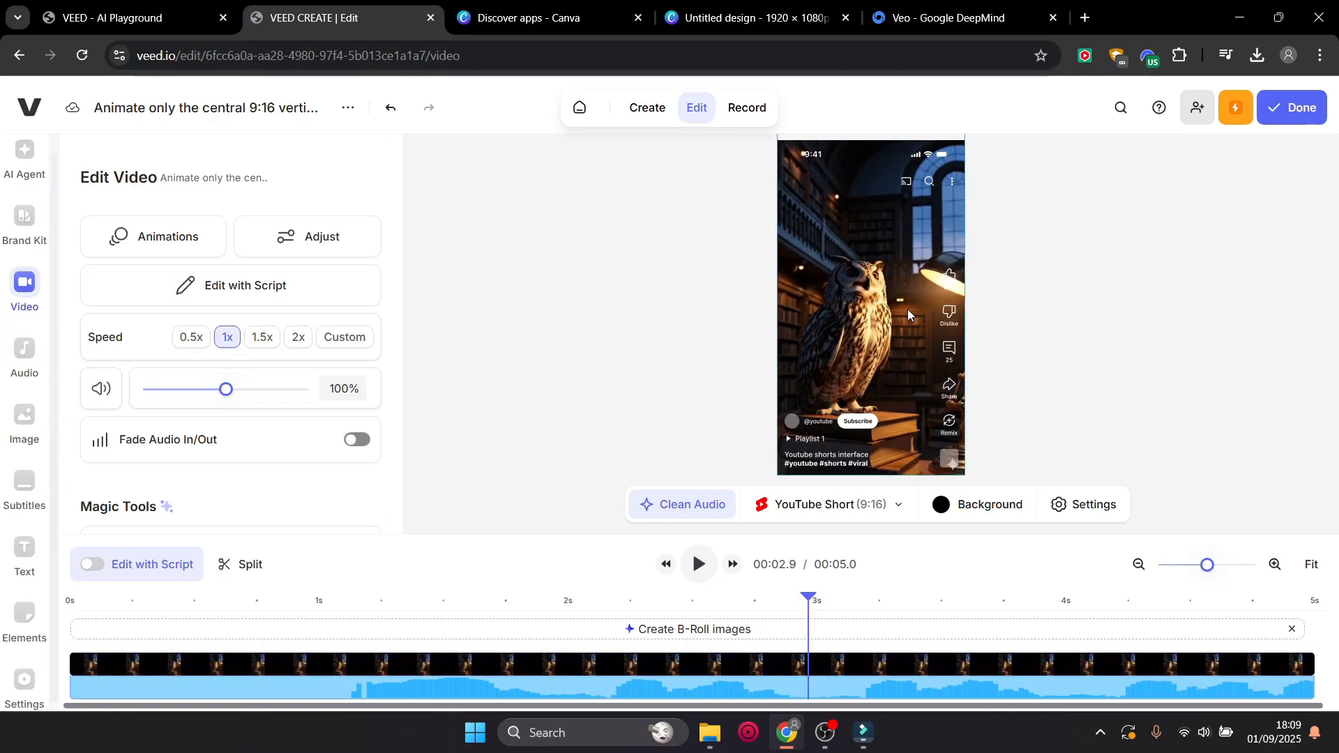
{"action": "mouse_move", "coordinate": [801, 250]}
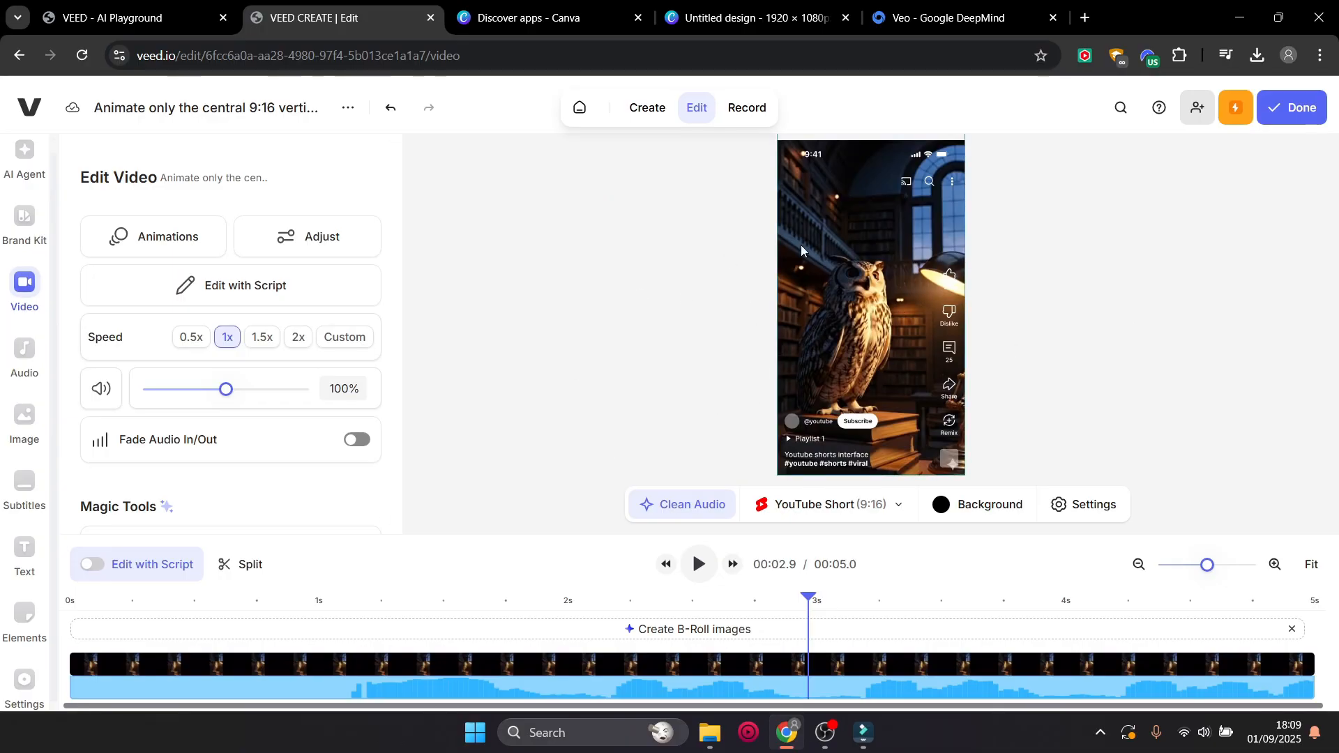
{"action": "mouse_move", "coordinate": [667, 309]}
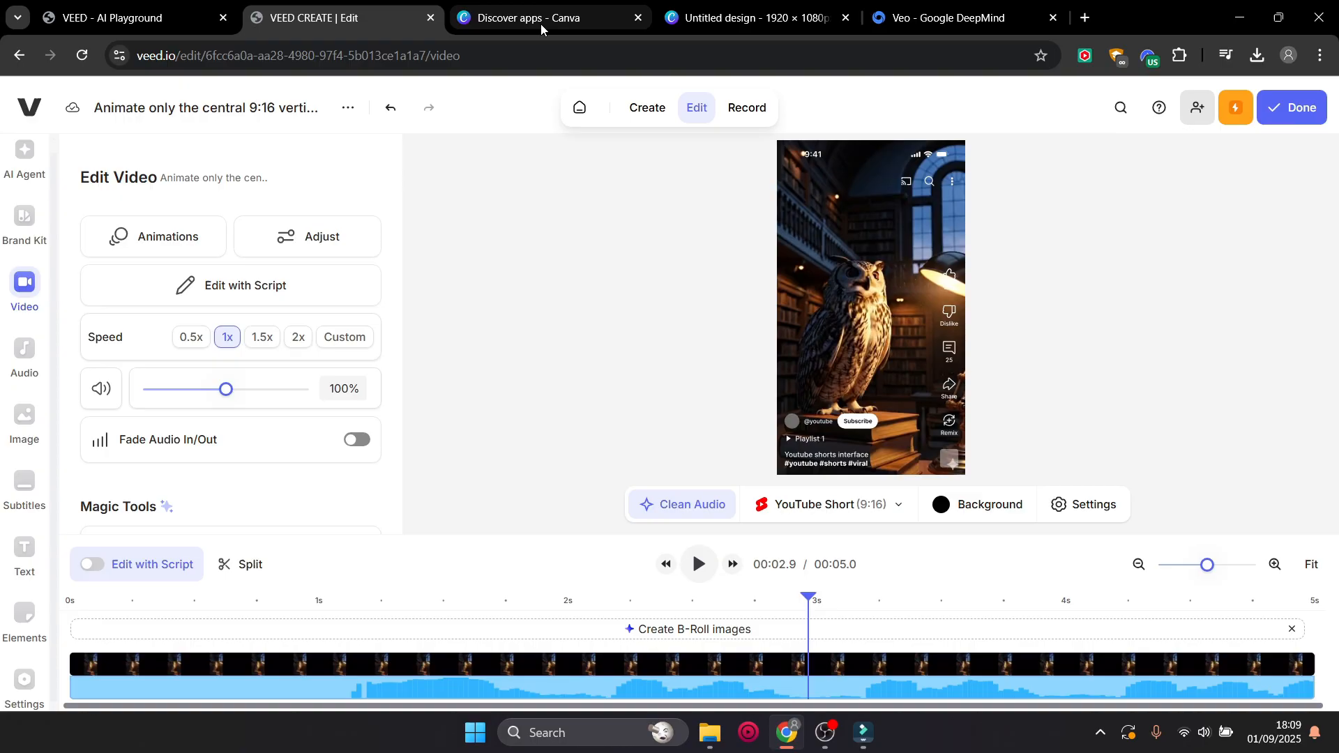
View the Canva owl design, then return to the VEED AI Playground
{"action": "left_click", "coordinate": [755, 17]}
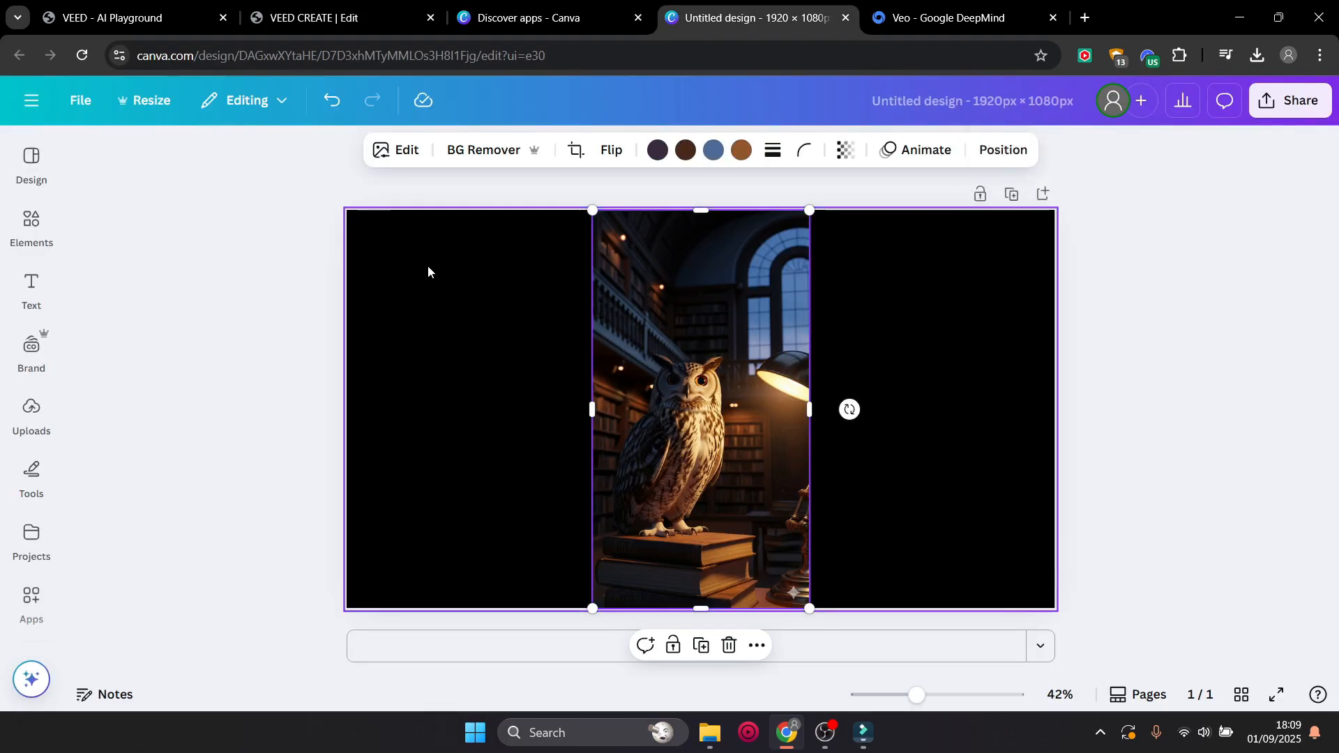
{"action": "mouse_move", "coordinate": [823, 470]}
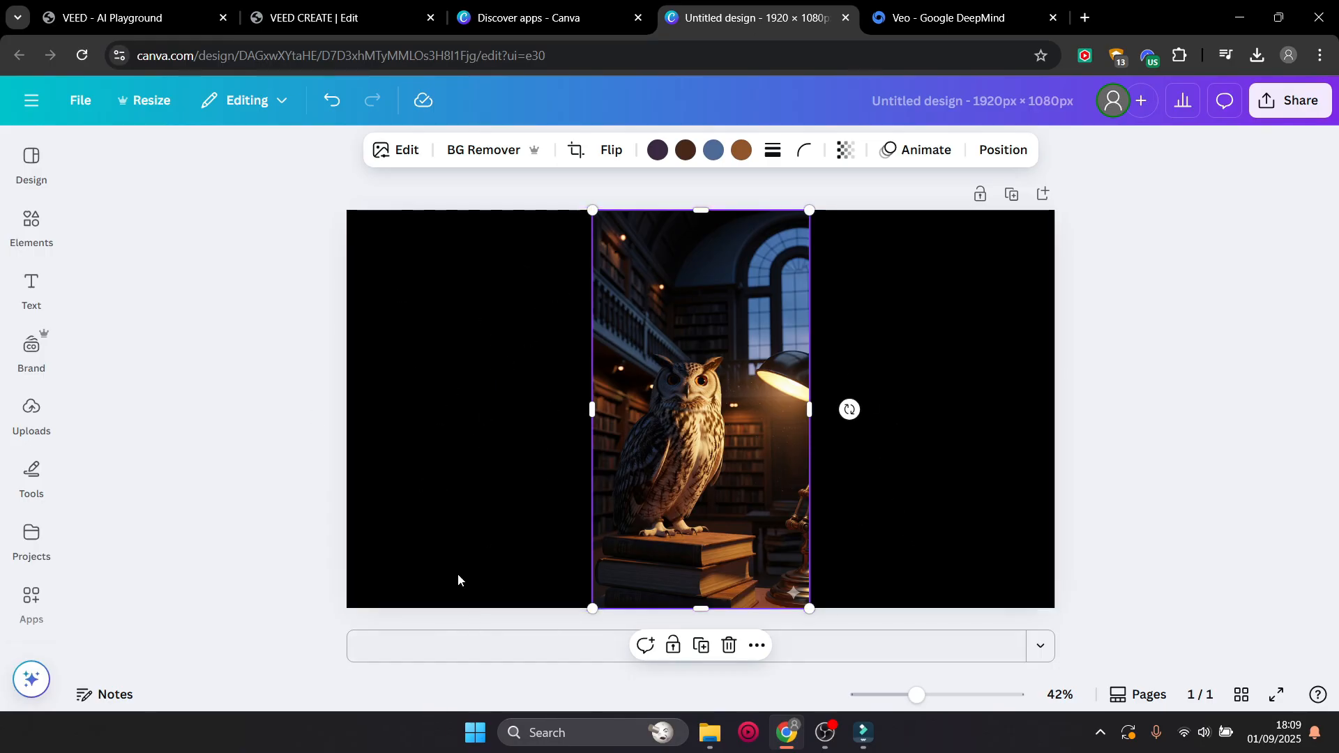
{"action": "mouse_move", "coordinate": [700, 189]}
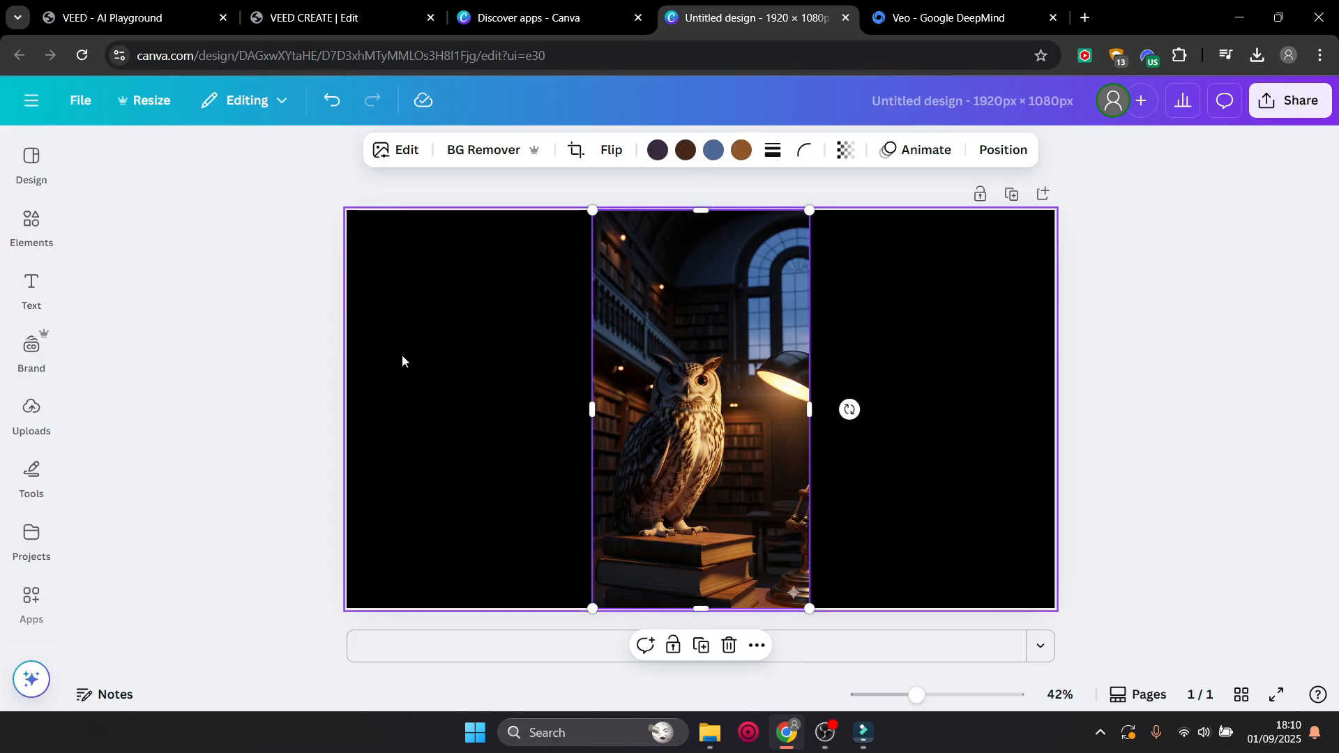
{"action": "mouse_move", "coordinate": [939, 421]}
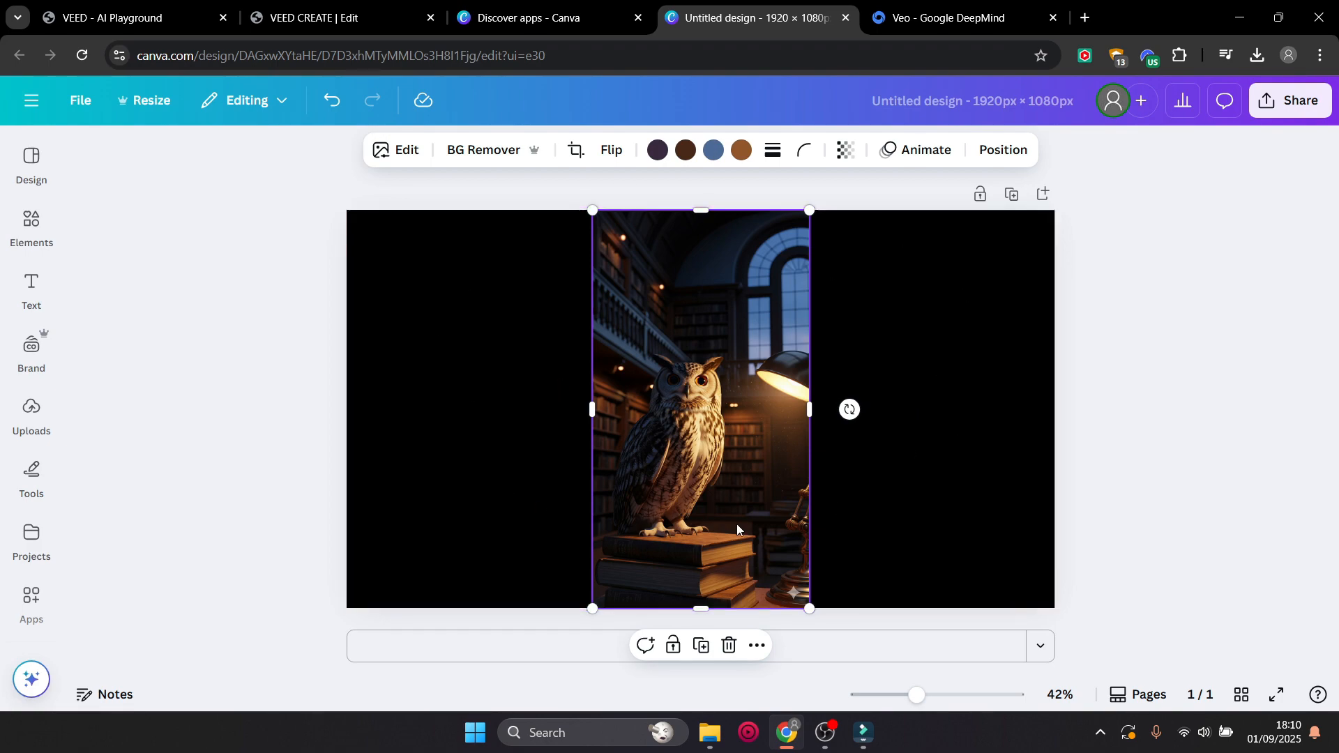
{"action": "mouse_move", "coordinate": [693, 245]}
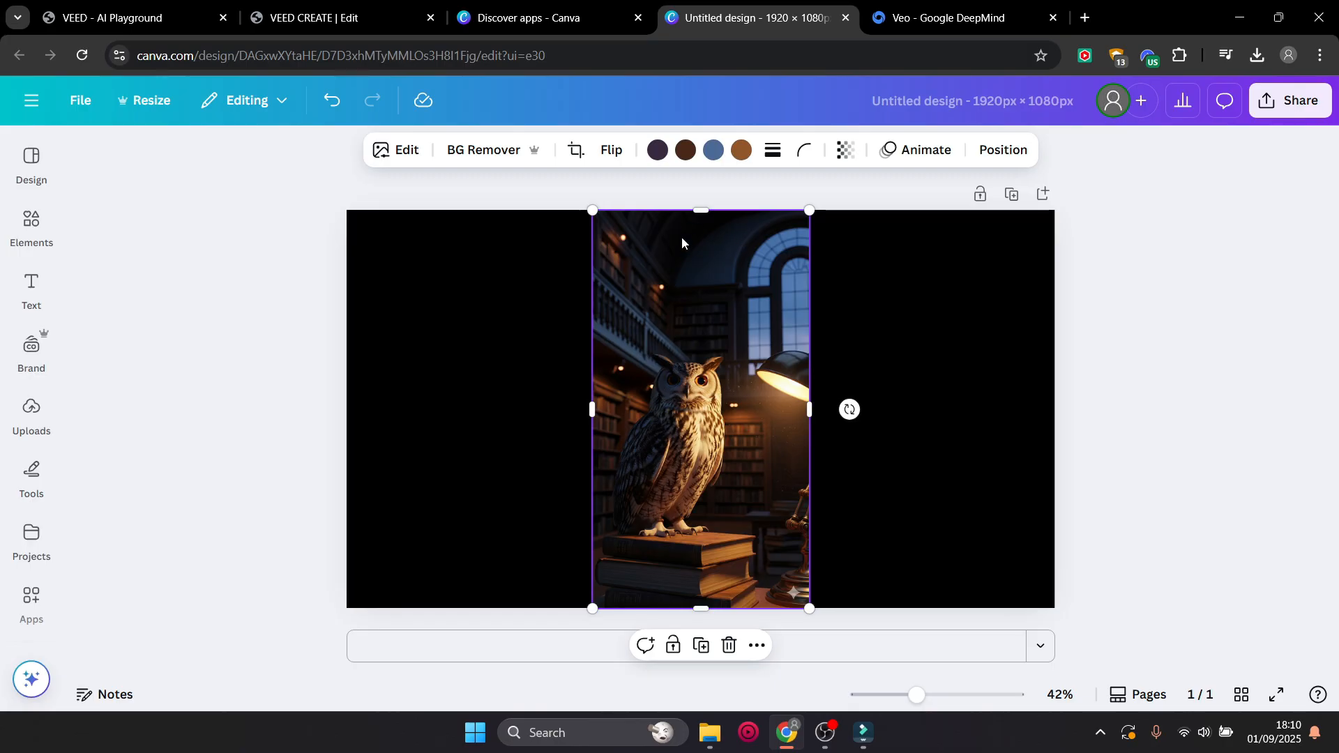
{"action": "mouse_move", "coordinate": [742, 258]}
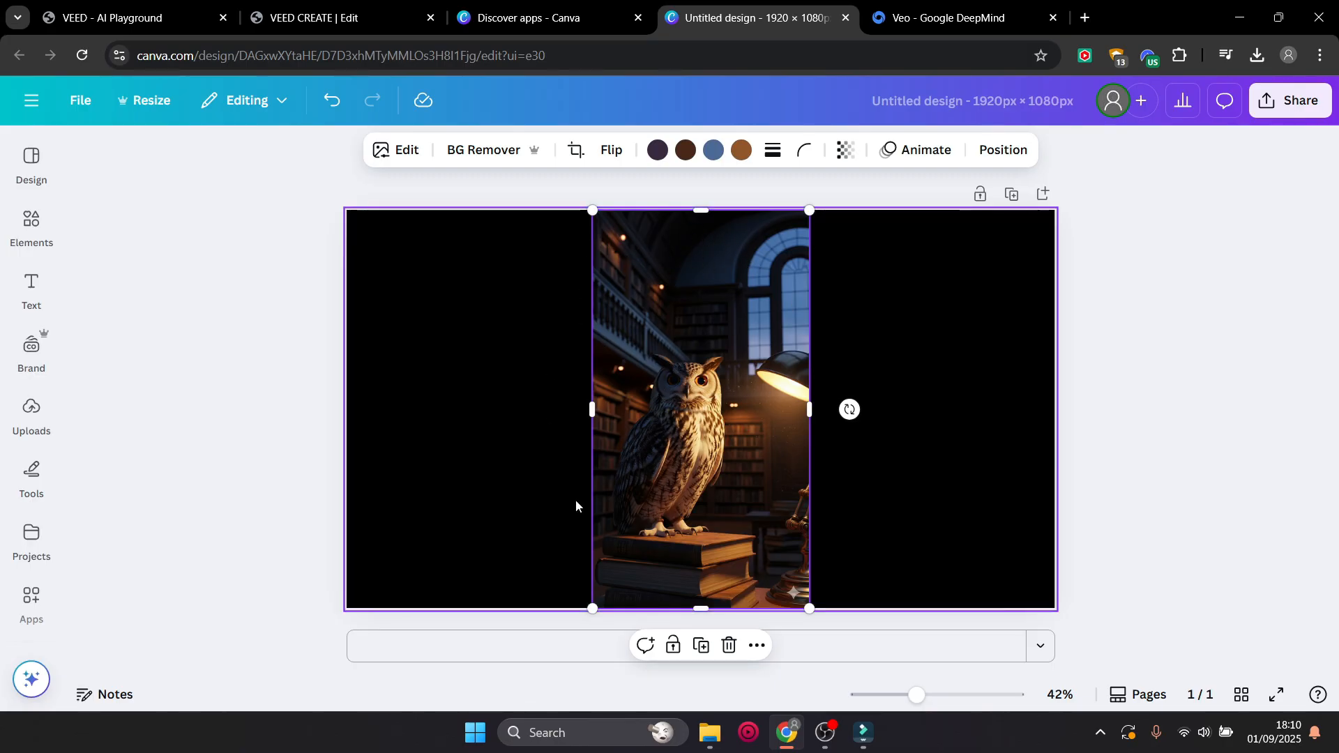
{"action": "mouse_move", "coordinate": [526, 425]}
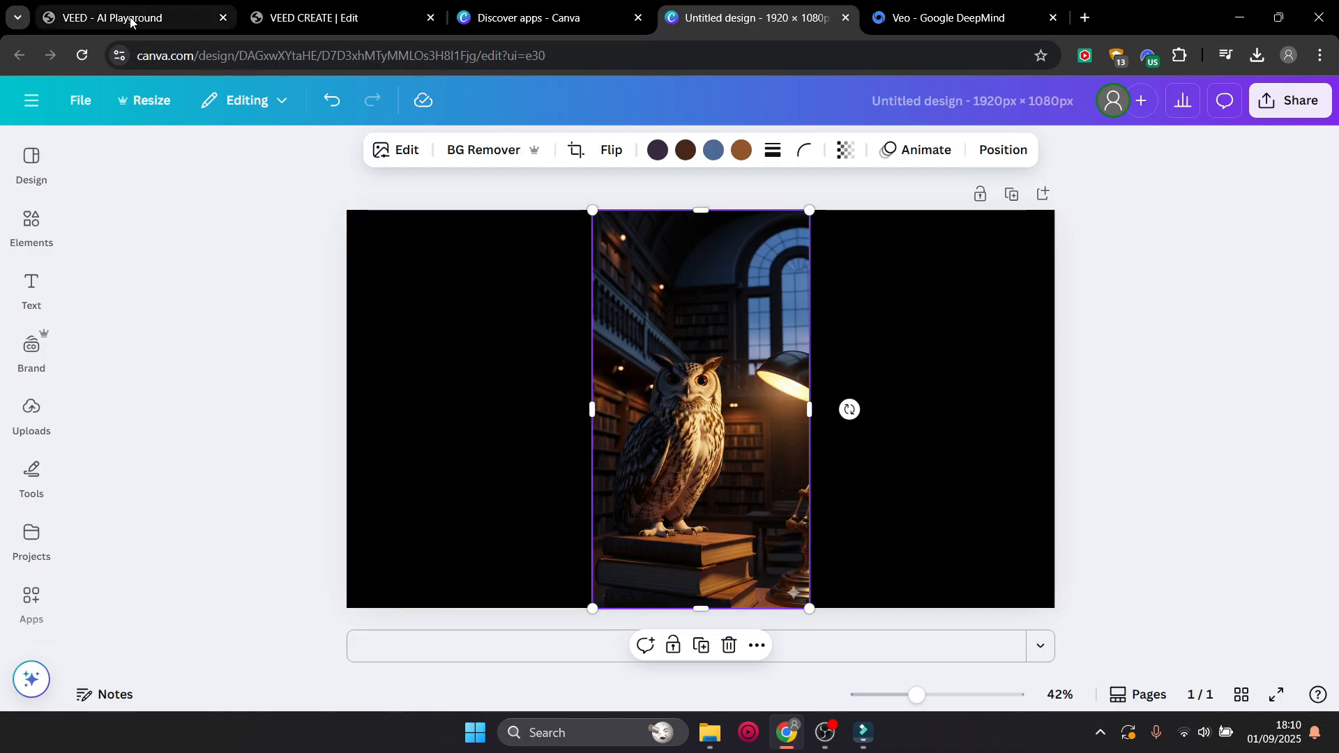
{"action": "left_click", "coordinate": [128, 17]}
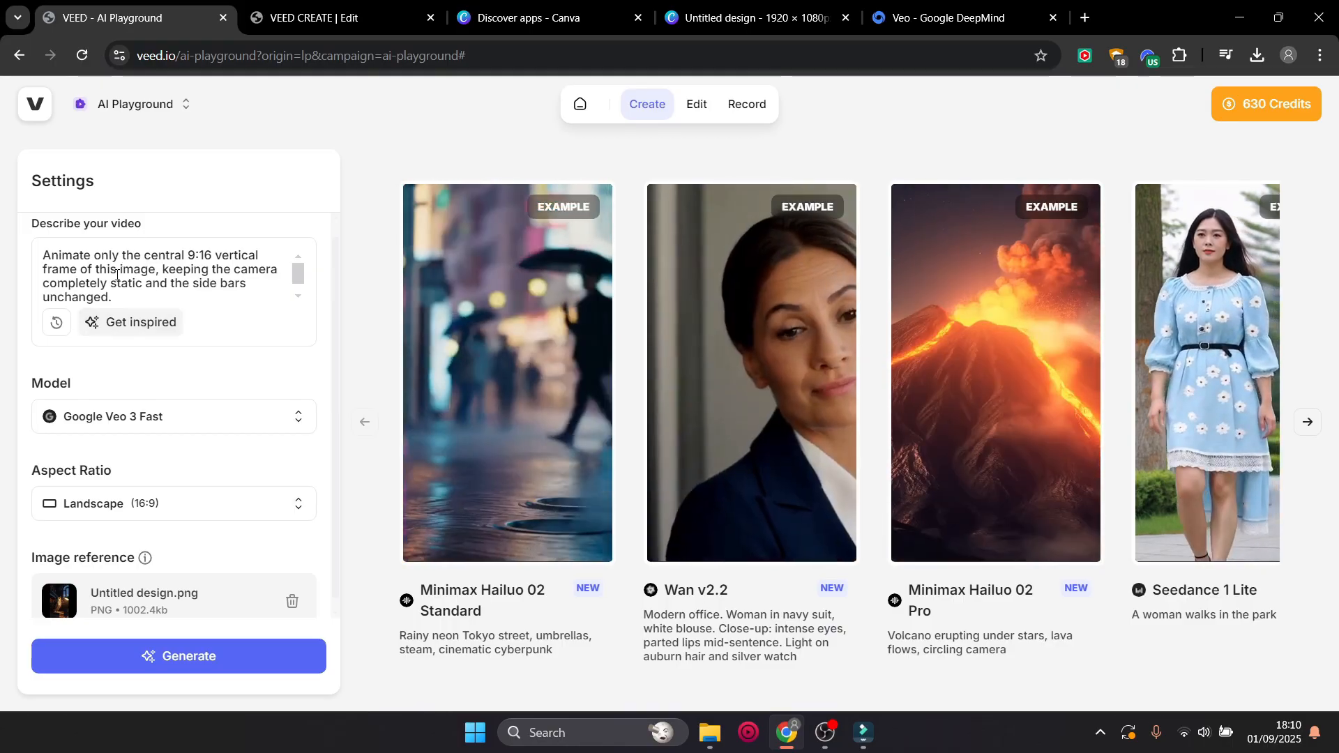
Append 'The owl is whistling.' to the video prompt and return to the owl Short editor
{"action": "type", "text": "The owl is whistling."}
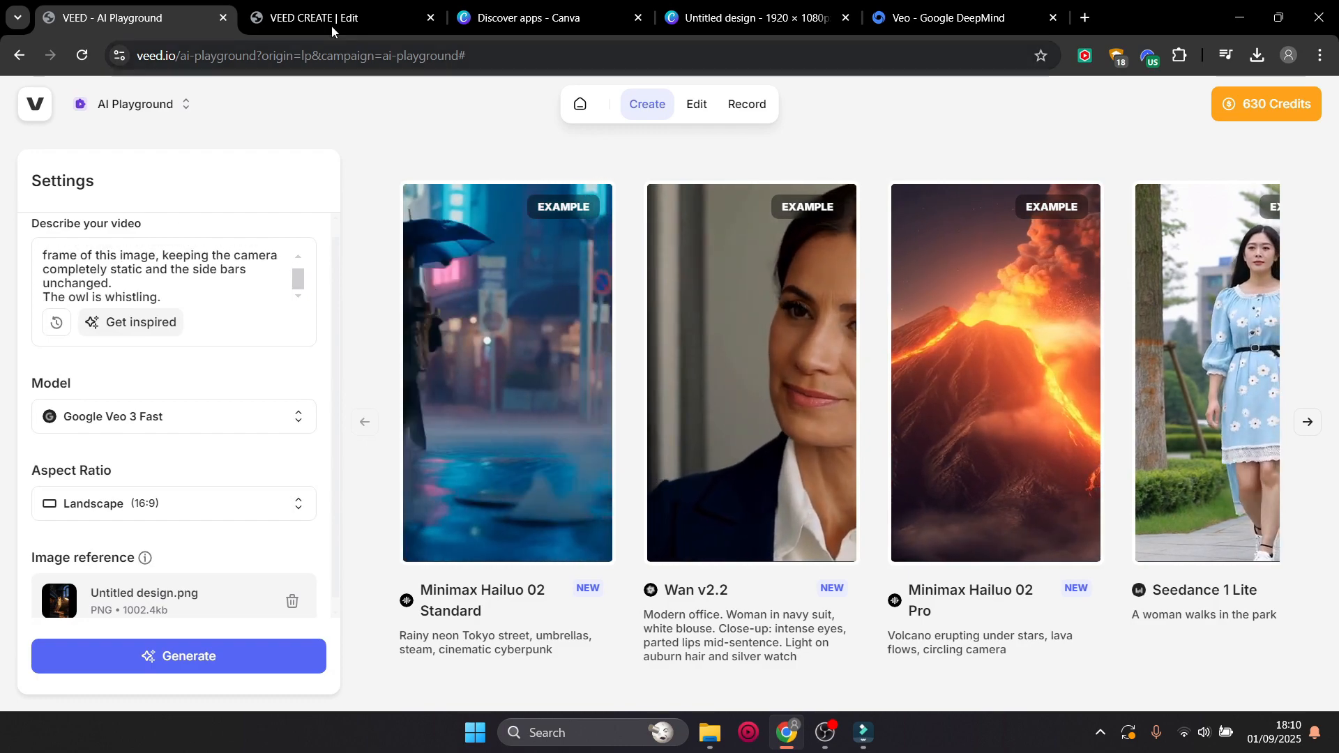
{"action": "left_click", "coordinate": [324, 17]}
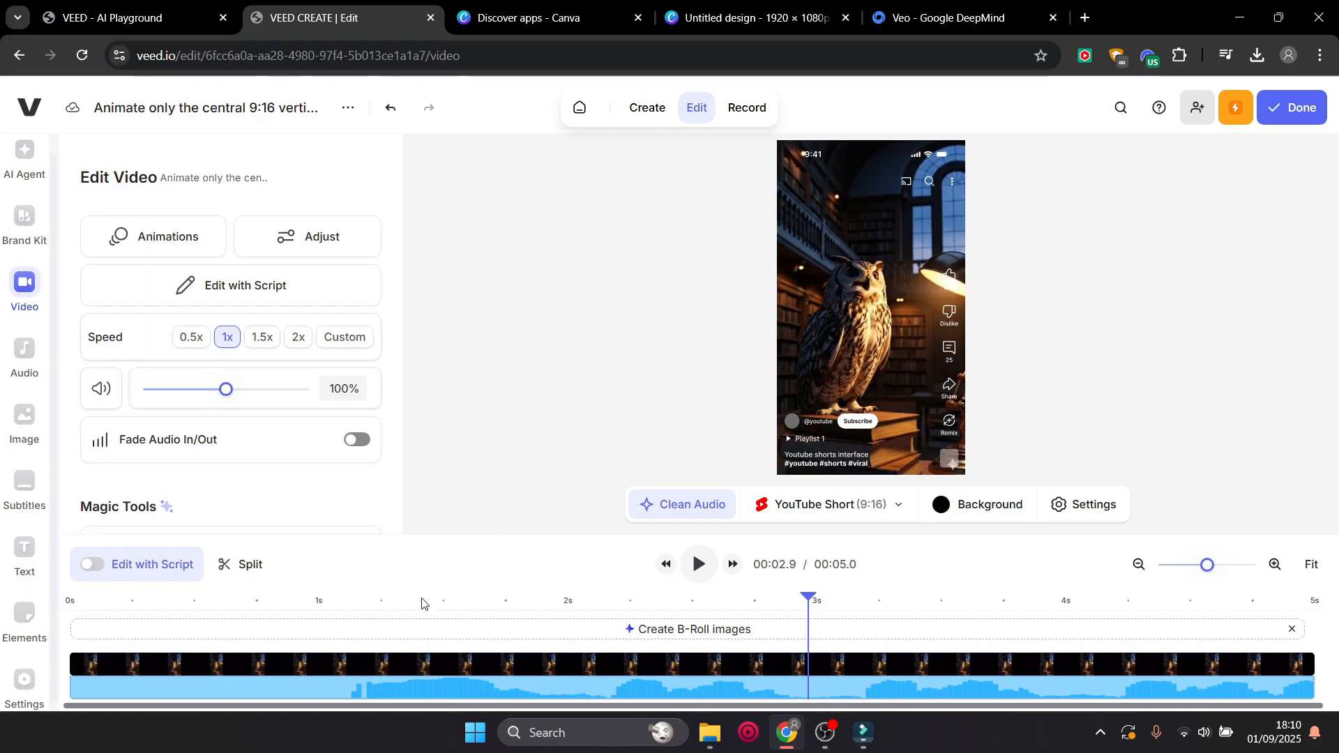
Jump to about 1.8 s and play the owl clip preview
{"action": "left_click", "coordinate": [377, 601]}
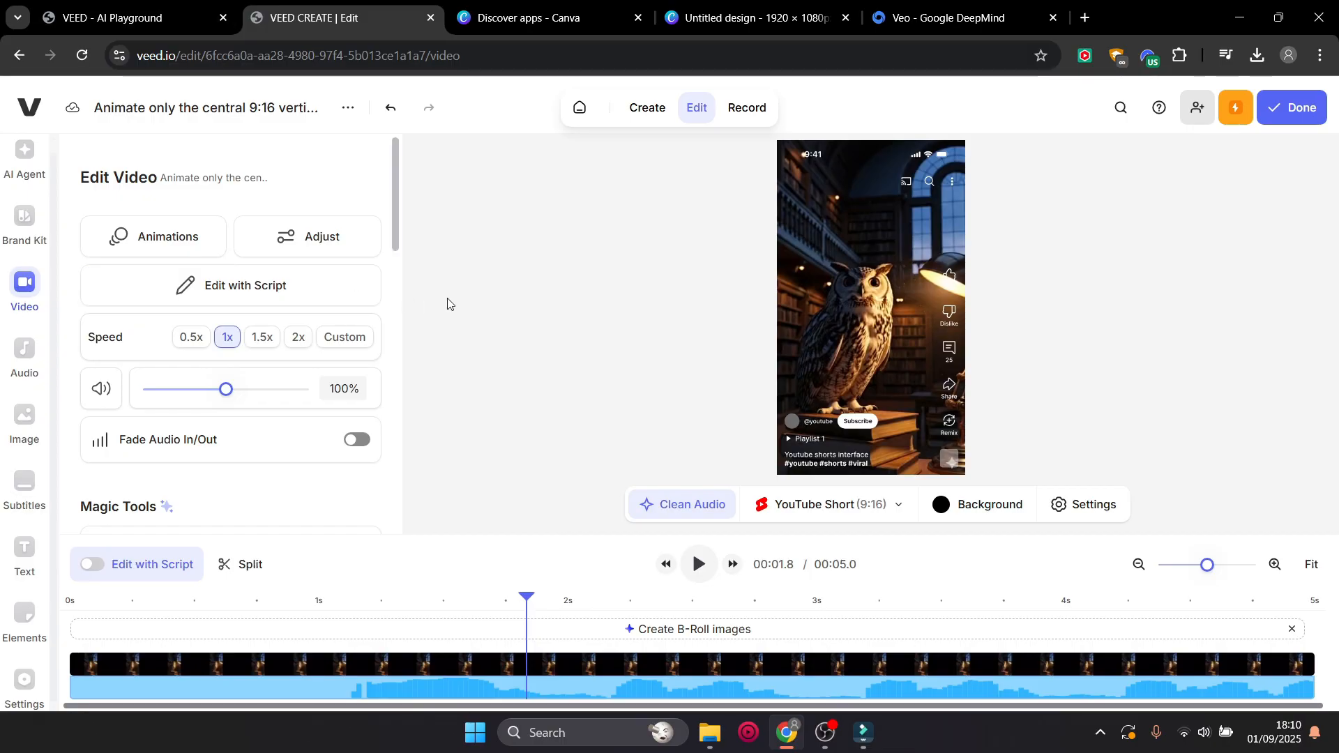
{"action": "mouse_move", "coordinate": [820, 395]}
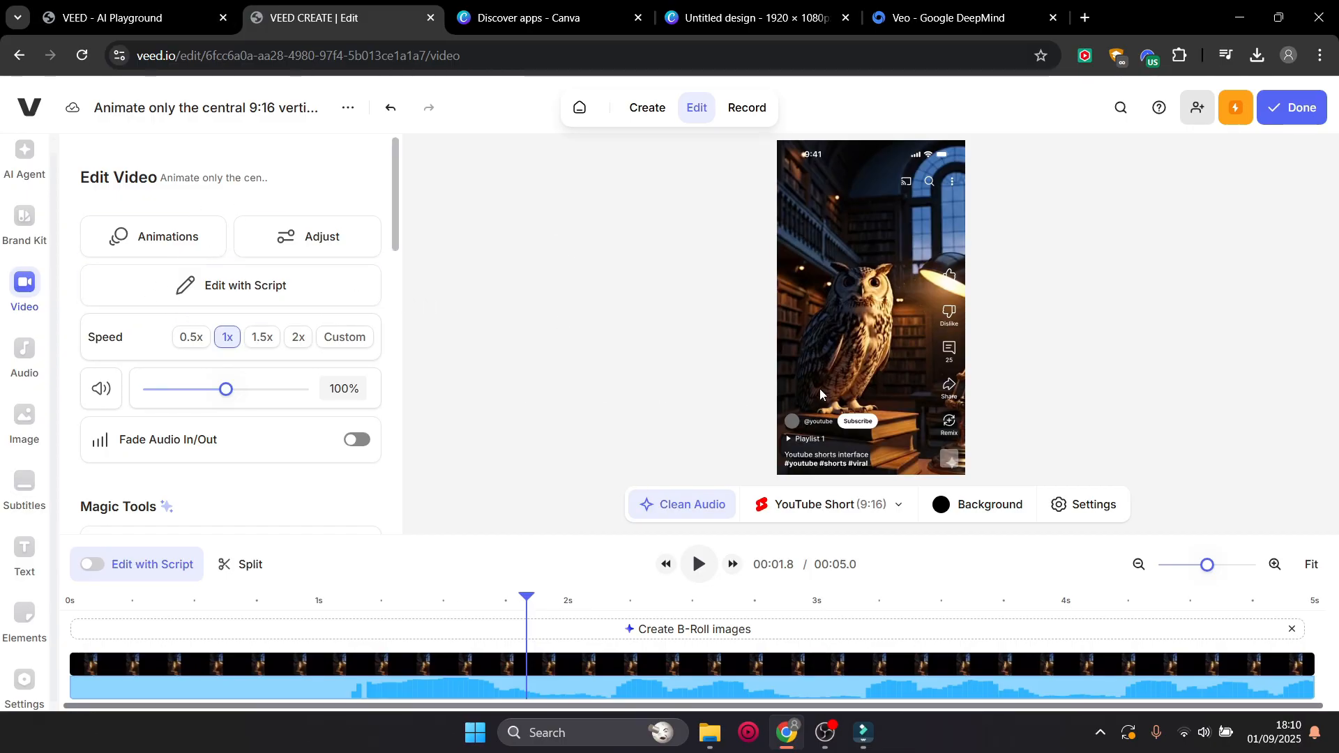
{"action": "mouse_move", "coordinate": [763, 427]}
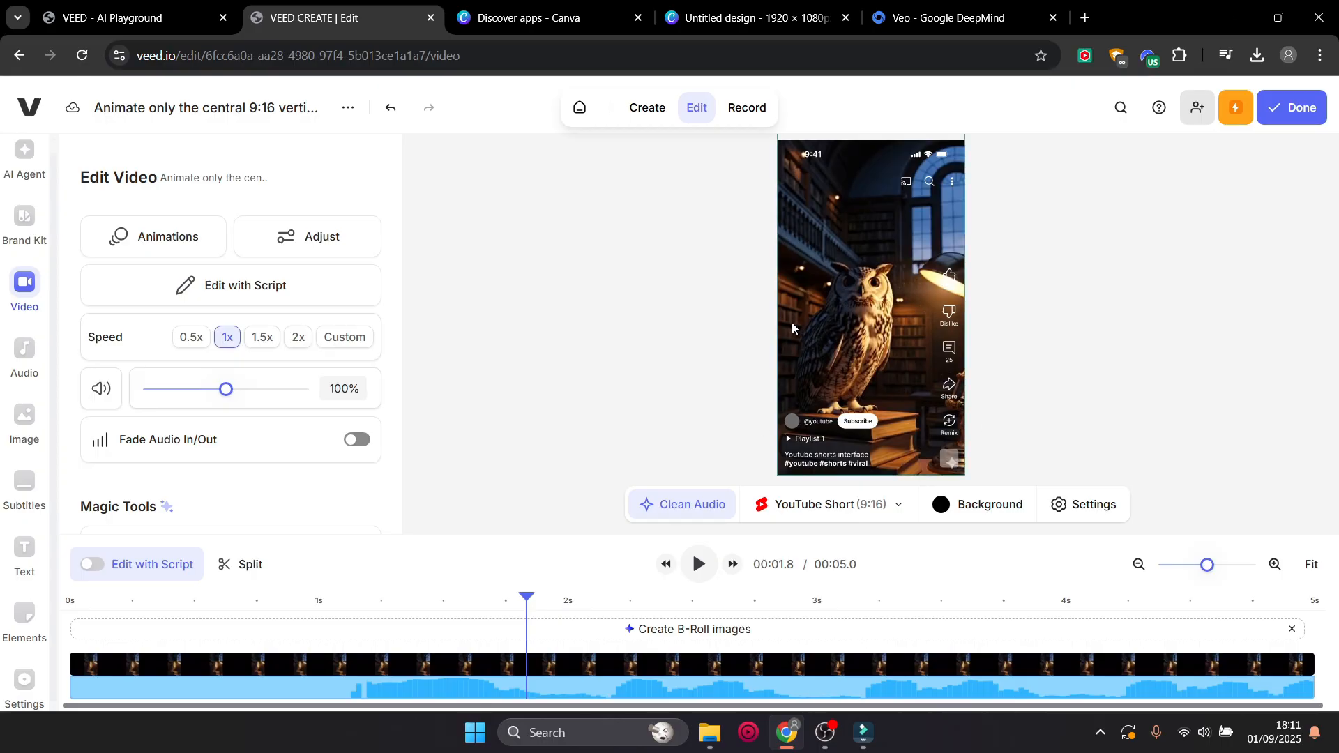
{"action": "mouse_move", "coordinate": [643, 324]}
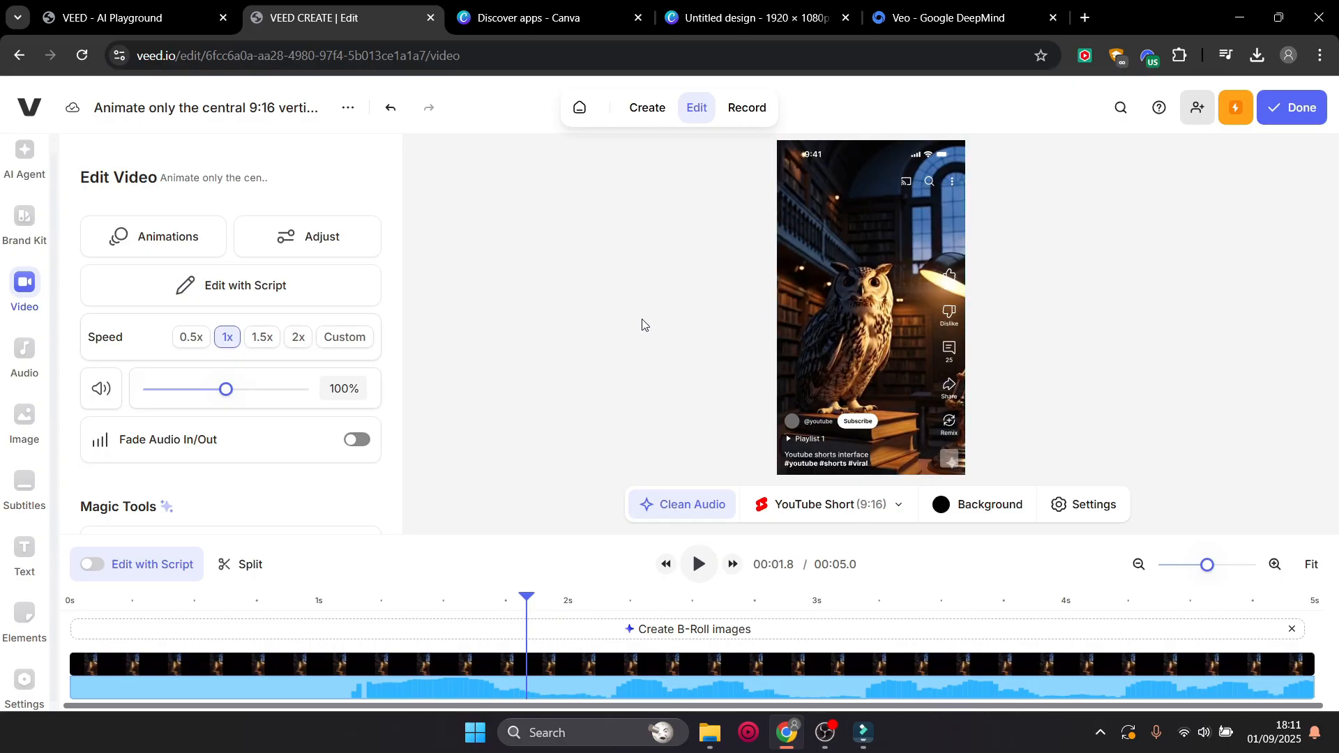
{"action": "left_click", "coordinate": [697, 563]}
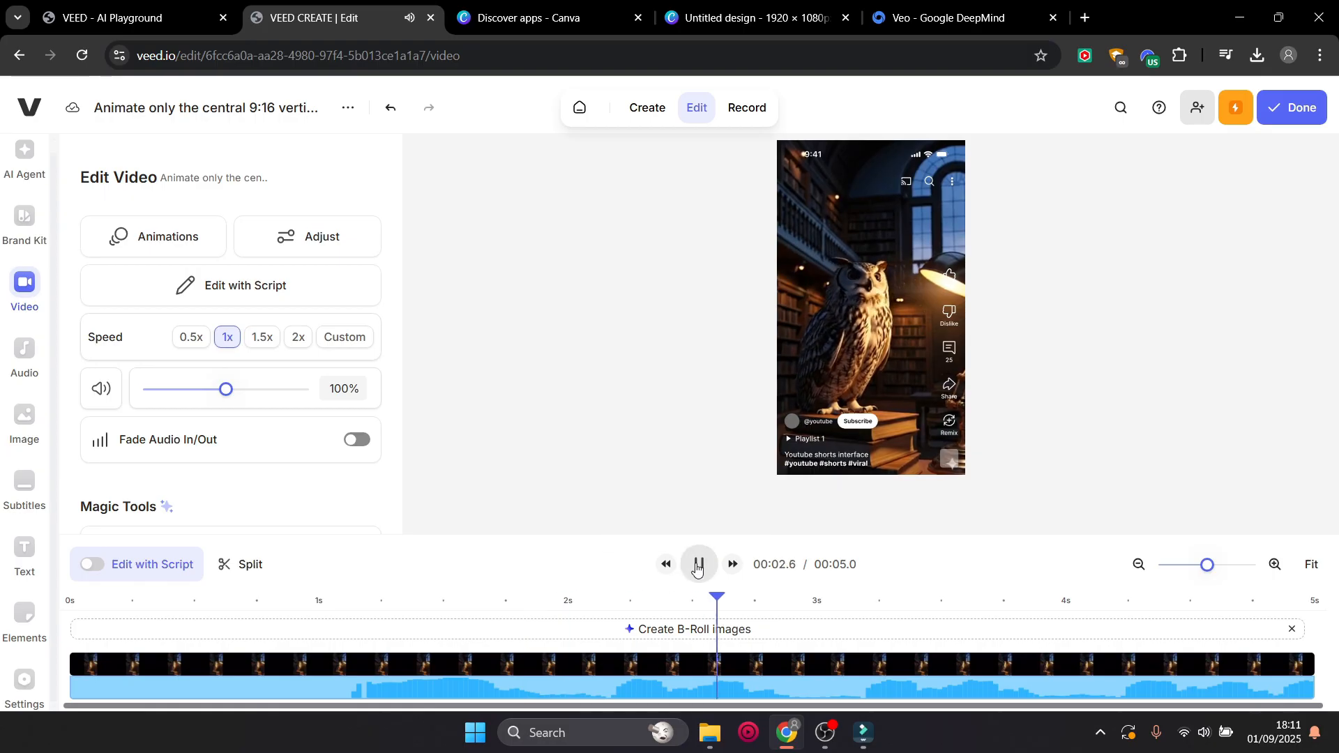
{"action": "left_click", "coordinate": [697, 565]}
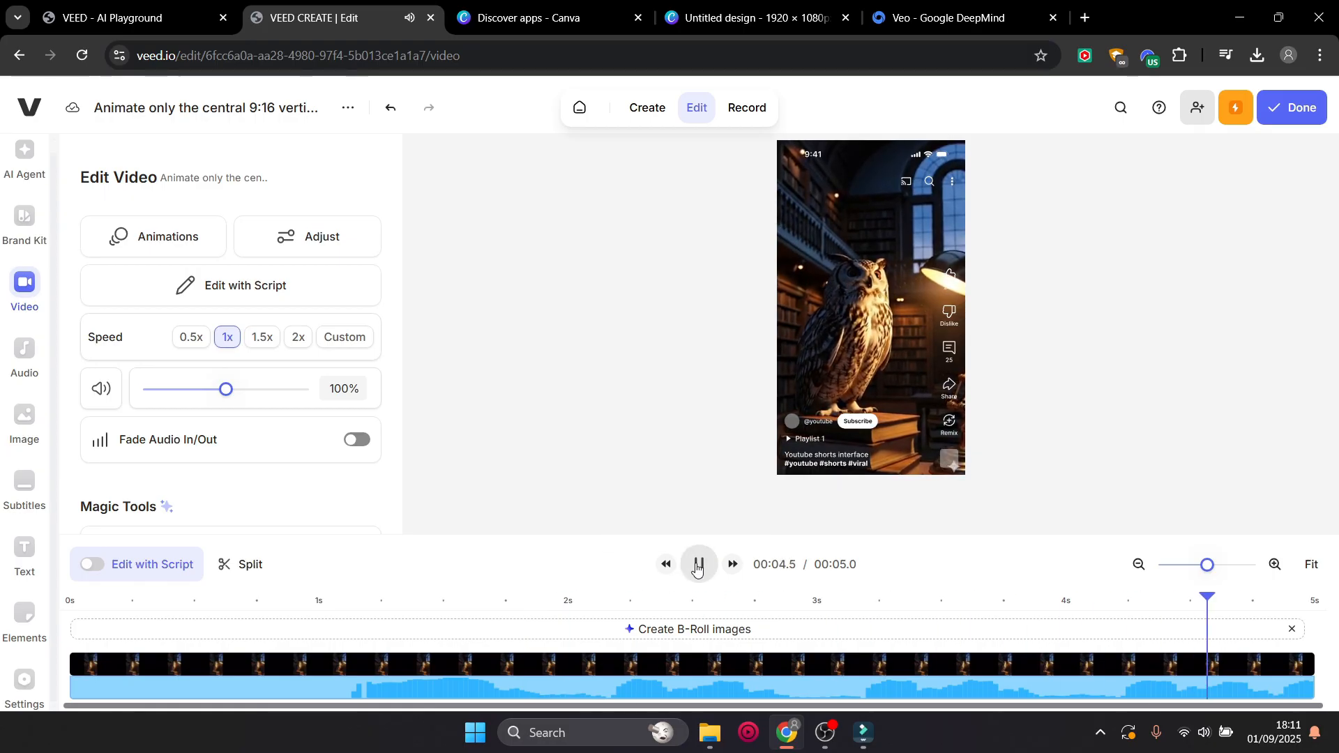
{"action": "left_click", "coordinate": [697, 563]}
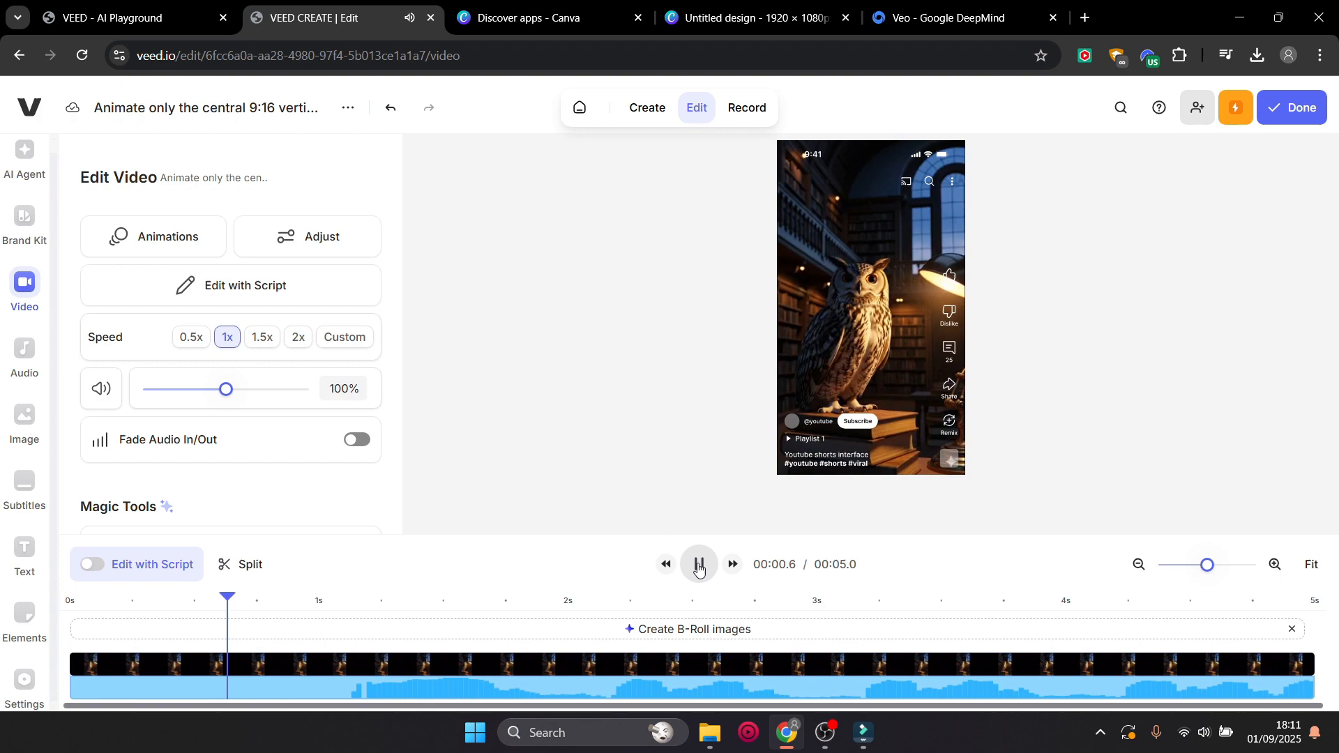
{"action": "left_click", "coordinate": [698, 564]}
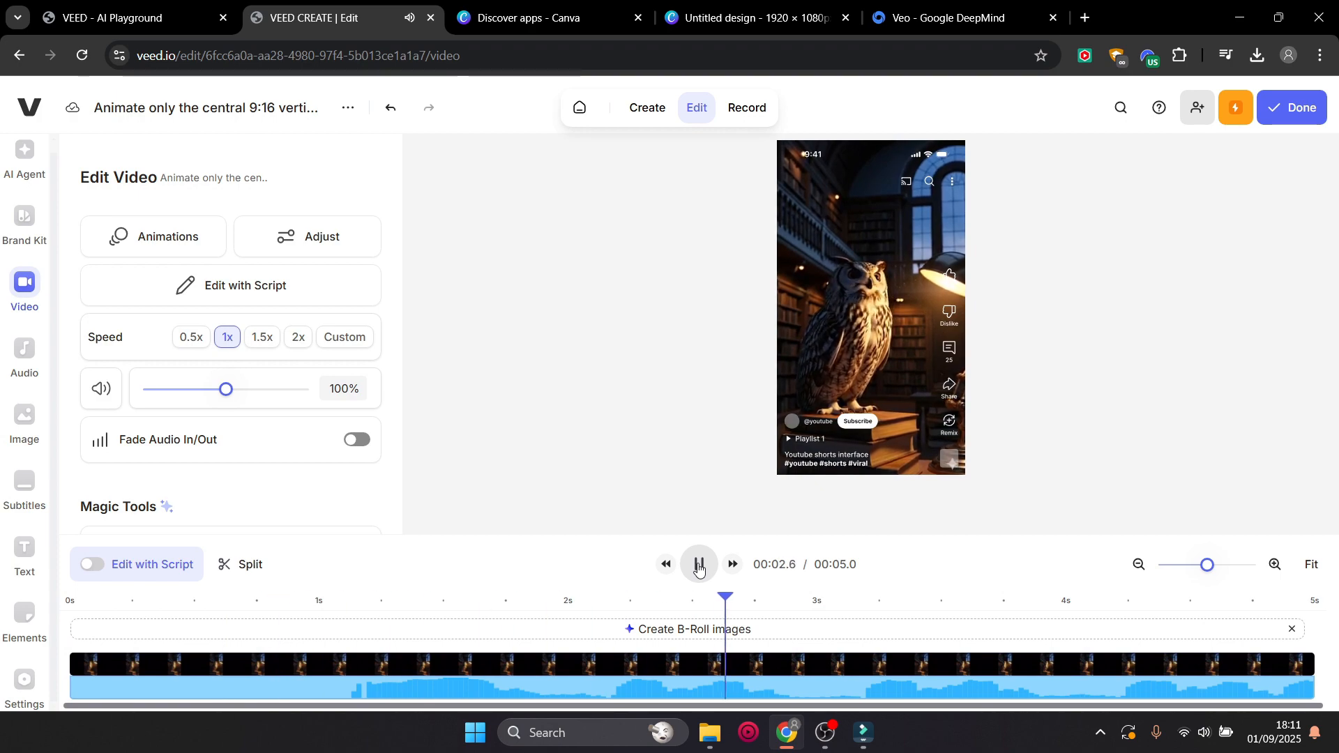
{"action": "left_click", "coordinate": [697, 564]}
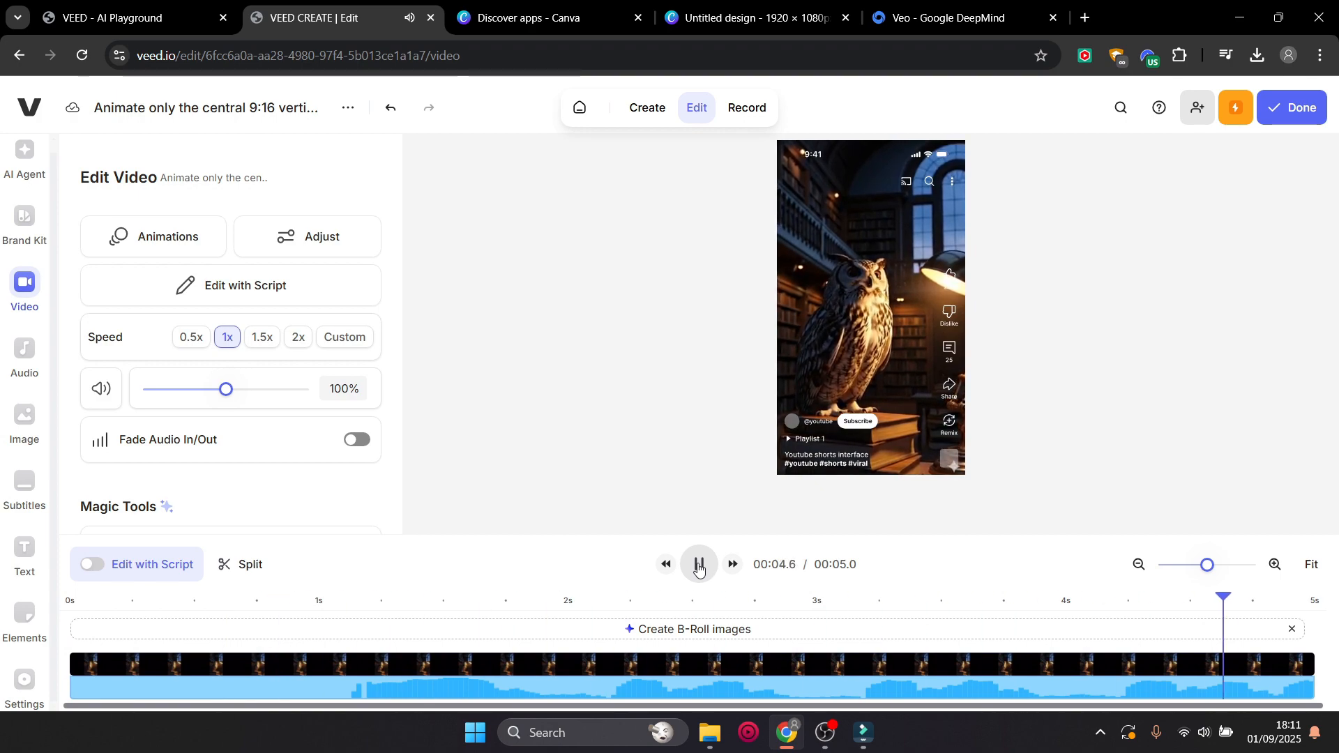
{"action": "left_click", "coordinate": [697, 563]}
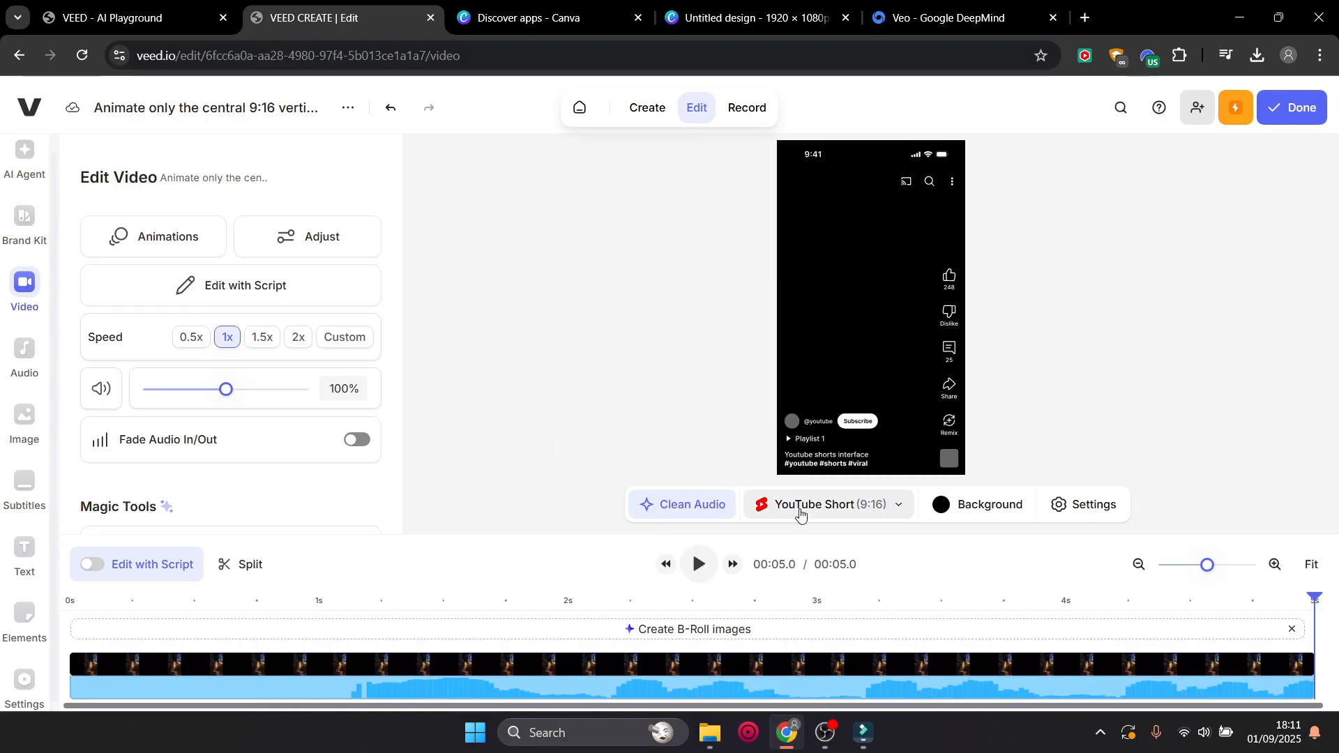
Move the playhead to about 2.6 s and open the Subtitles panel
{"action": "left_click", "coordinate": [824, 504]}
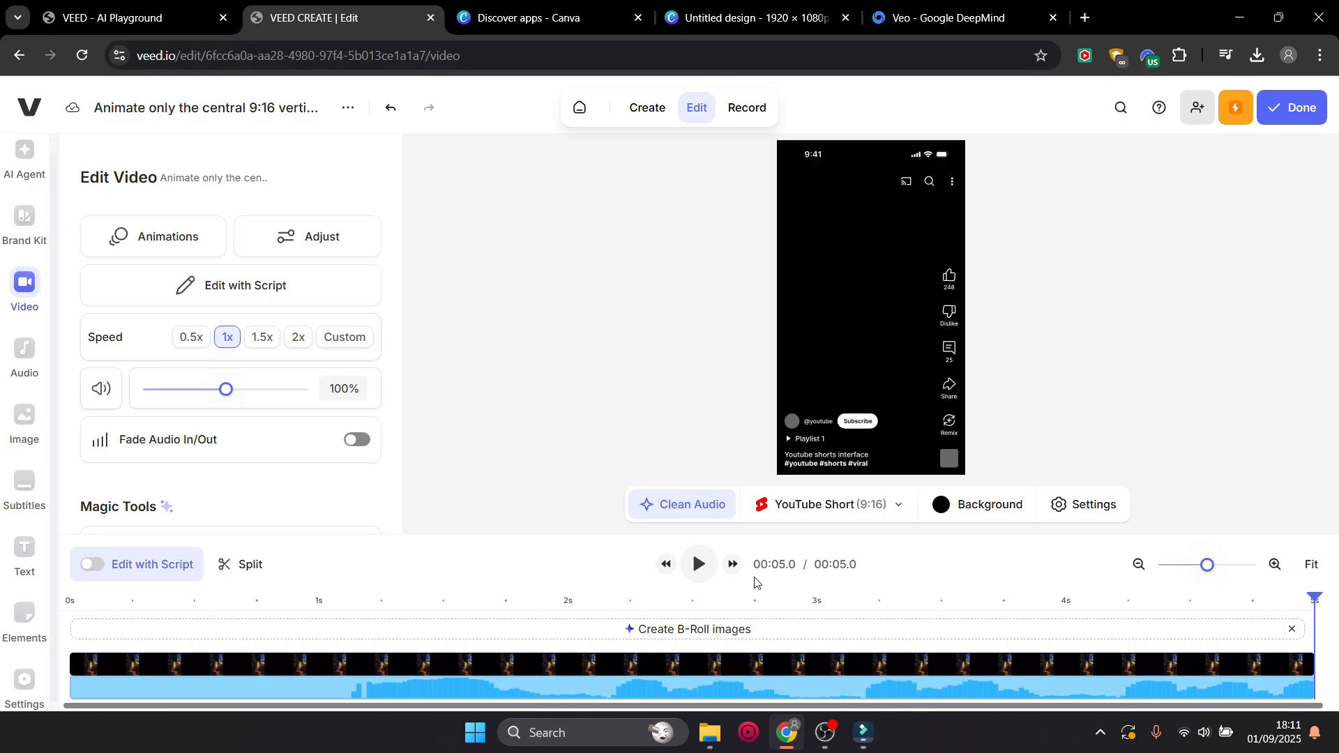
{"action": "left_click", "coordinate": [731, 564]}
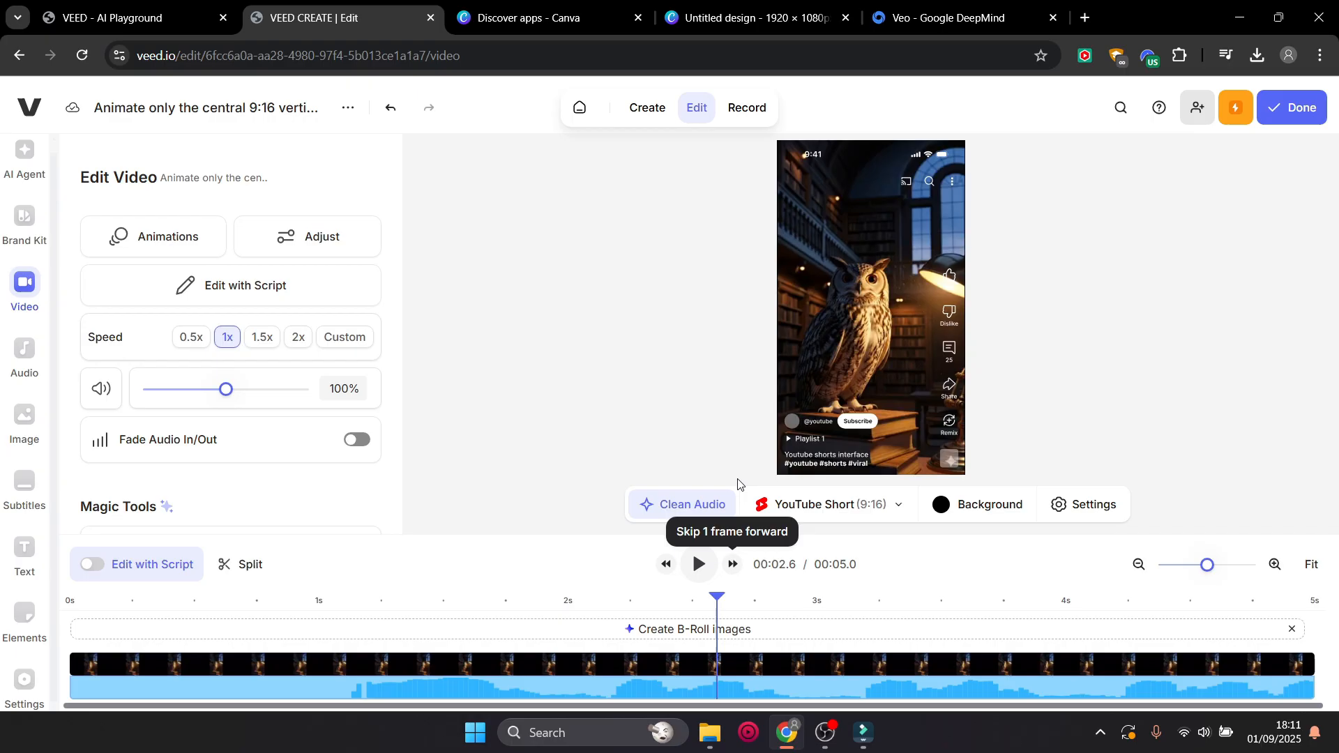
{"action": "mouse_move", "coordinate": [776, 367]}
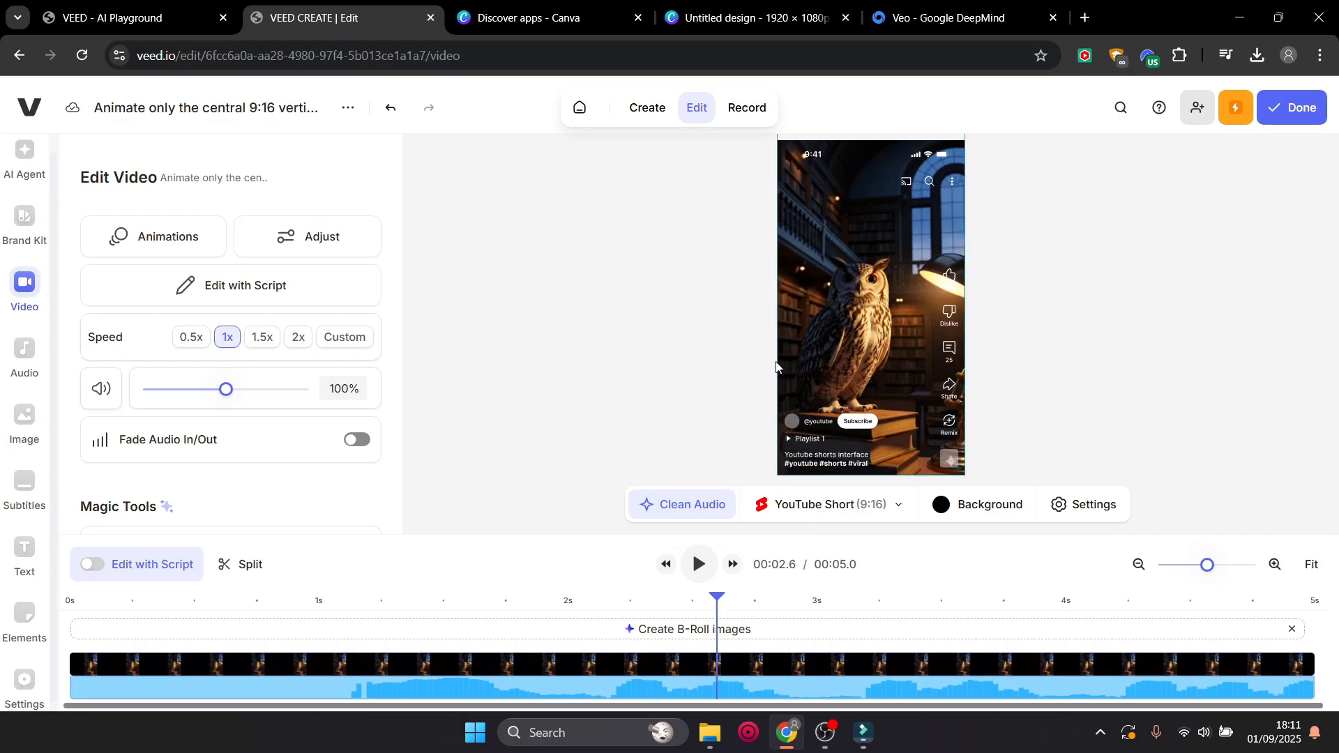
{"action": "mouse_move", "coordinate": [718, 375]}
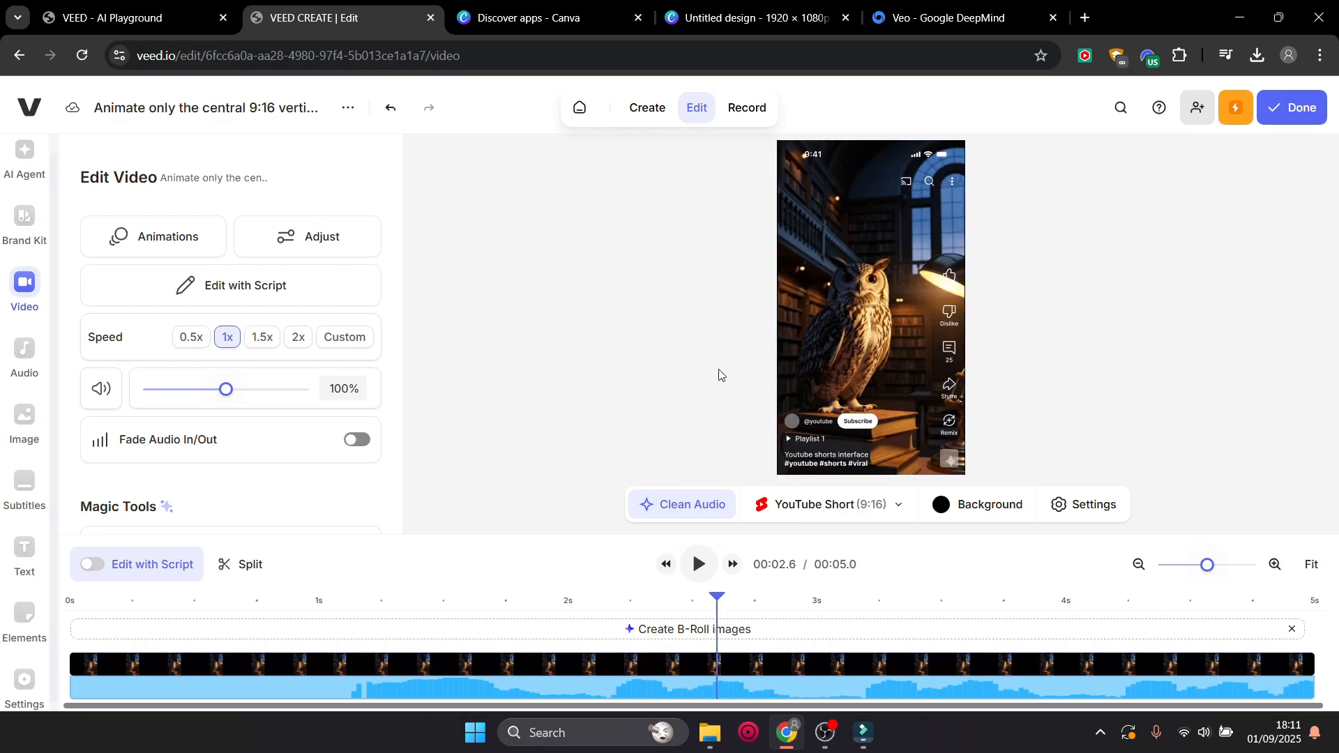
{"action": "mouse_move", "coordinate": [1002, 189]}
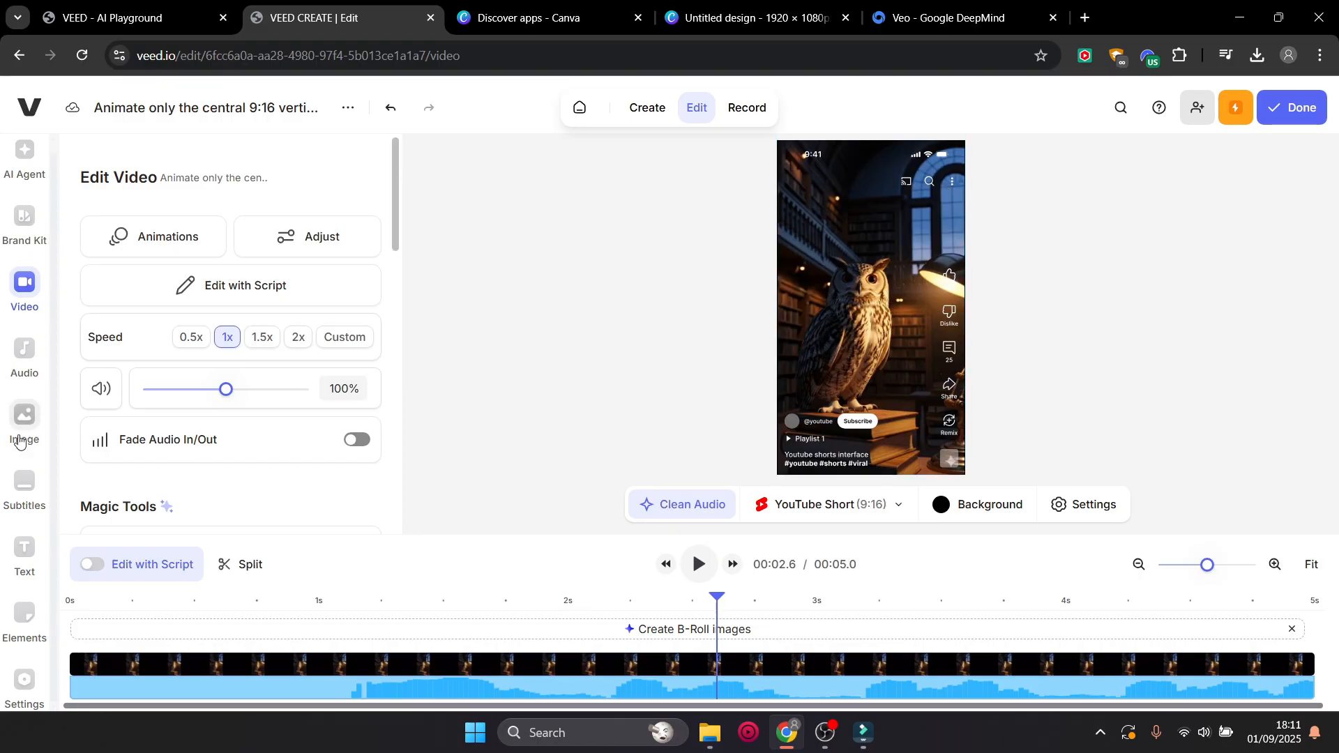
{"action": "left_click", "coordinate": [24, 482]}
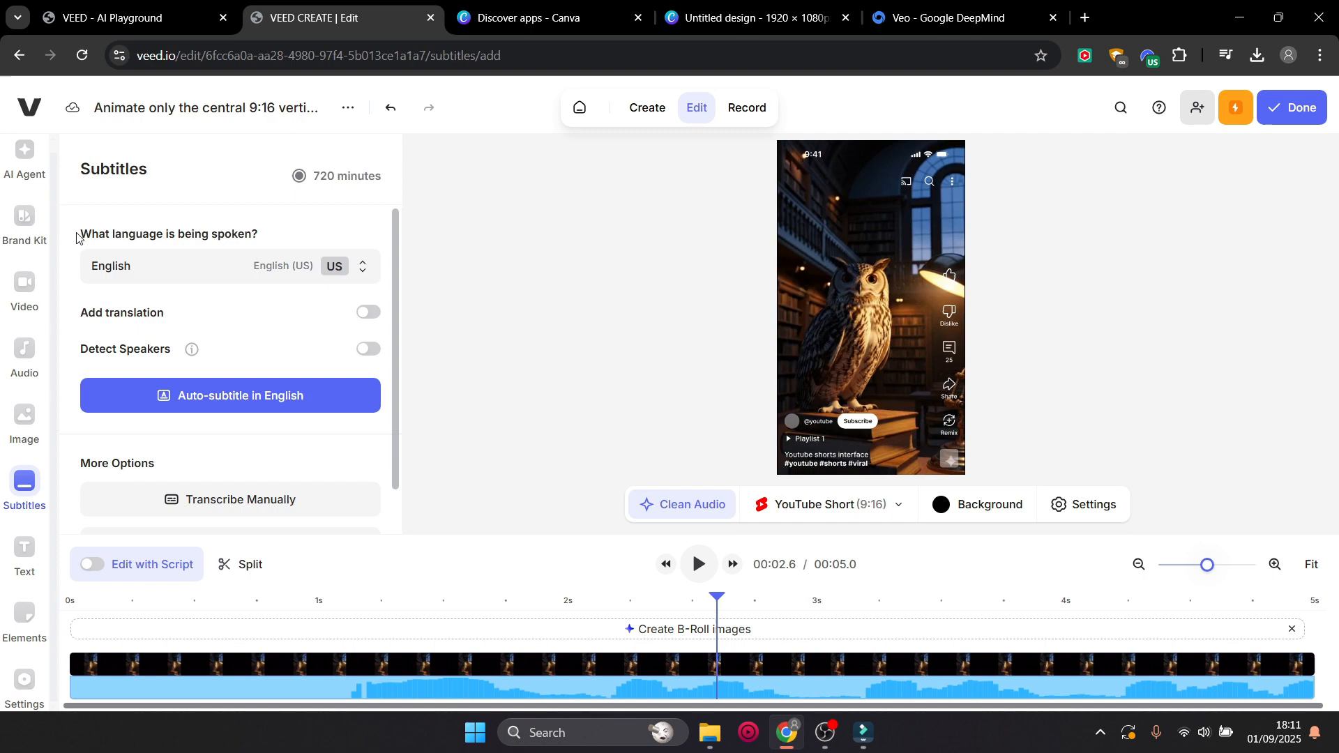
{"action": "mouse_move", "coordinate": [585, 320]}
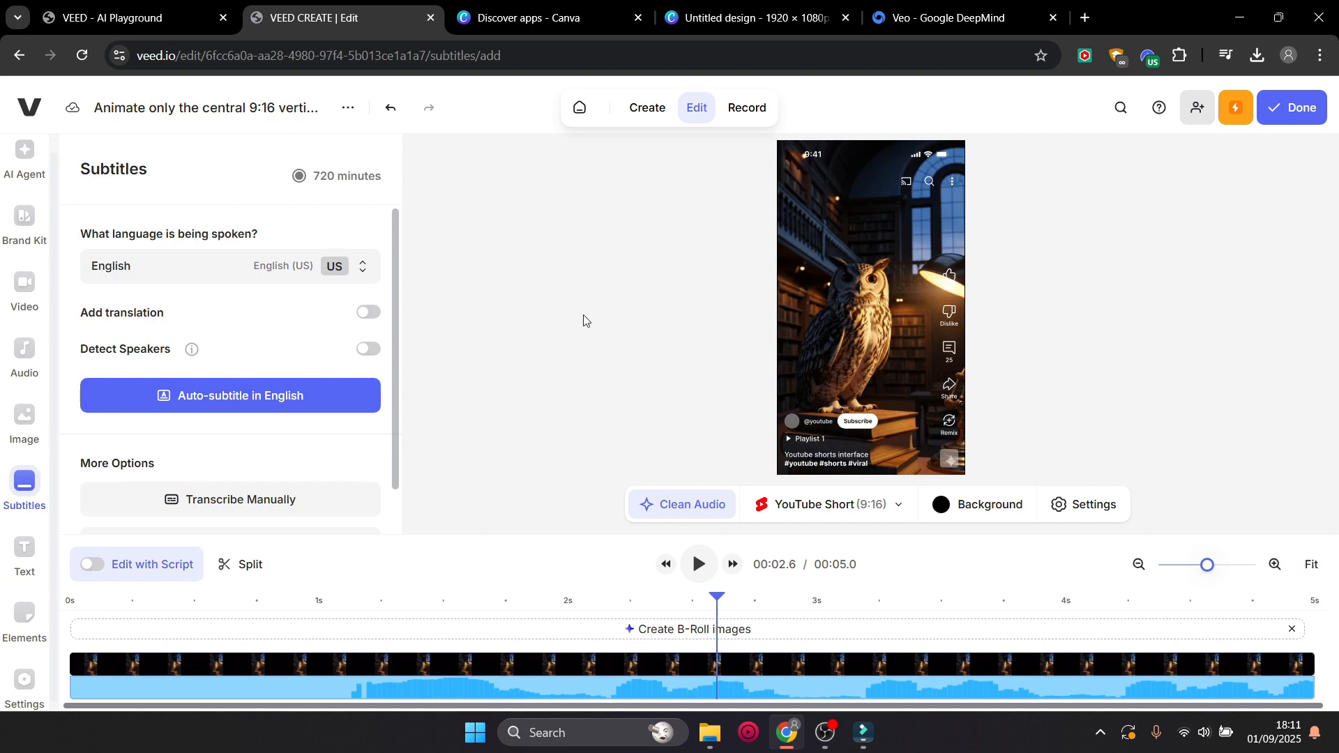
{"action": "mouse_move", "coordinate": [881, 203]}
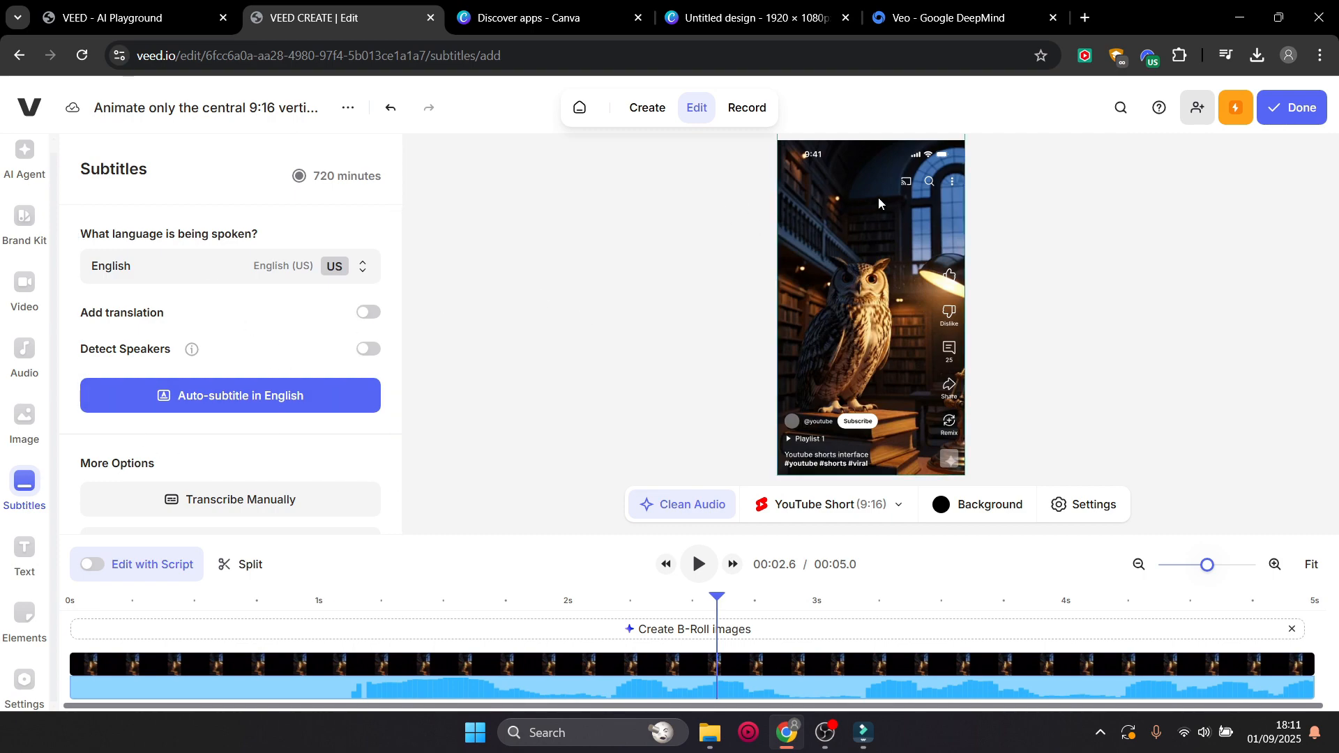
{"action": "mouse_move", "coordinate": [851, 232]}
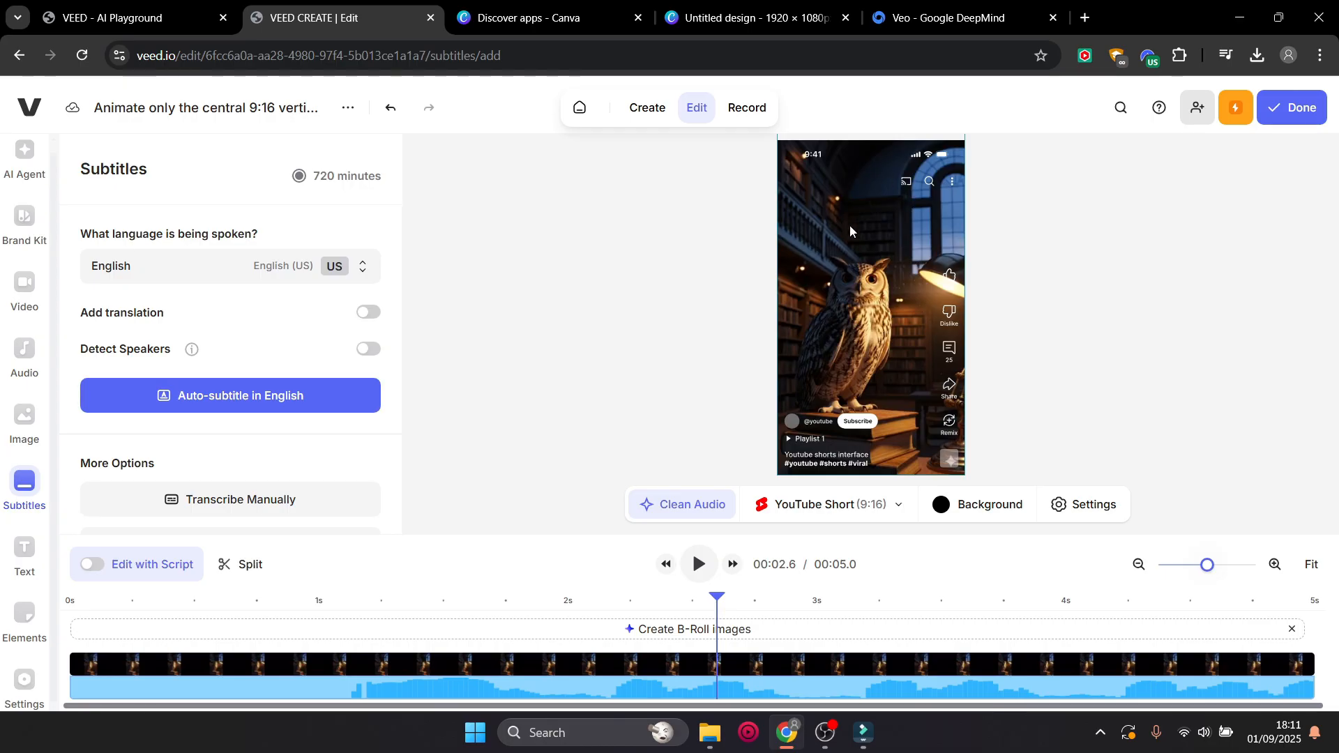
{"action": "mouse_move", "coordinate": [924, 229]}
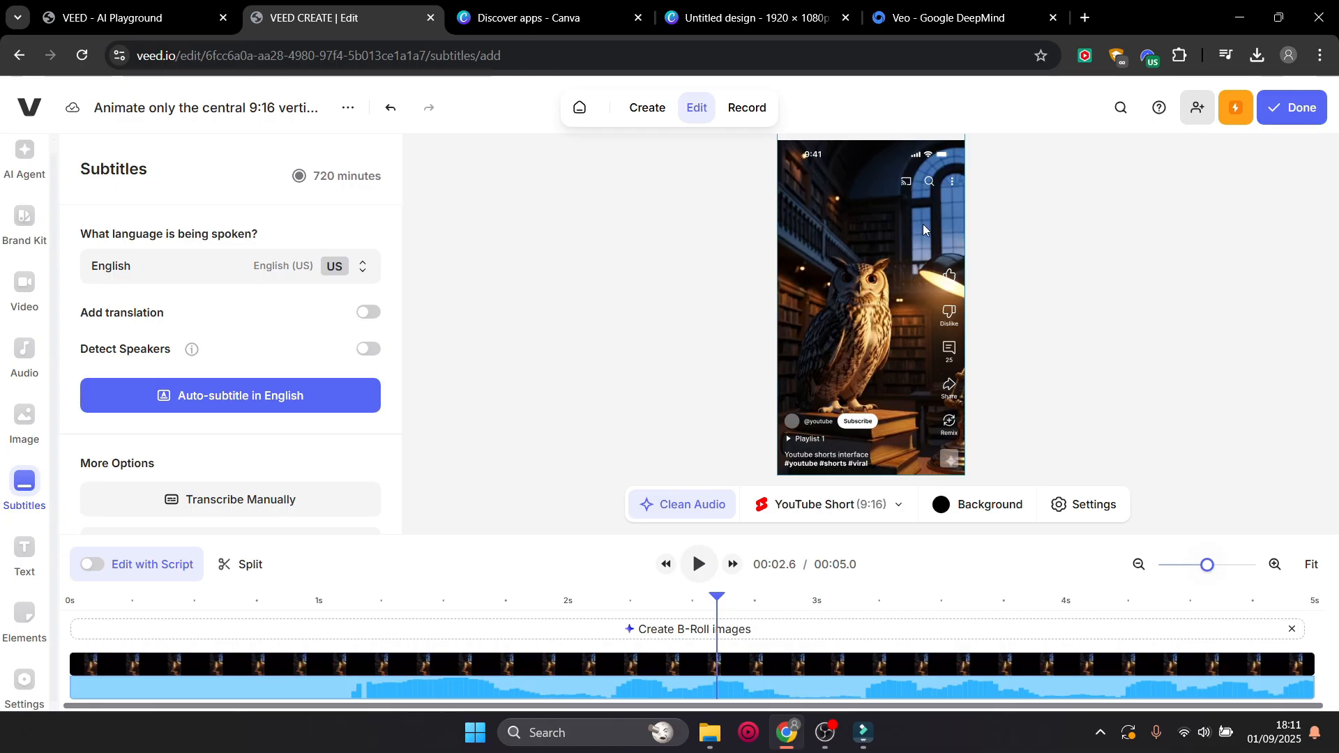
{"action": "mouse_move", "coordinate": [849, 174]}
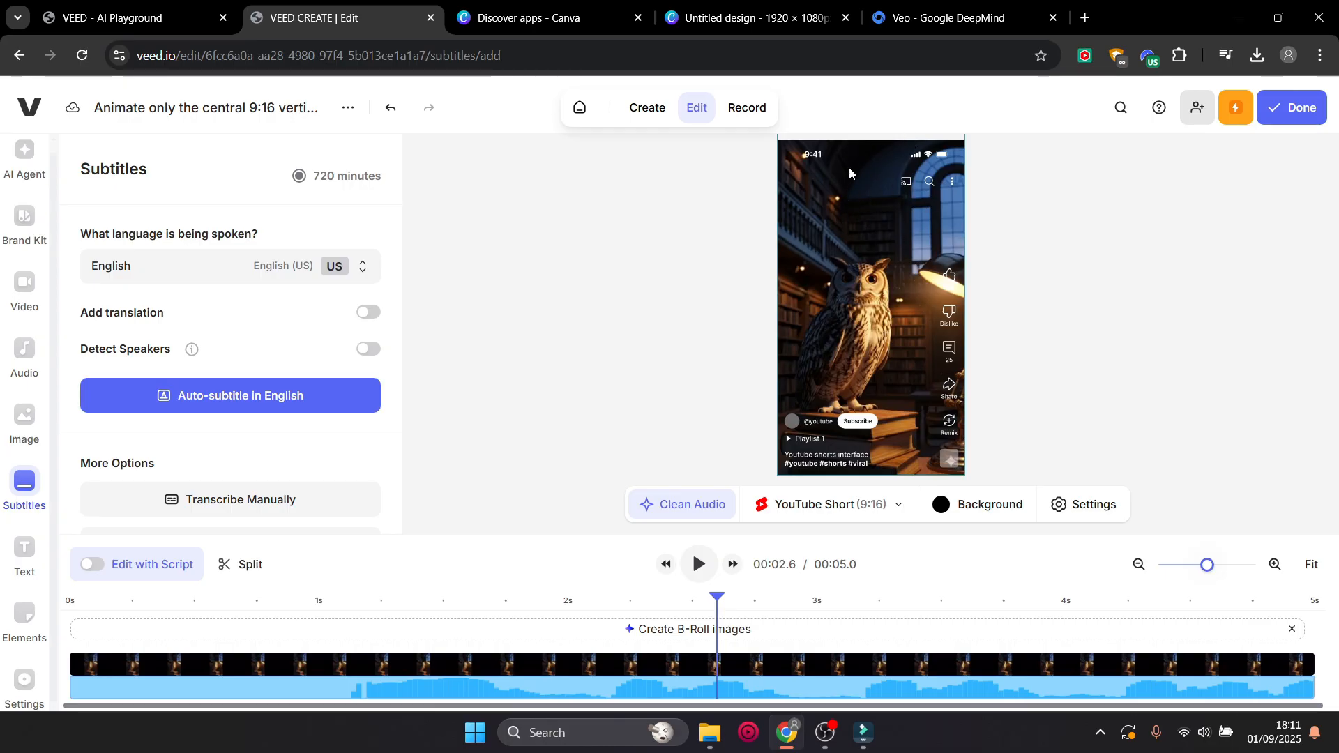
{"action": "mouse_move", "coordinate": [845, 192]}
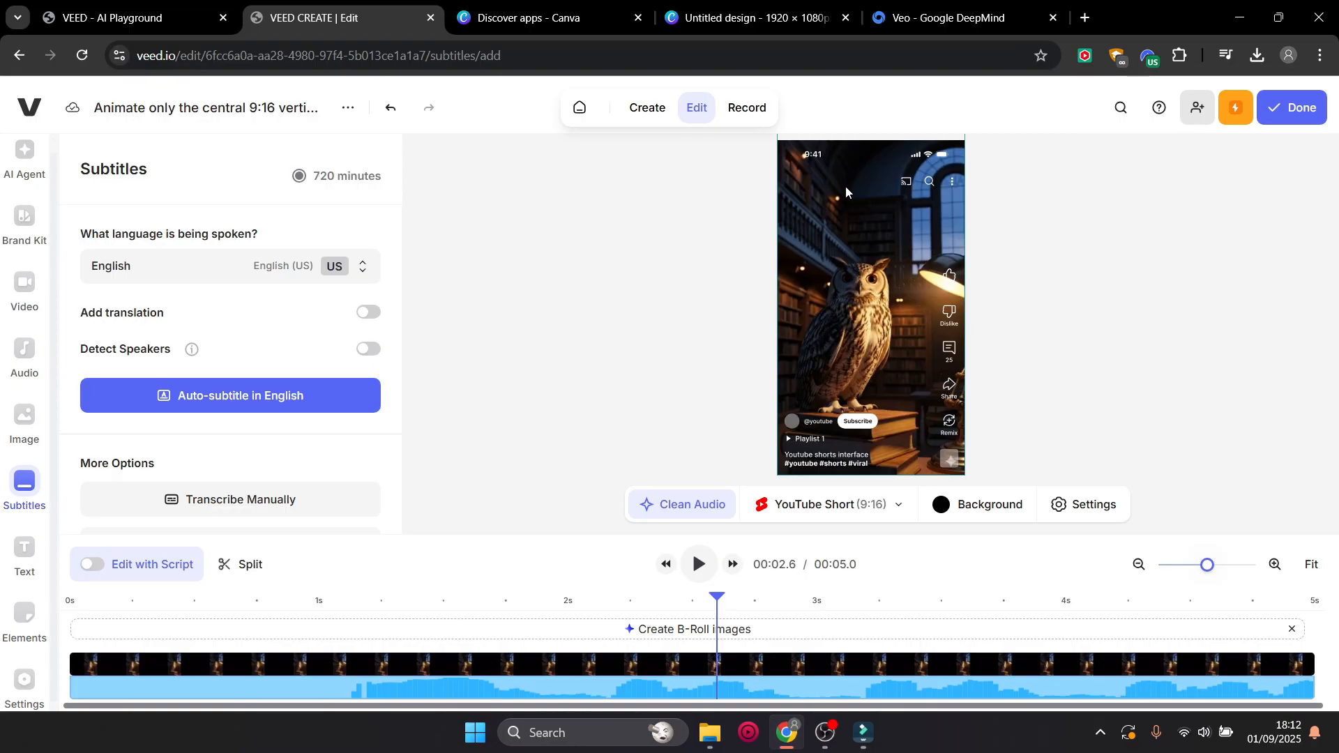
{"action": "left_click", "coordinate": [758, 17]}
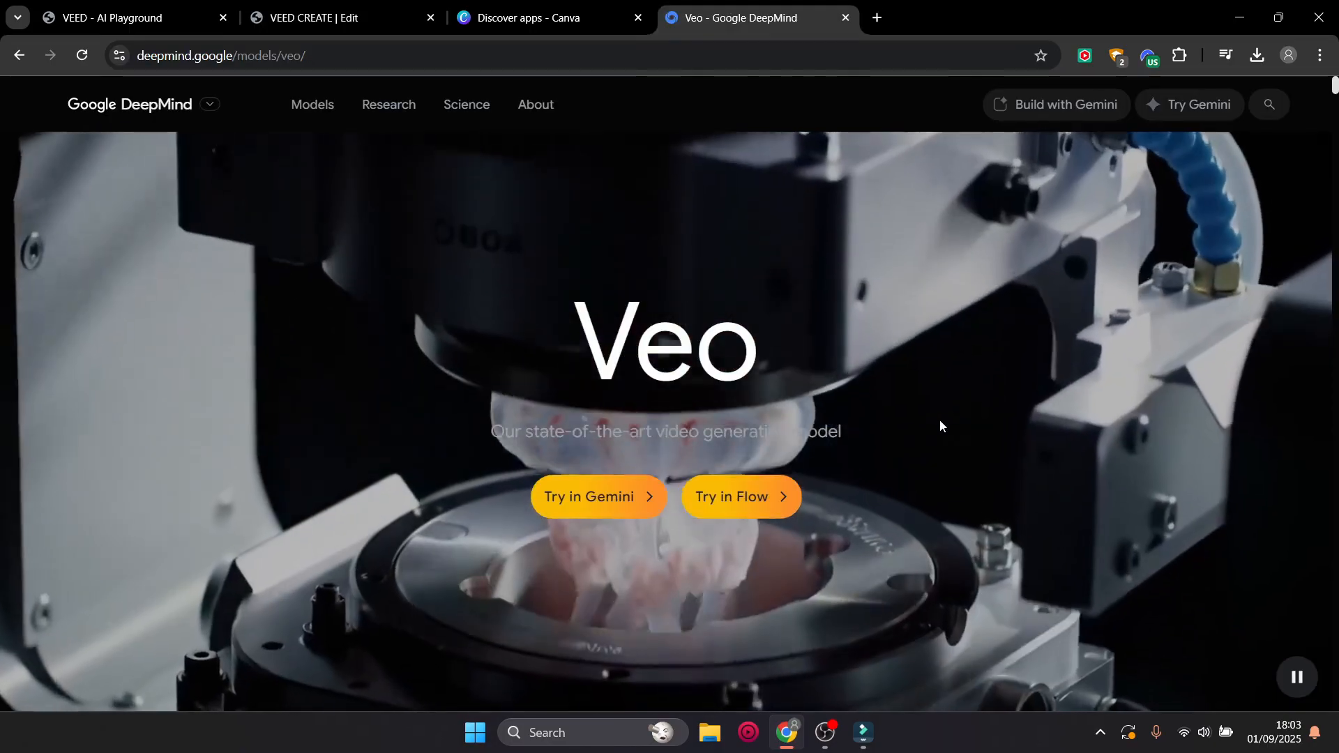
{"action": "scroll", "scroll_direction": "down", "scroll_amount": 3}
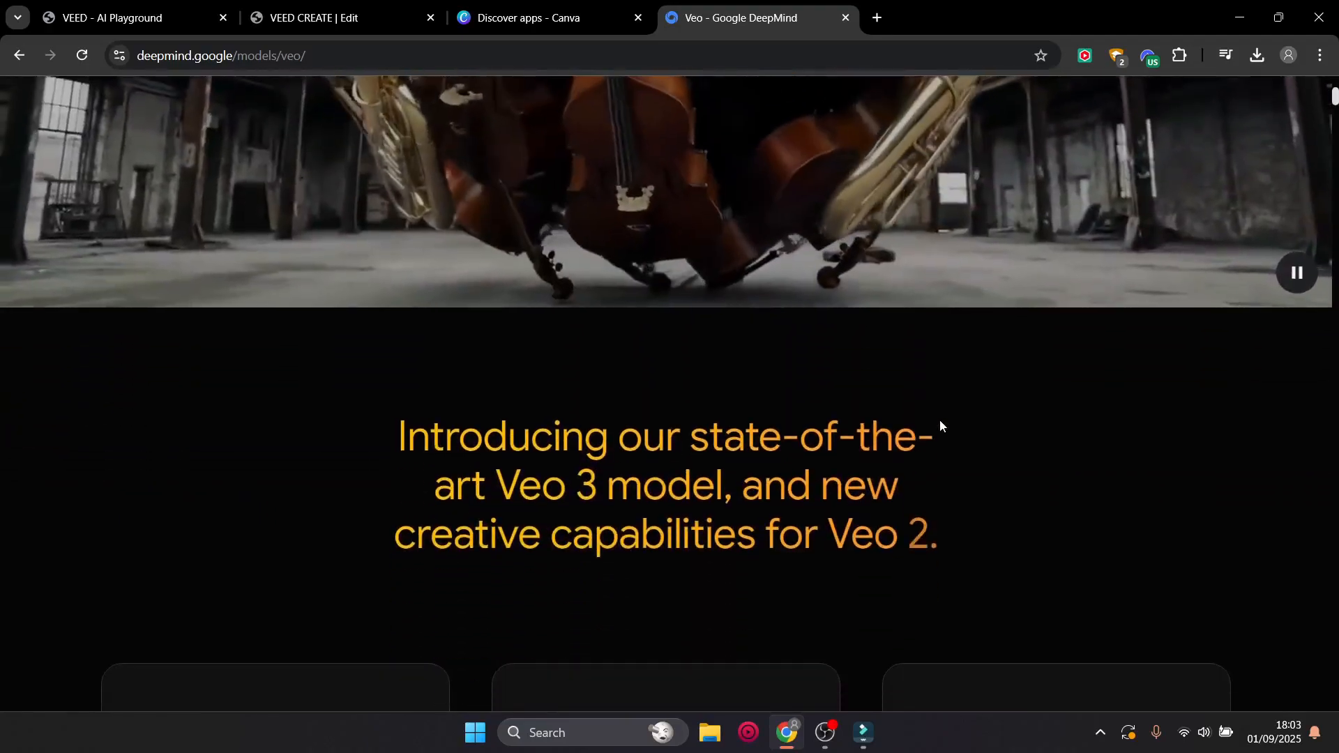
{"action": "scroll", "scroll_direction": "down", "scroll_amount": 3}
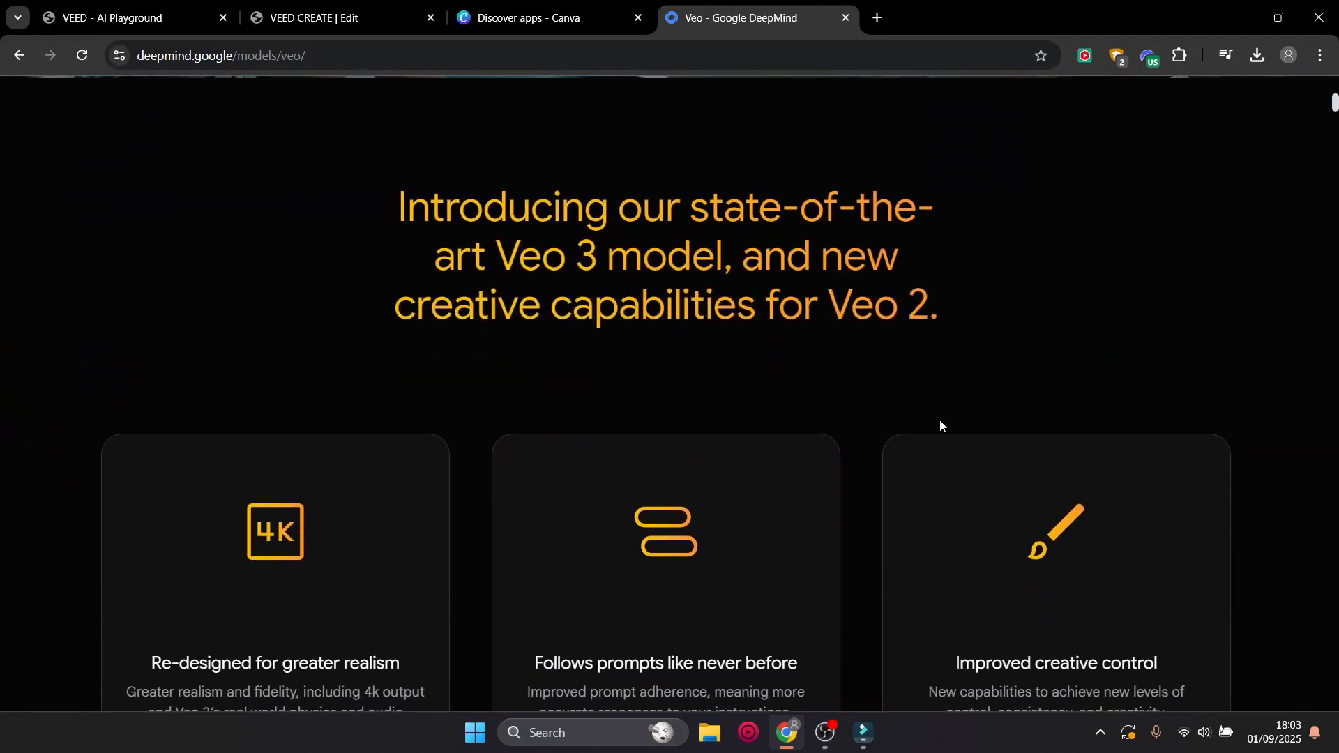
{"action": "scroll", "scroll_direction": "down", "scroll_amount": 3}
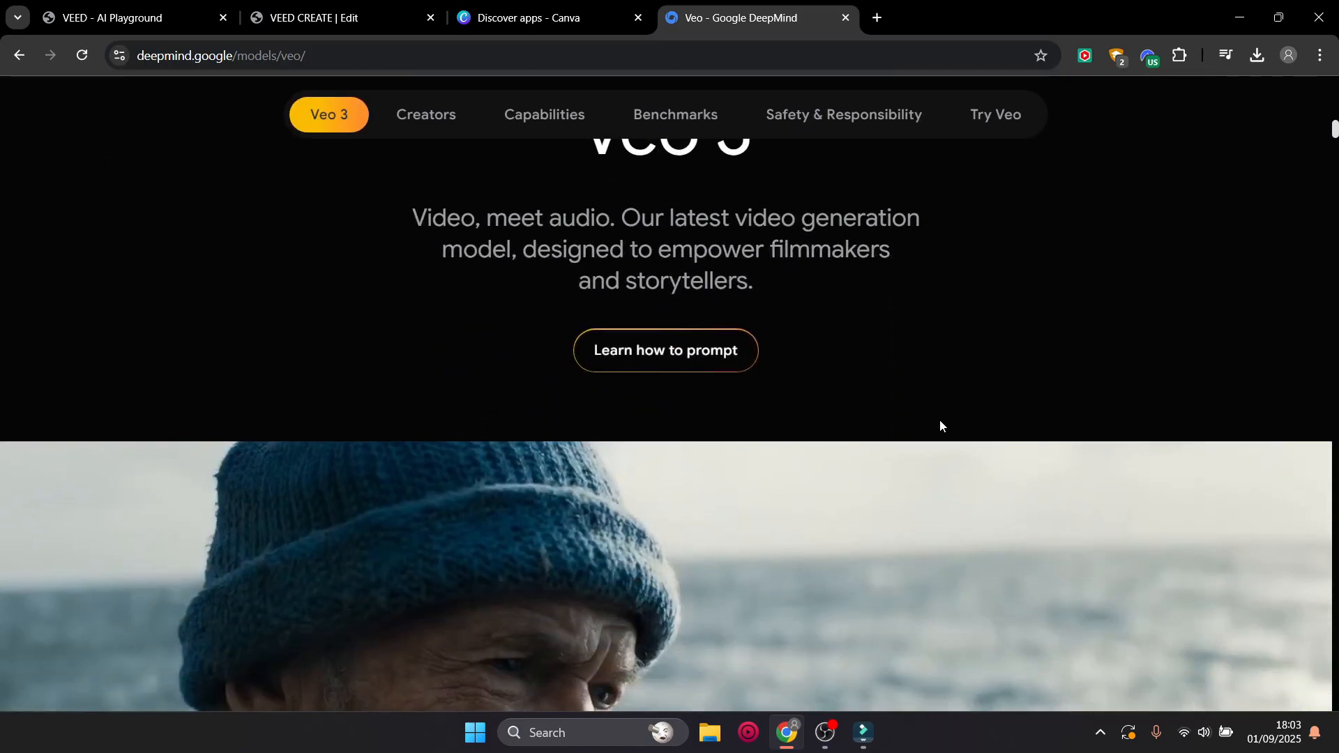
{"action": "scroll", "scroll_direction": "down", "scroll_amount": 3}
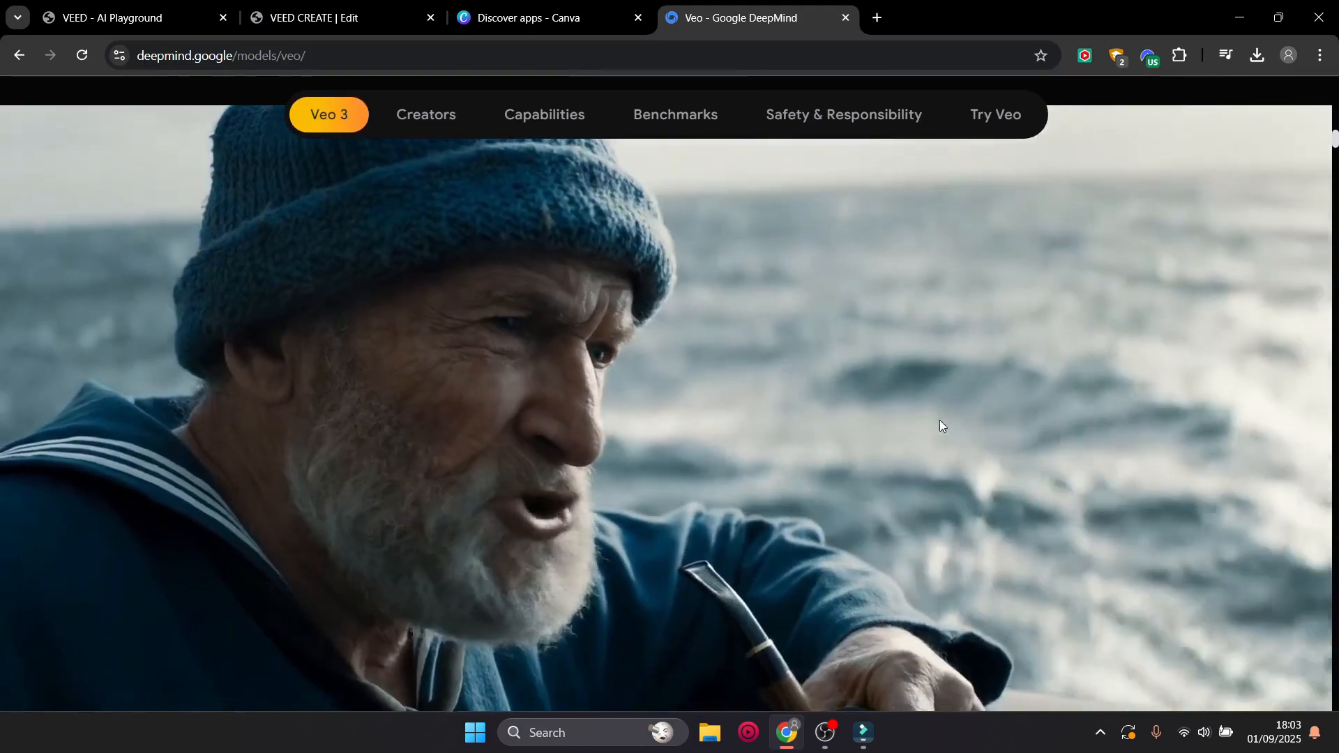
{"action": "scroll", "scroll_direction": "down", "scroll_amount": 3}
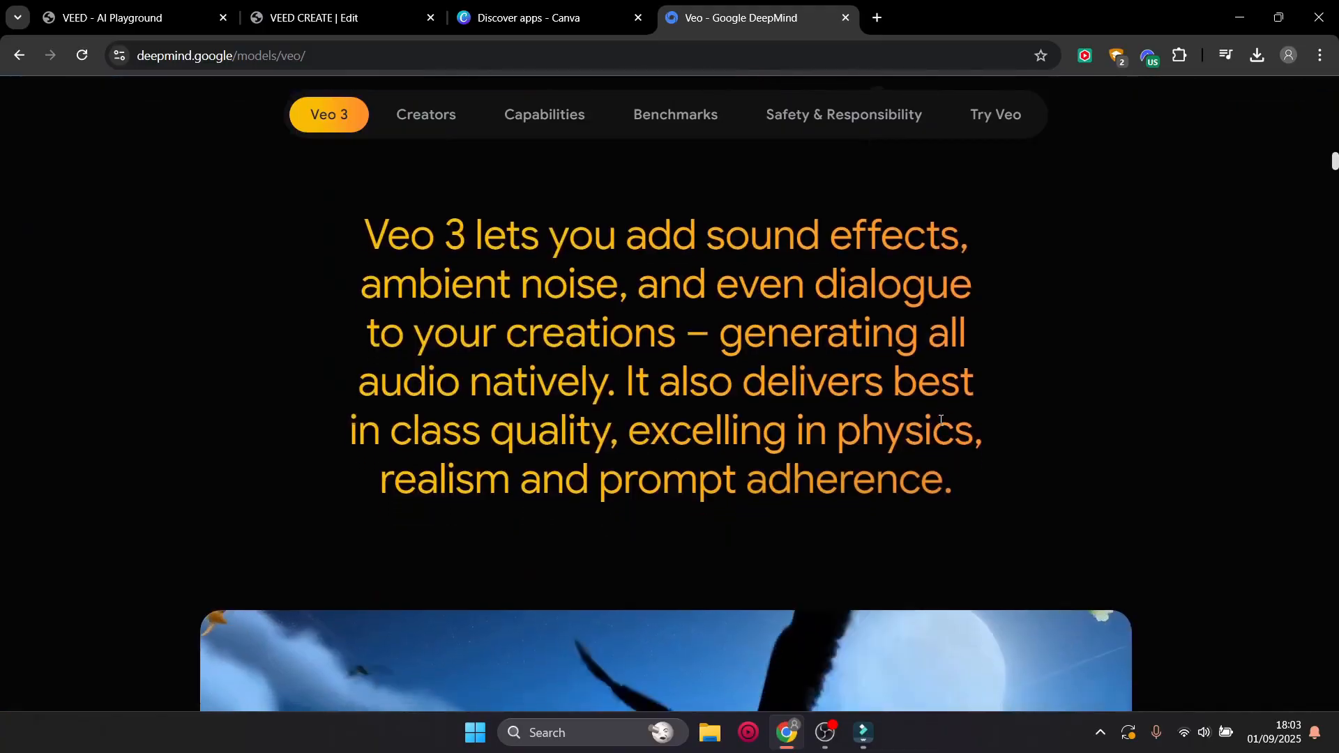
{"action": "scroll", "scroll_direction": "down", "scroll_amount": 3}
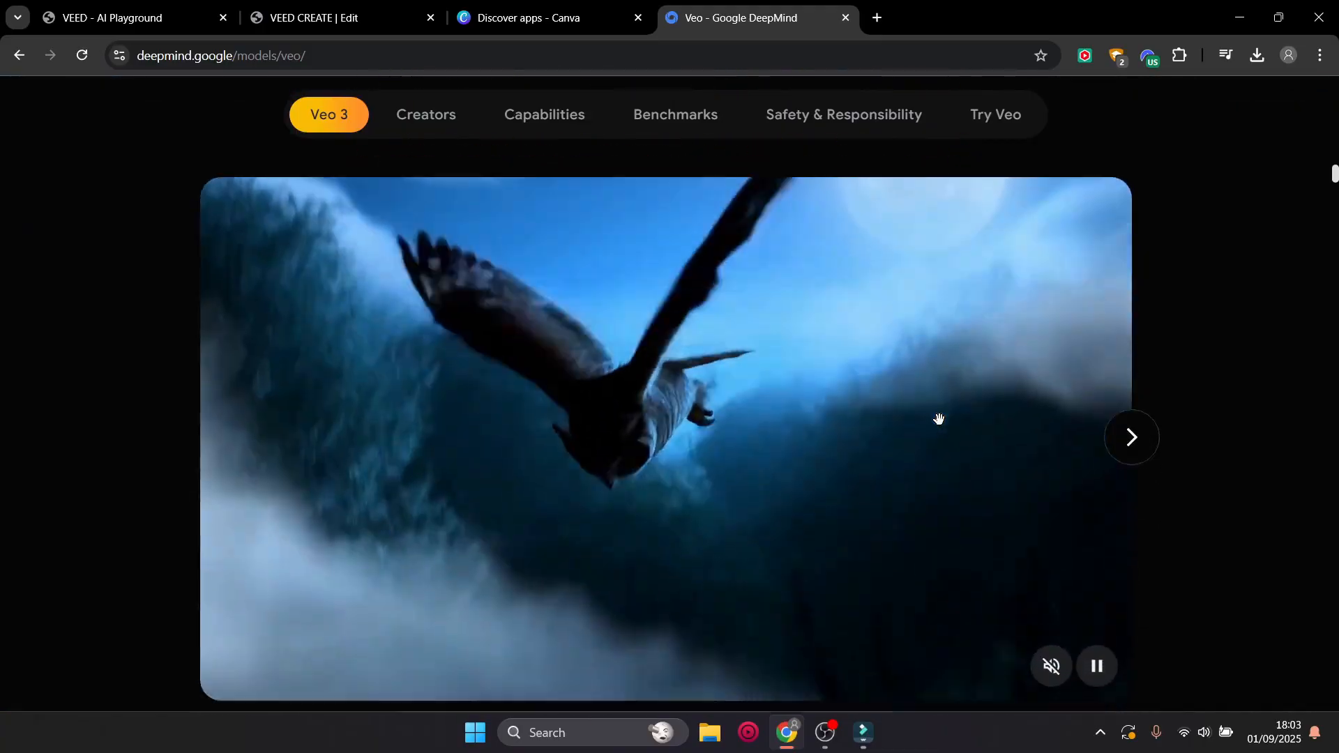
{"action": "scroll", "scroll_direction": "down", "scroll_amount": 3}
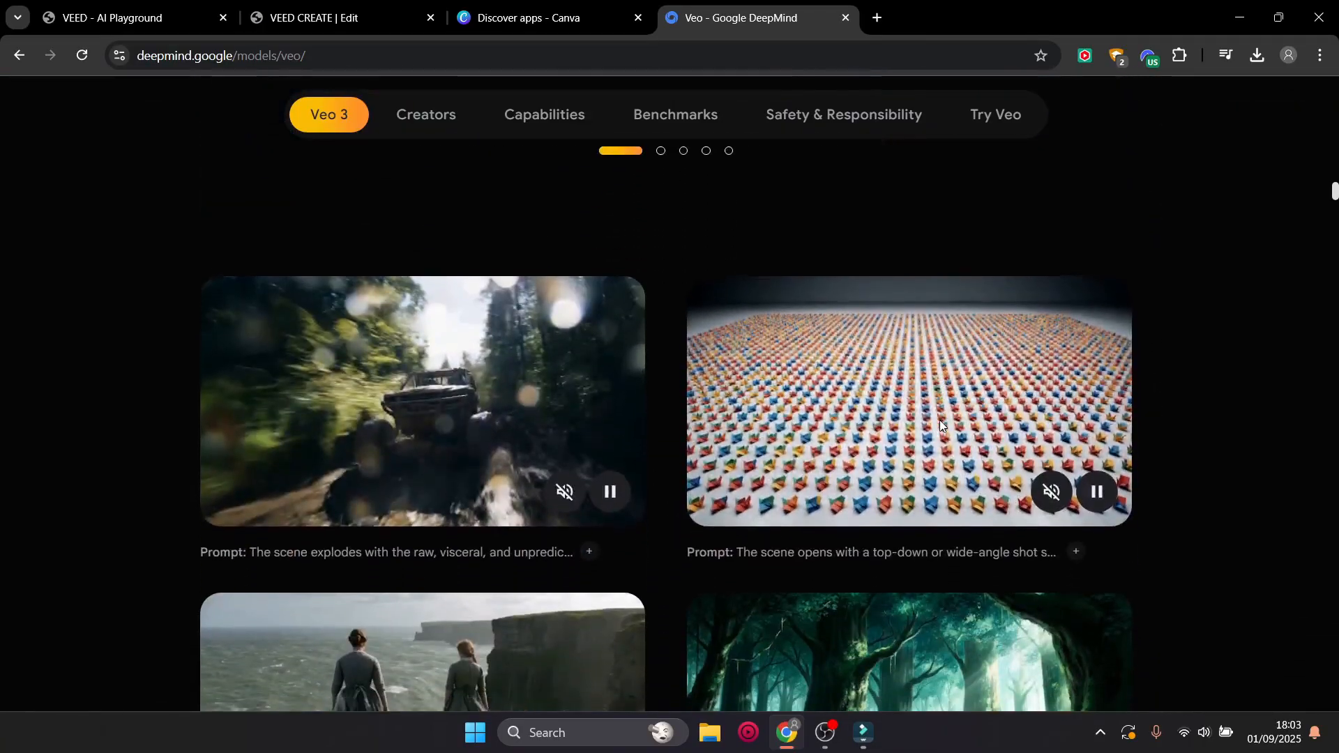
{"action": "scroll", "scroll_direction": "down", "scroll_amount": 3}
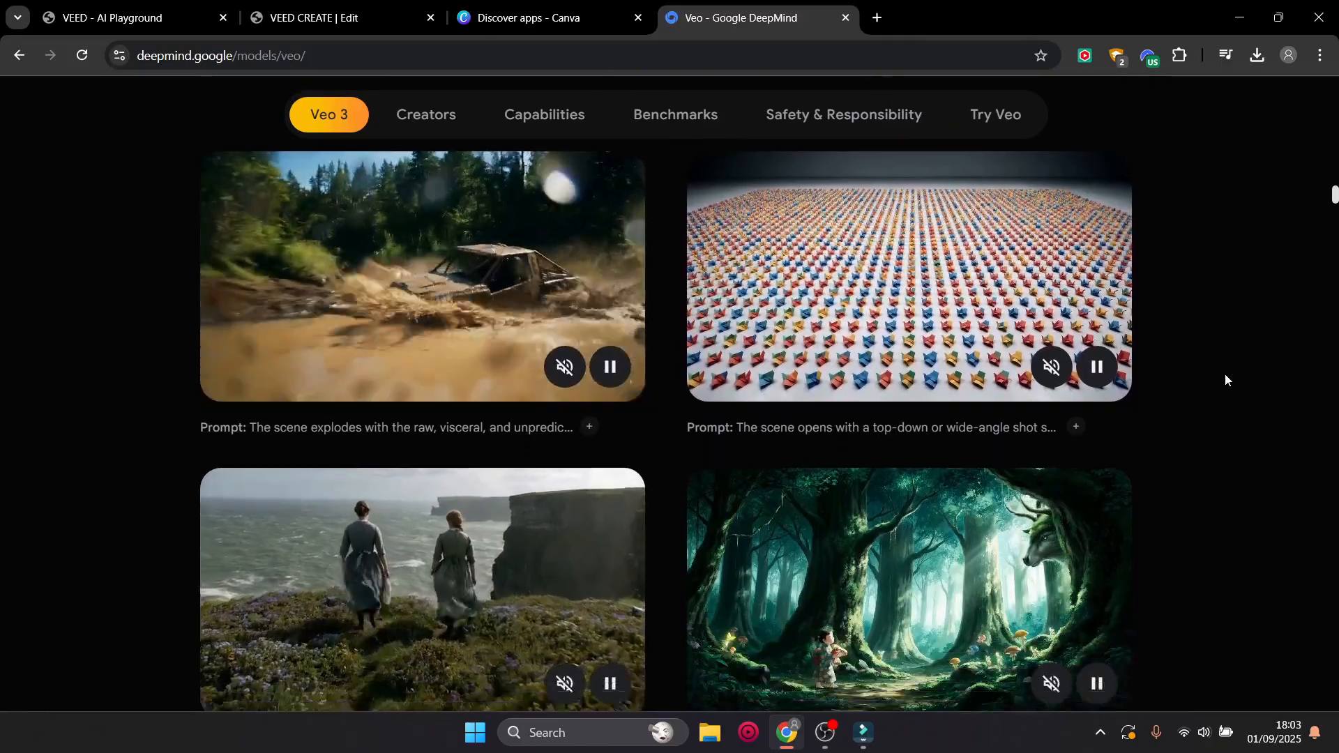
{"action": "scroll", "scroll_direction": "down", "scroll_amount": 3}
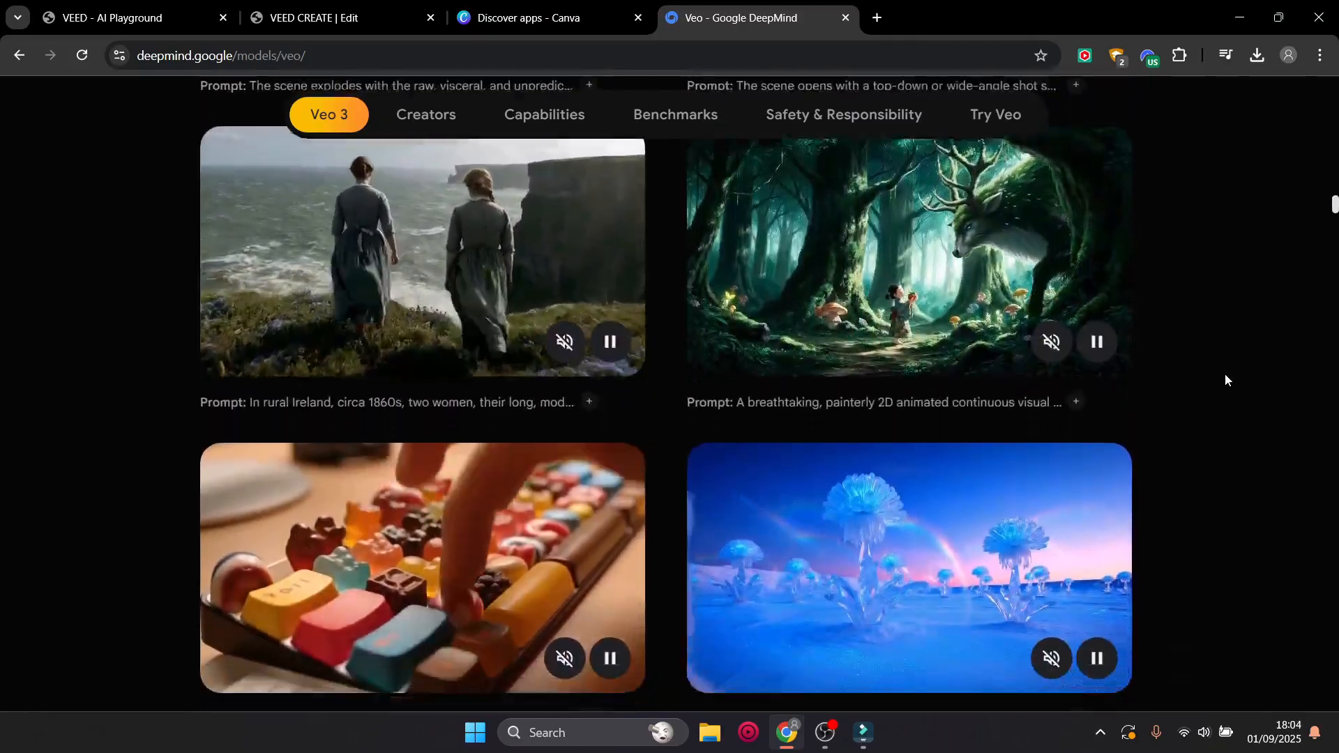
{"action": "scroll", "scroll_direction": "down", "scroll_amount": 3}
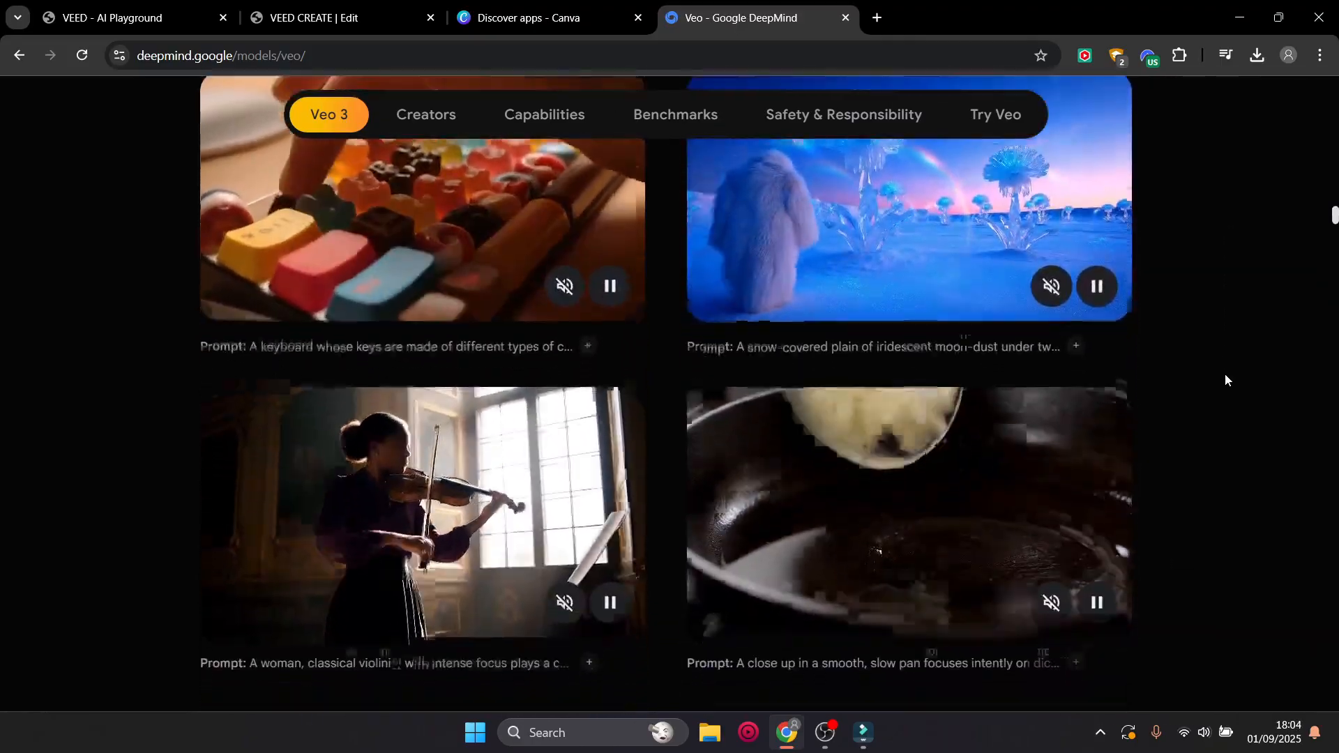
{"action": "scroll", "scroll_direction": "up", "scroll_amount": 3}
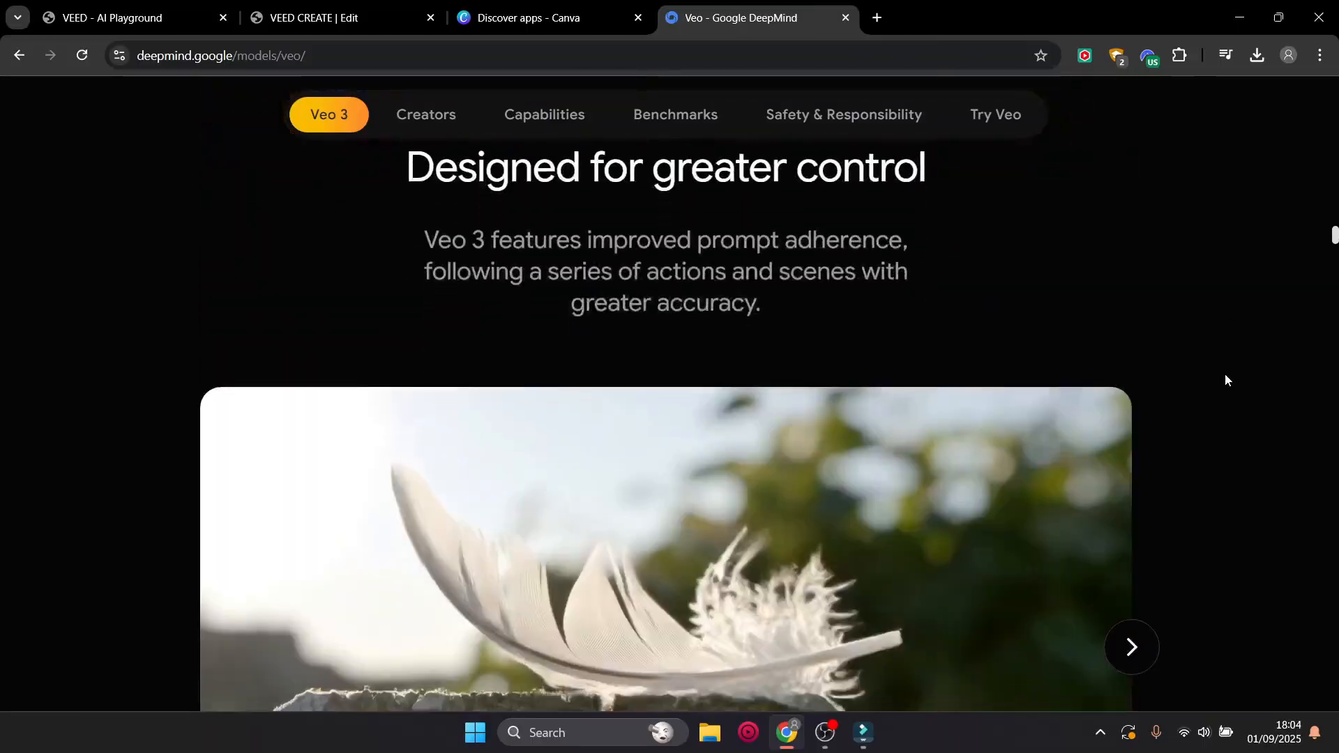